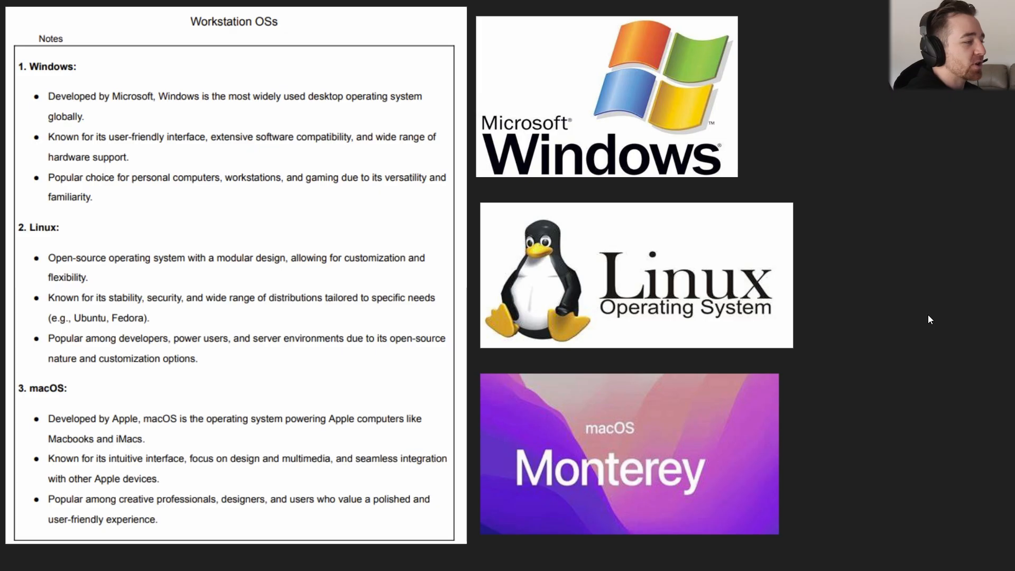
{"action": "mouse_move", "coordinate": [279, 167]}
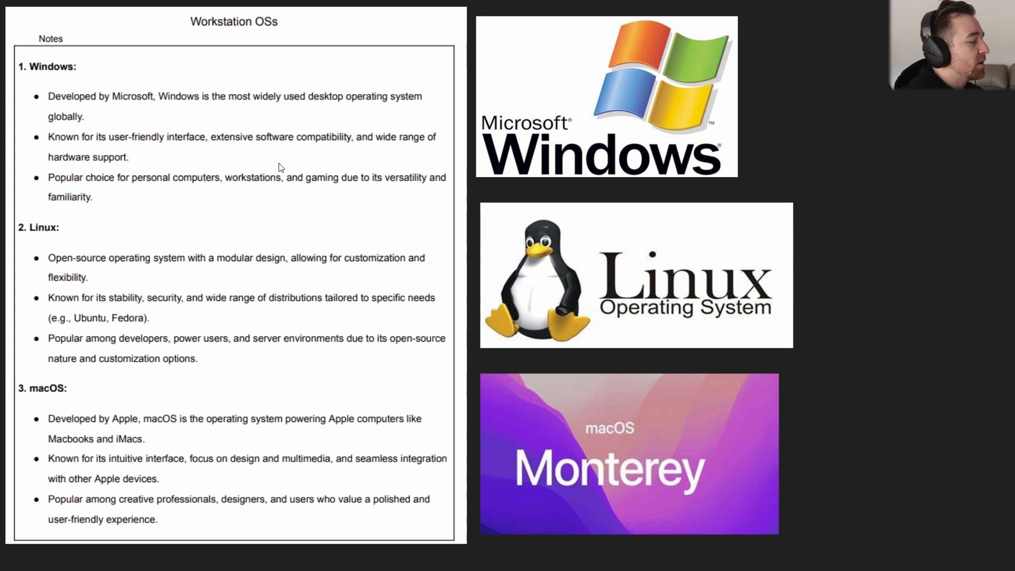
{"action": "mouse_move", "coordinate": [47, 77]}
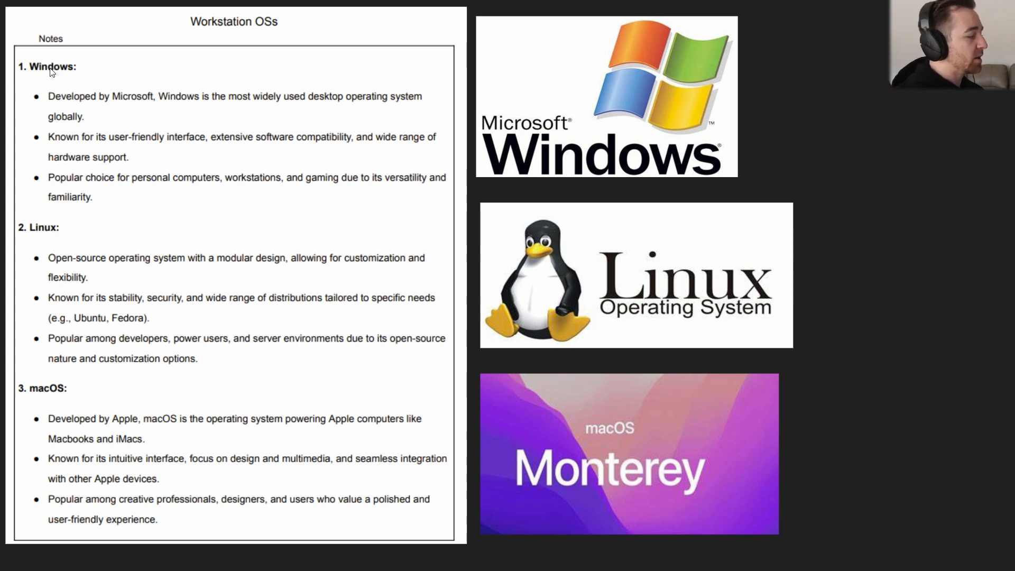
{"action": "mouse_move", "coordinate": [569, 311]}
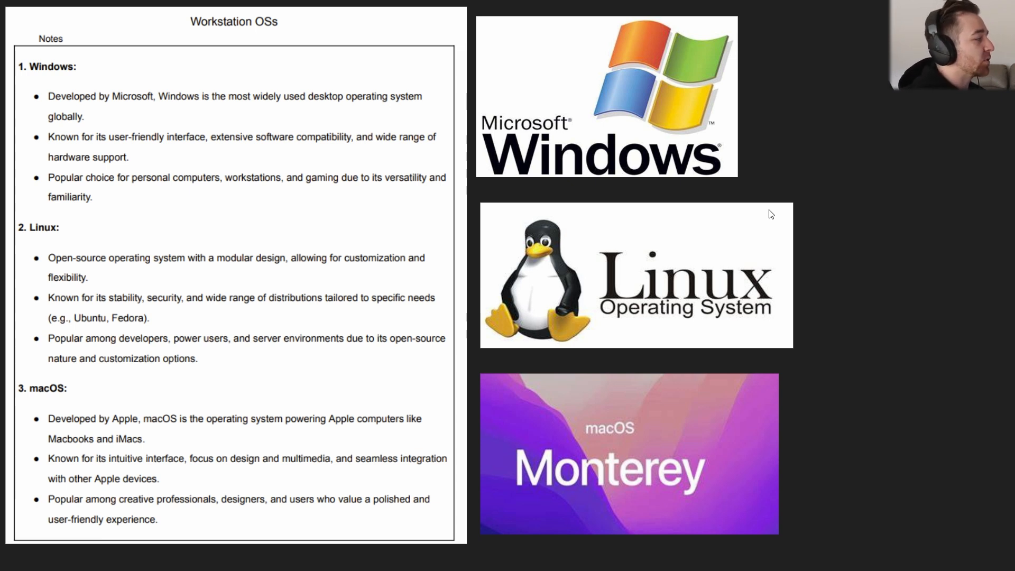
{"action": "mouse_move", "coordinate": [176, 108]}
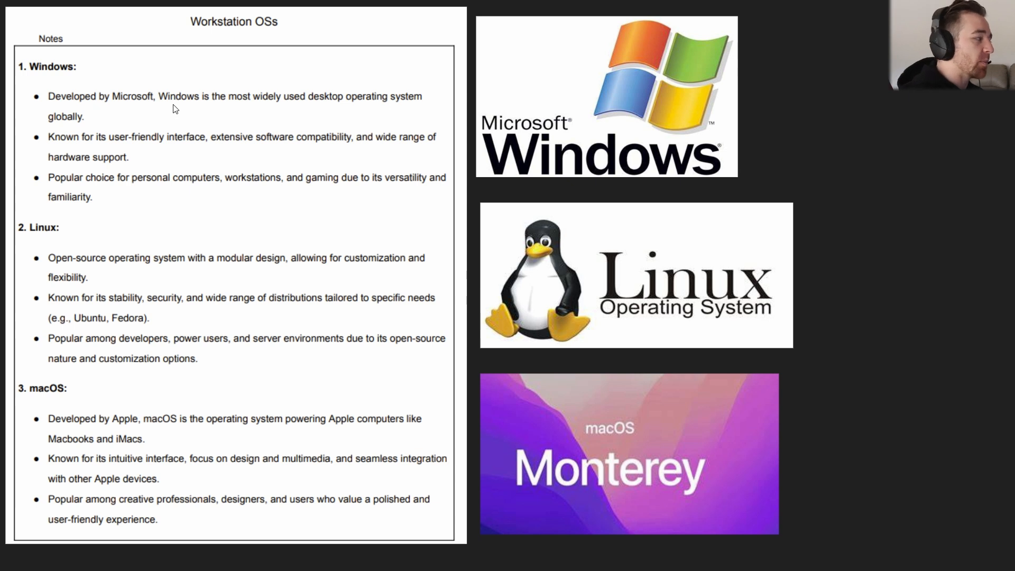
{"action": "mouse_move", "coordinate": [306, 111]}
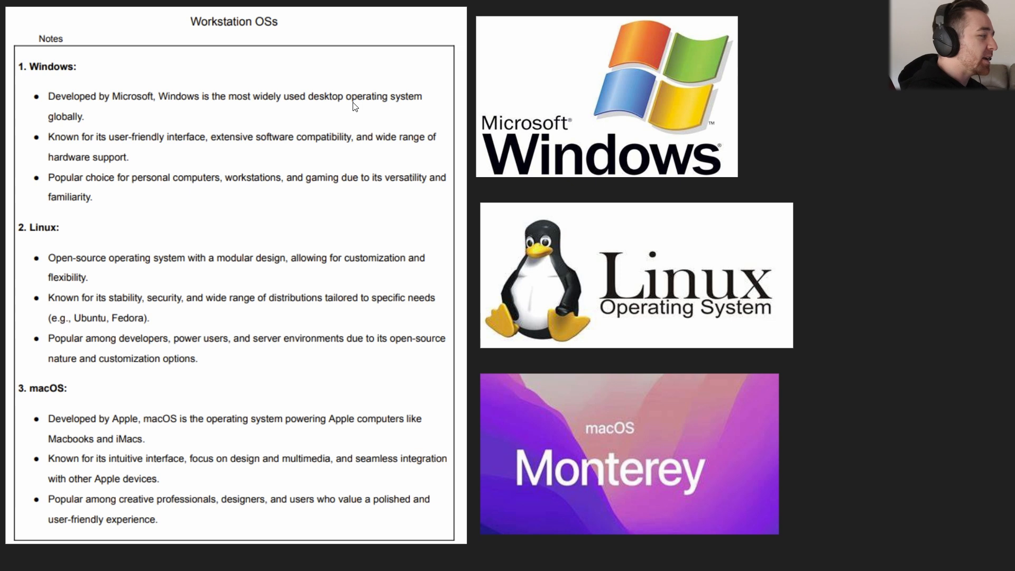
{"action": "mouse_move", "coordinate": [221, 148]}
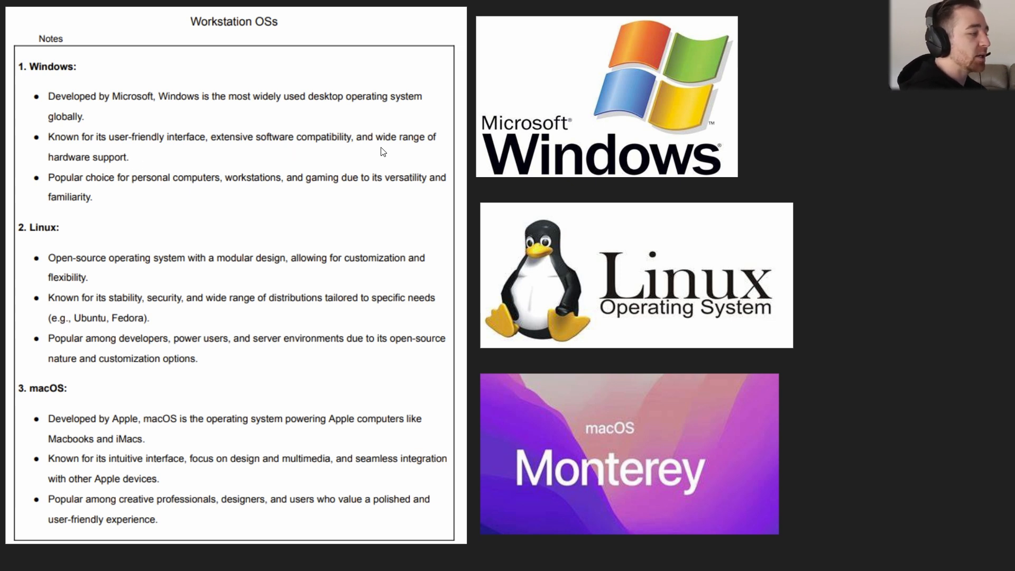
{"action": "mouse_move", "coordinate": [64, 174]}
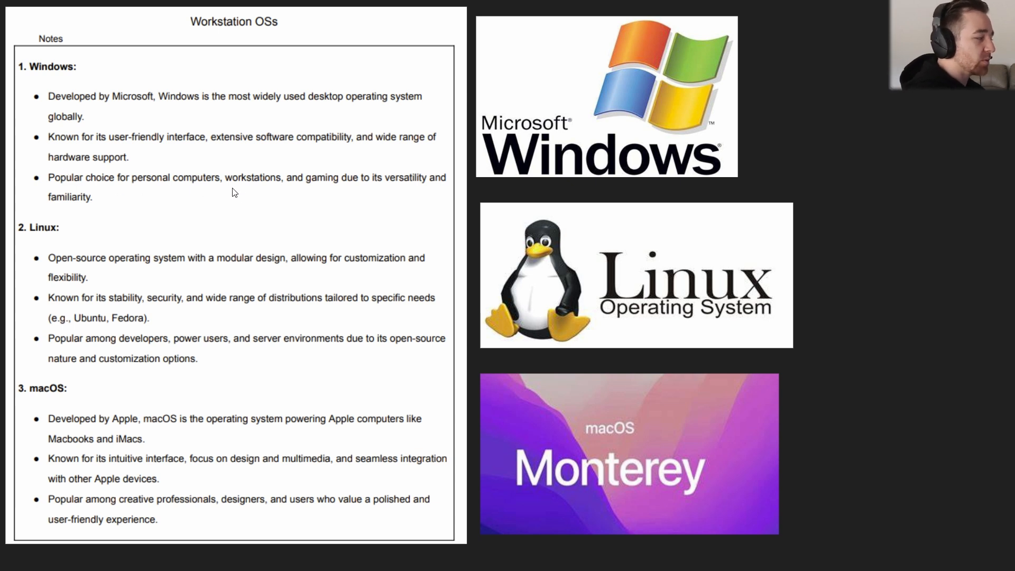
{"action": "mouse_move", "coordinate": [362, 192]}
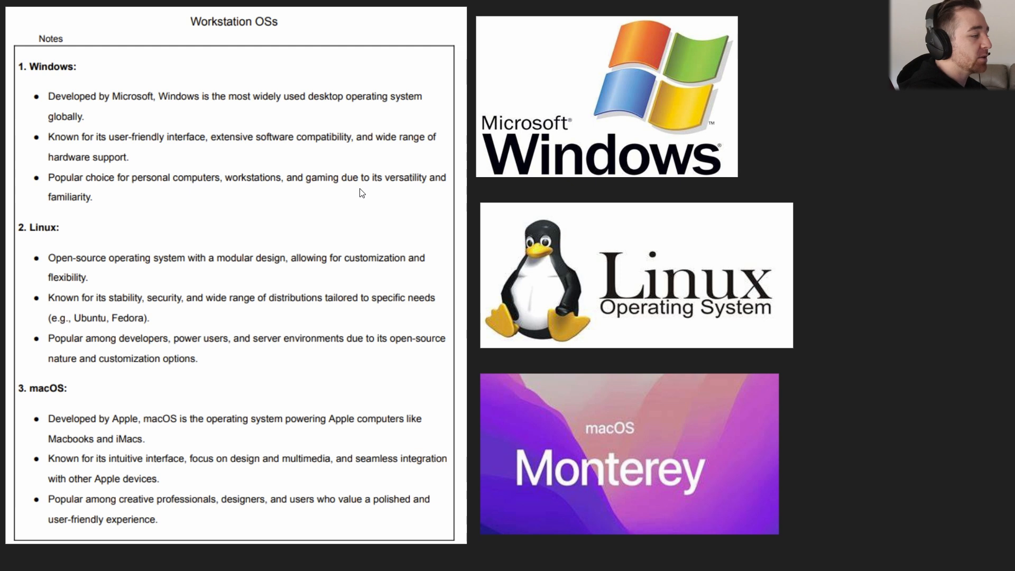
{"action": "mouse_move", "coordinate": [51, 215]}
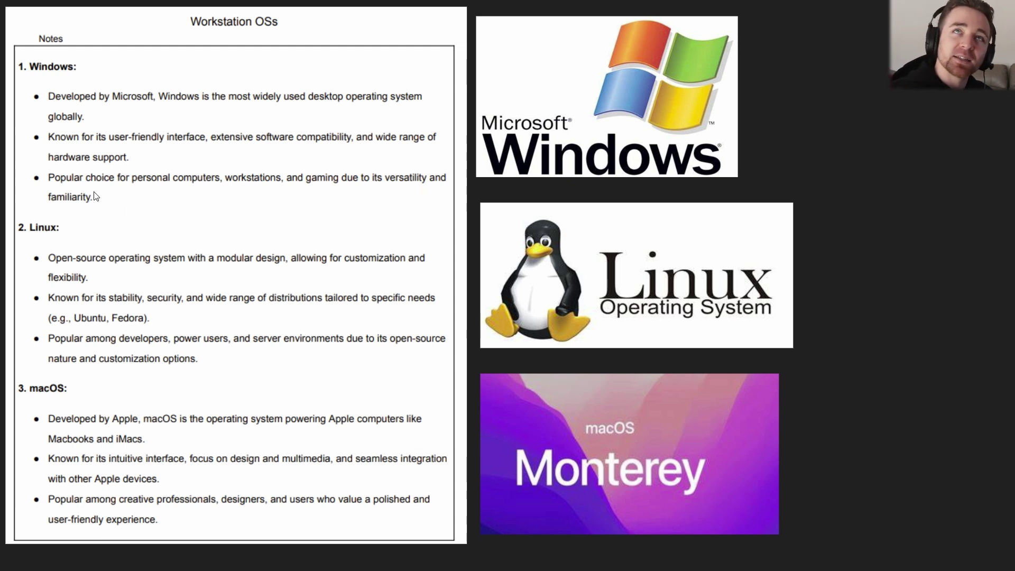
{"action": "mouse_move", "coordinate": [102, 164]}
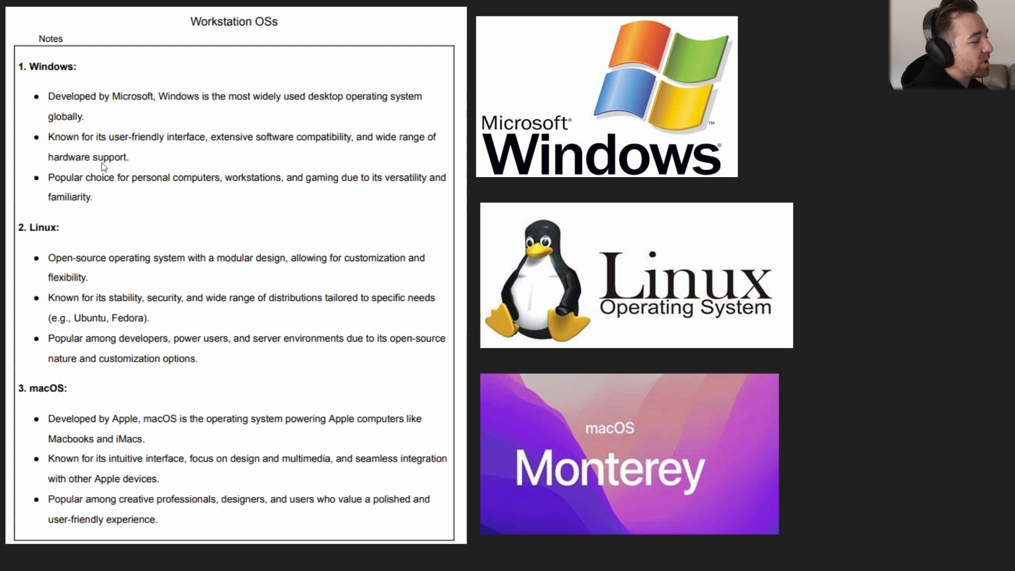
{"action": "mouse_move", "coordinate": [111, 233]}
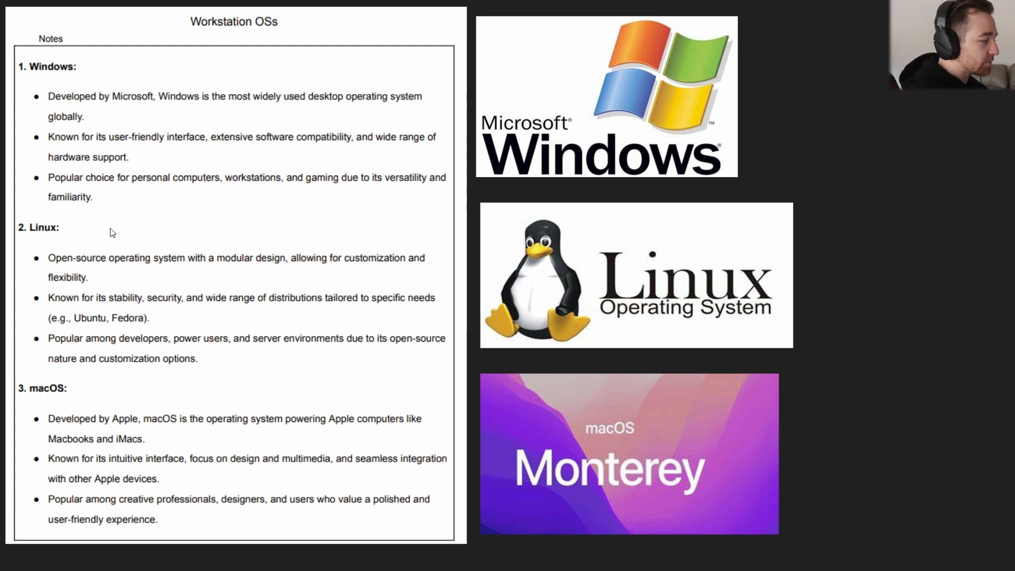
{"action": "mouse_move", "coordinate": [125, 271]}
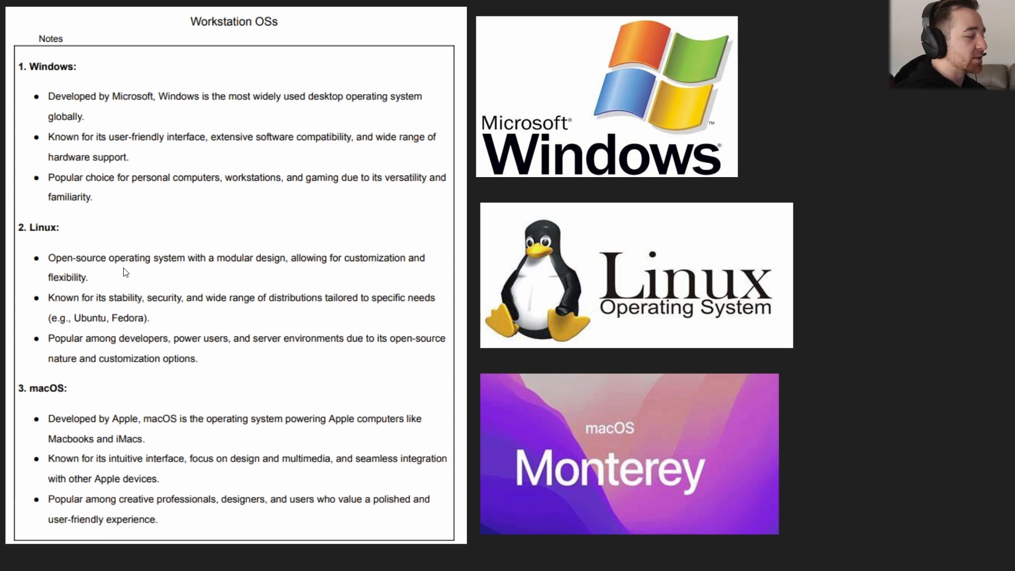
{"action": "mouse_move", "coordinate": [162, 273]}
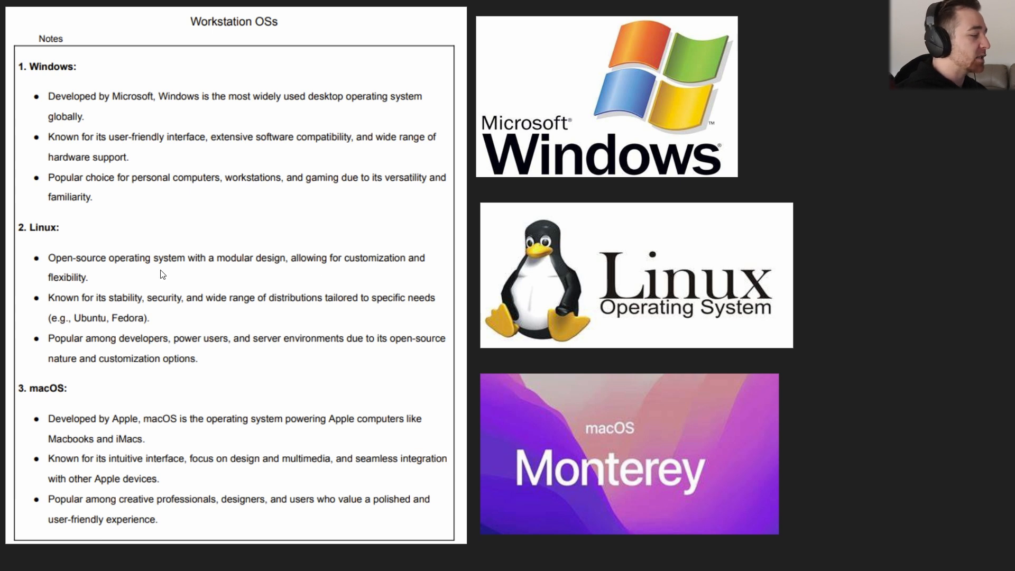
{"action": "mouse_move", "coordinate": [52, 294]}
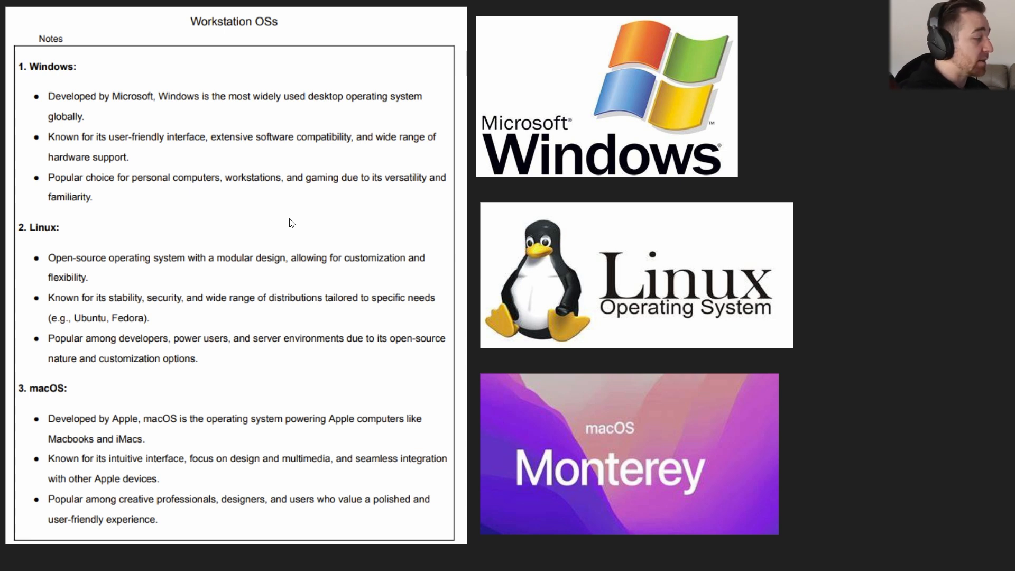
{"action": "mouse_move", "coordinate": [311, 271]}
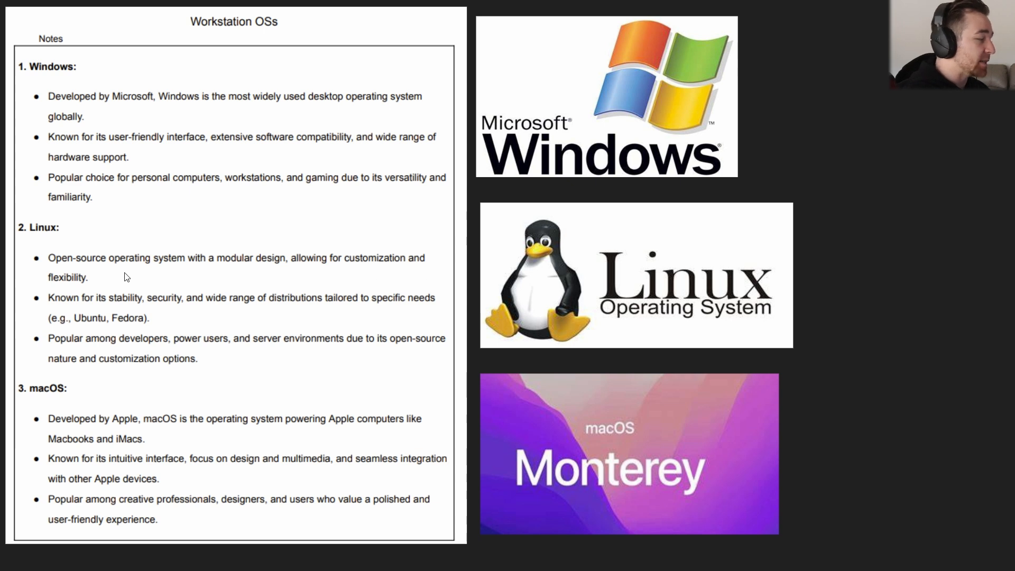
{"action": "mouse_move", "coordinate": [142, 315]}
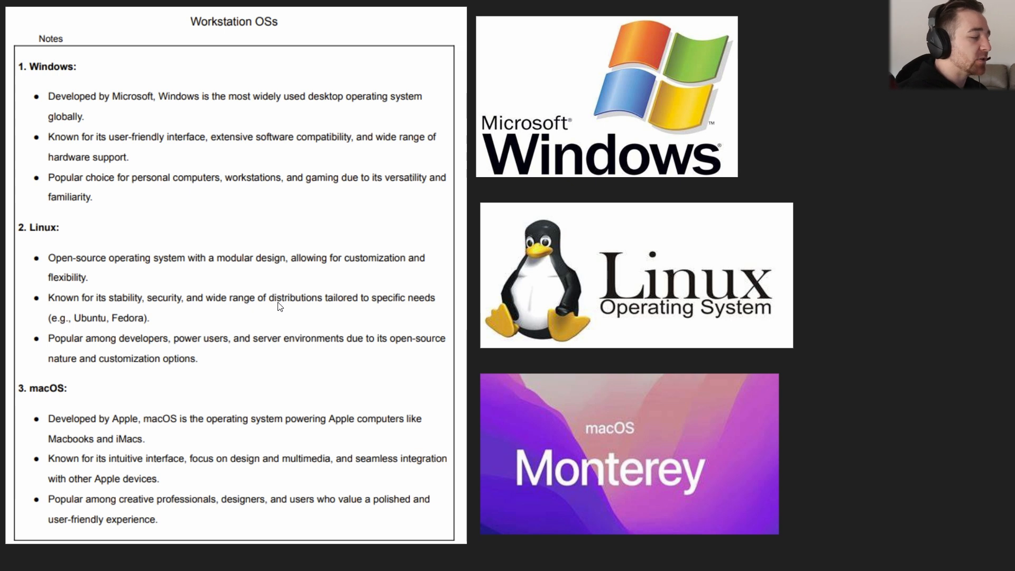
{"action": "mouse_move", "coordinate": [316, 317]}
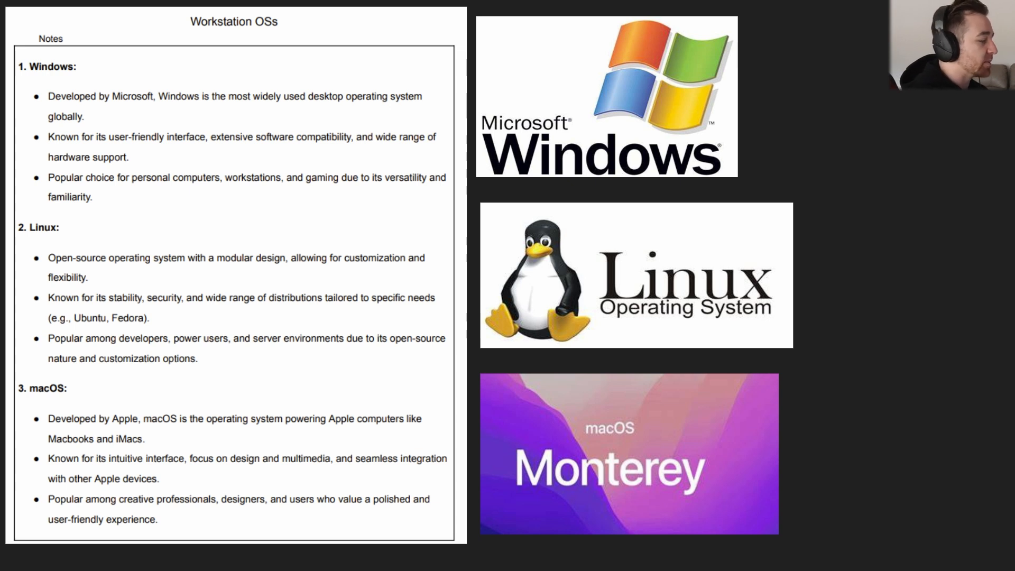
{"action": "mouse_move", "coordinate": [120, 349]}
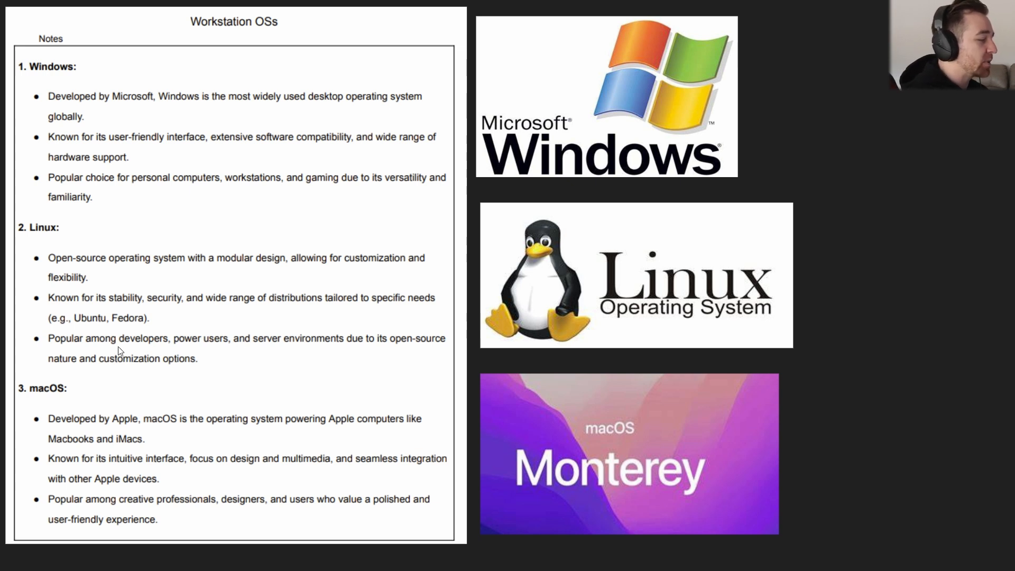
{"action": "mouse_move", "coordinate": [249, 352]}
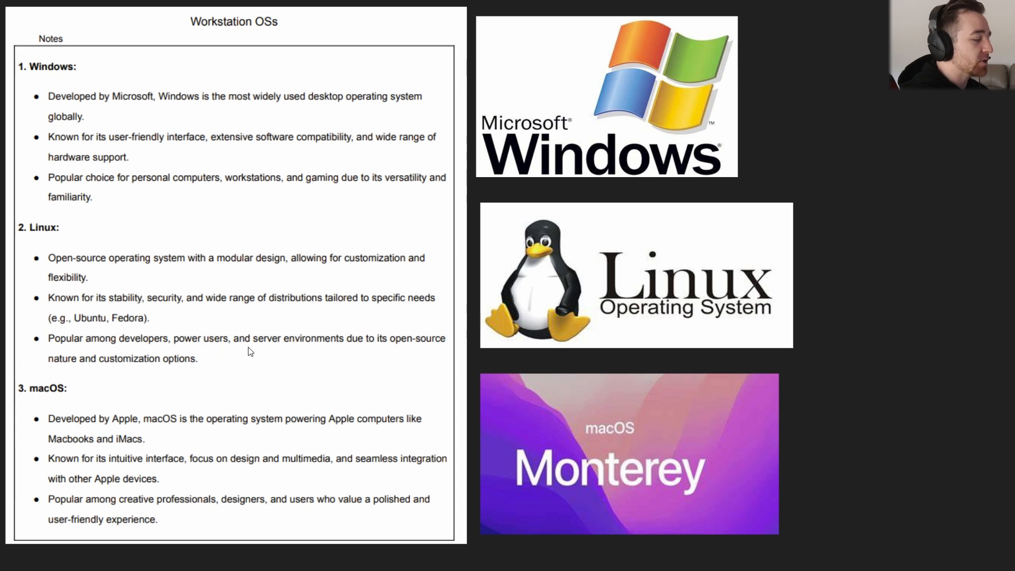
{"action": "mouse_move", "coordinate": [402, 353]}
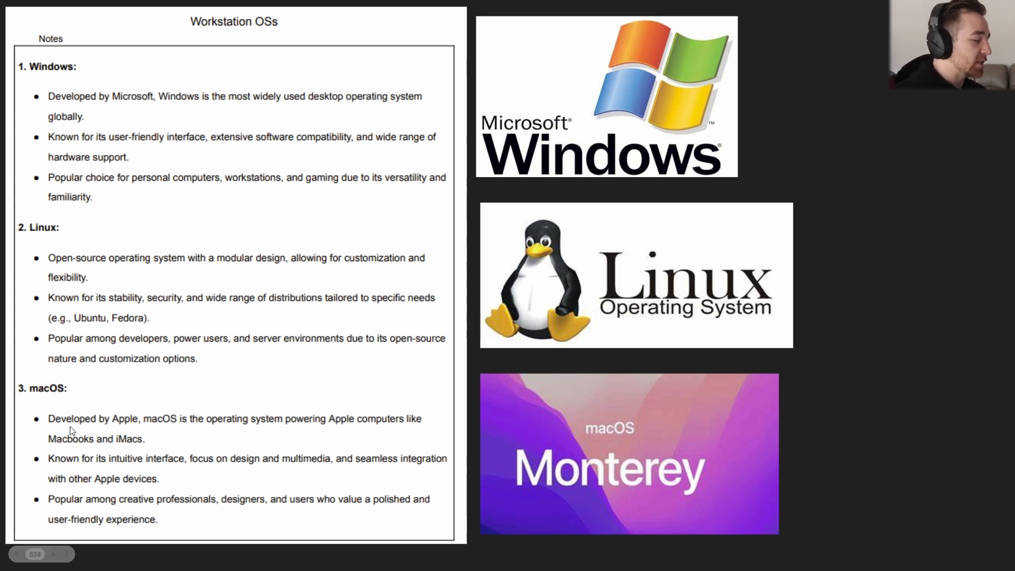
{"action": "mouse_move", "coordinate": [194, 433]}
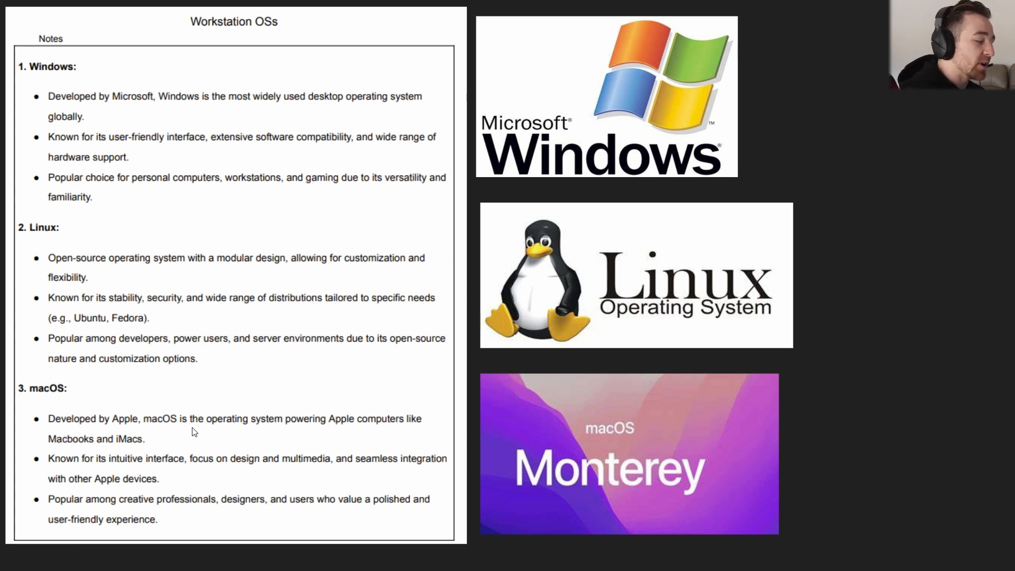
{"action": "mouse_move", "coordinate": [154, 454]}
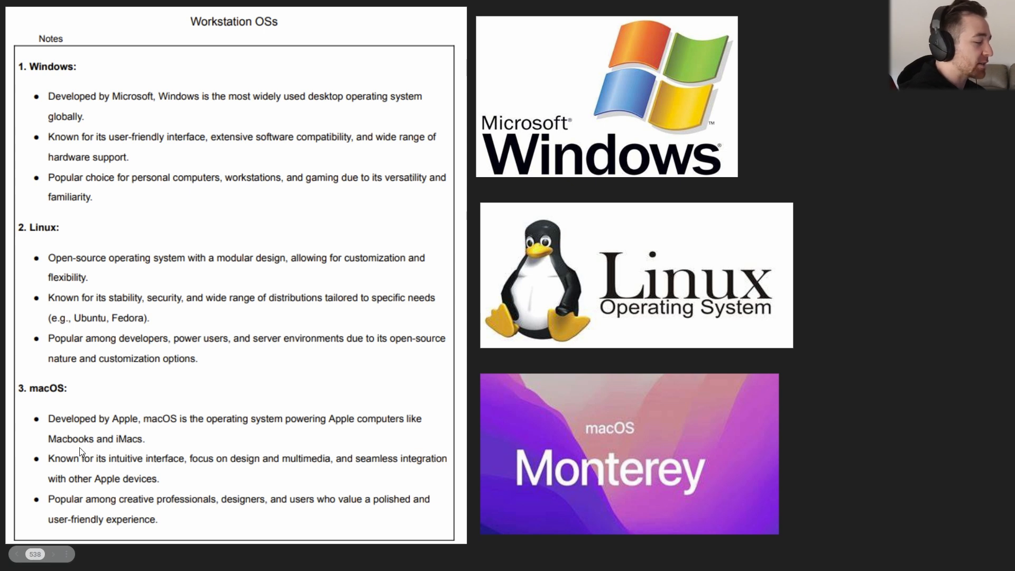
{"action": "mouse_move", "coordinate": [182, 472]}
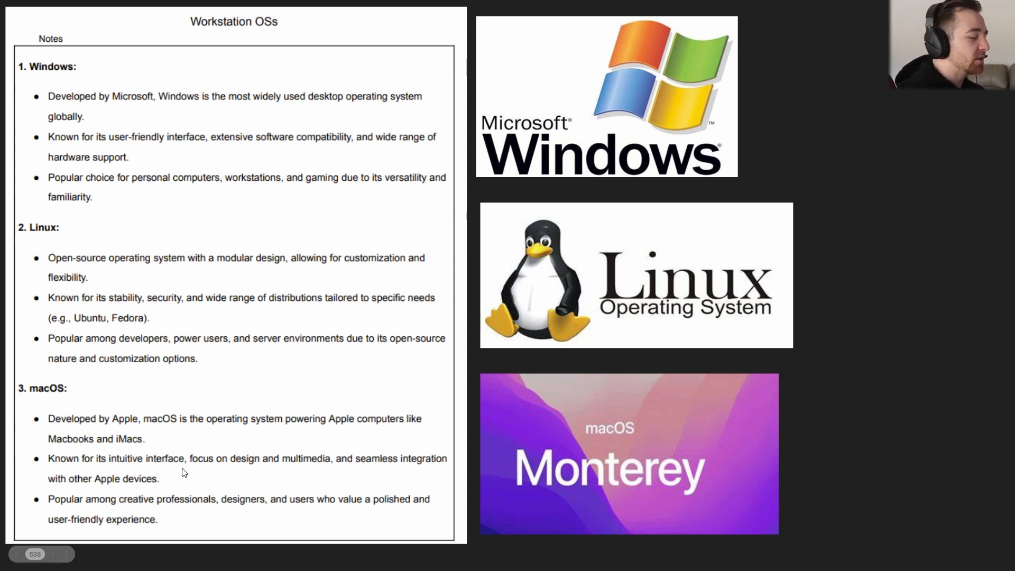
{"action": "mouse_move", "coordinate": [337, 470]}
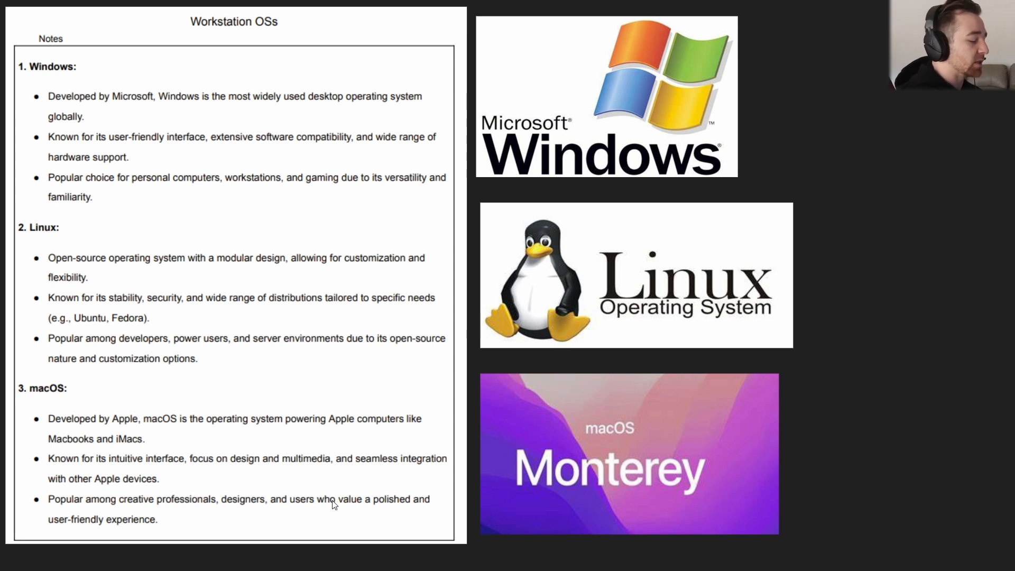
{"action": "mouse_move", "coordinate": [930, 226]}
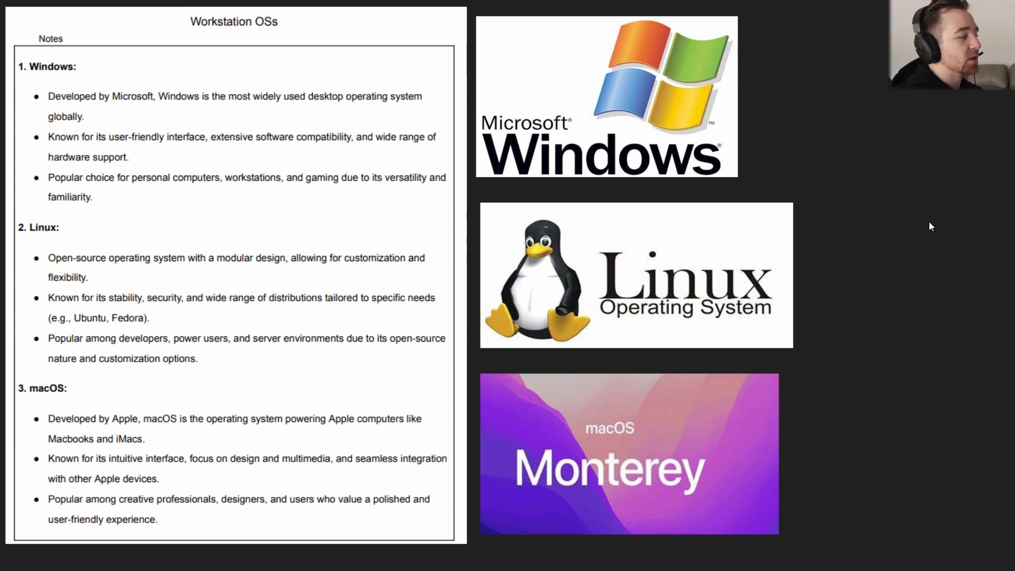
{"action": "mouse_move", "coordinate": [903, 247]}
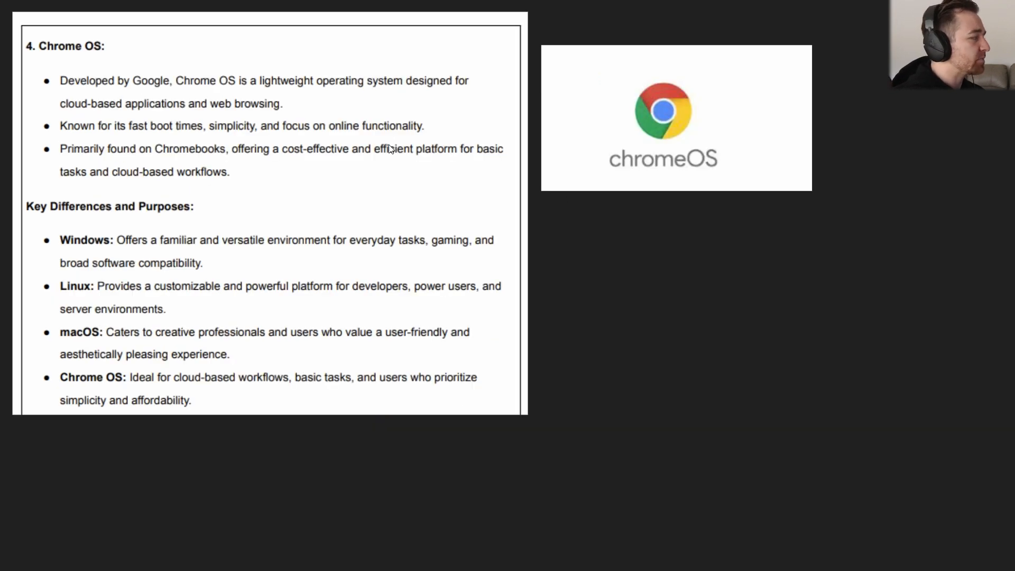
{"action": "mouse_move", "coordinate": [121, 74]}
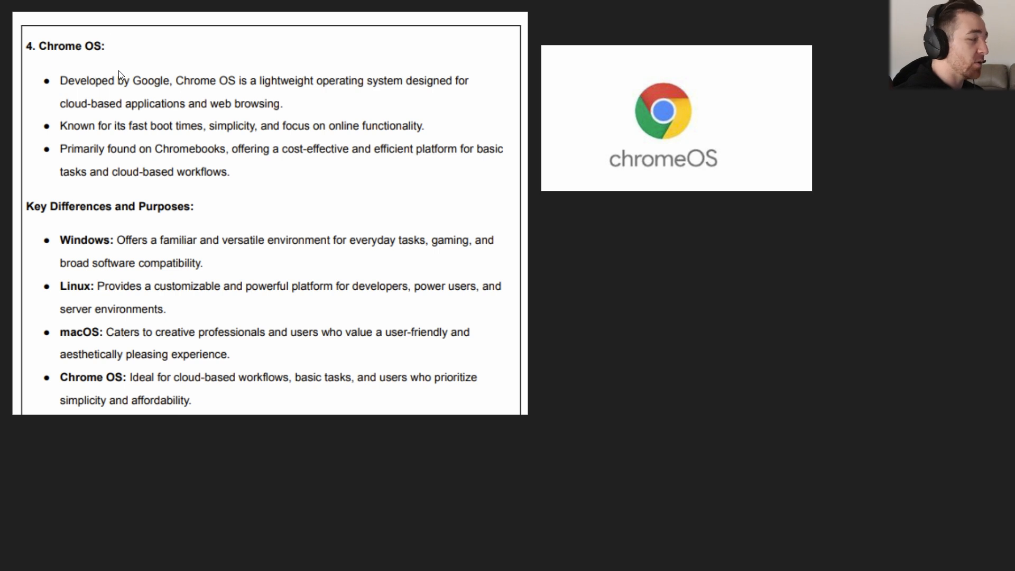
{"action": "mouse_move", "coordinate": [76, 87]}
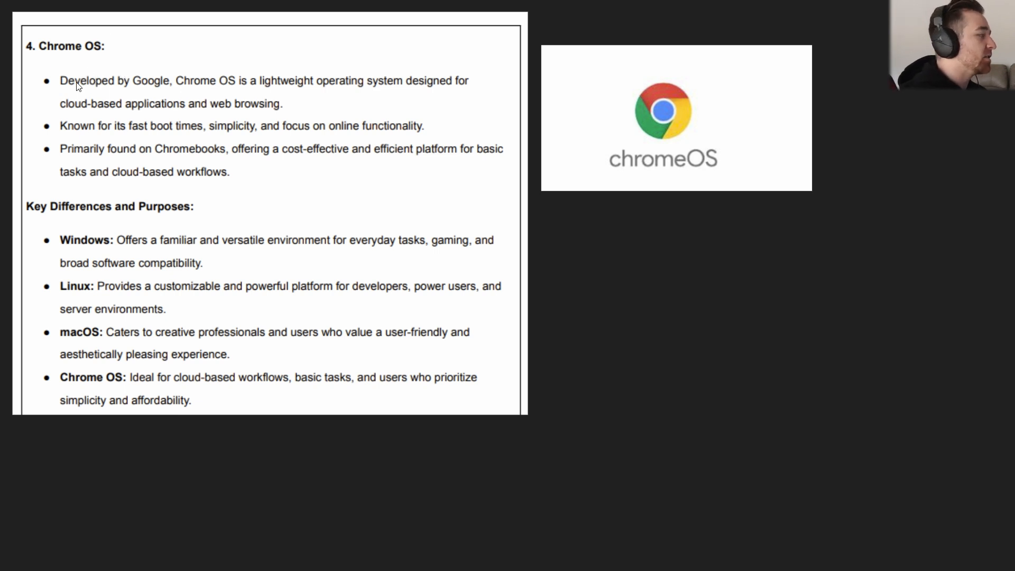
{"action": "mouse_move", "coordinate": [281, 91]}
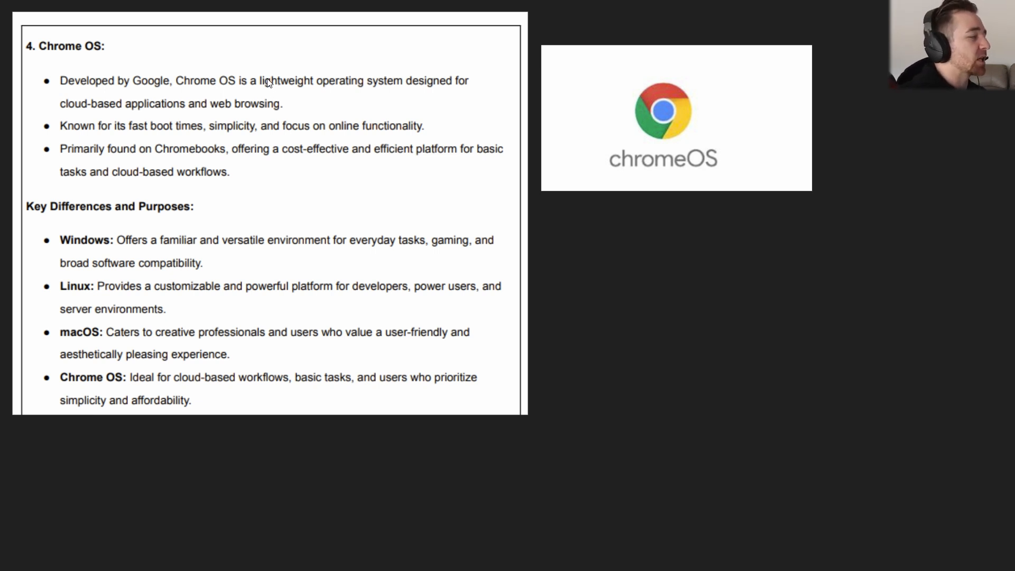
{"action": "mouse_move", "coordinate": [257, 113]}
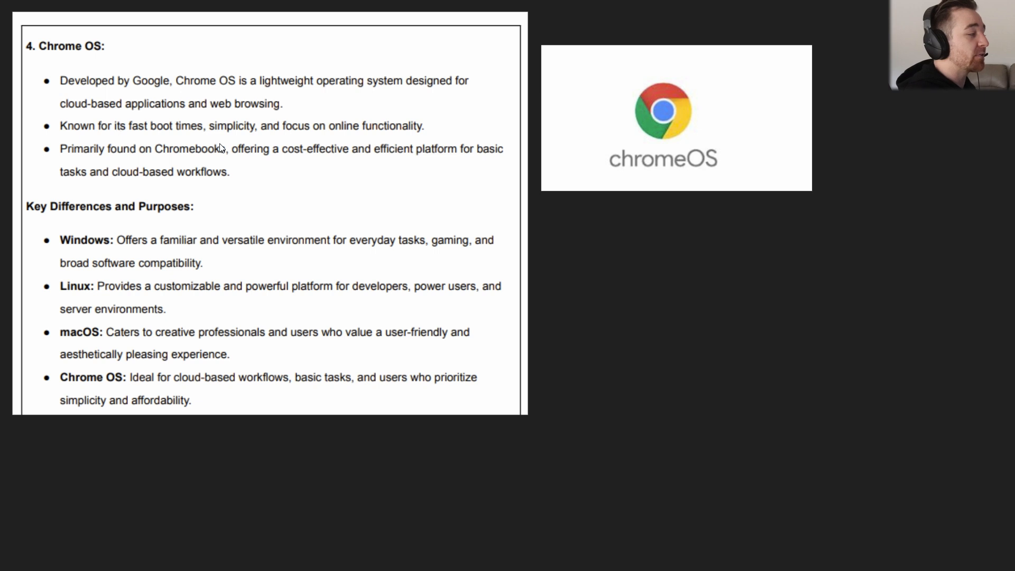
{"action": "mouse_move", "coordinate": [154, 134]}
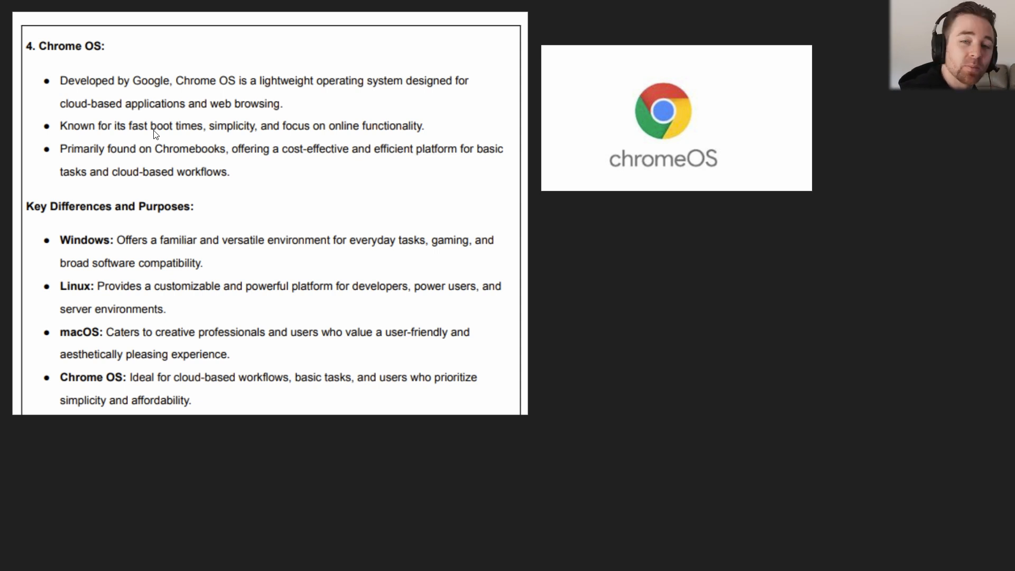
{"action": "mouse_move", "coordinate": [348, 130]}
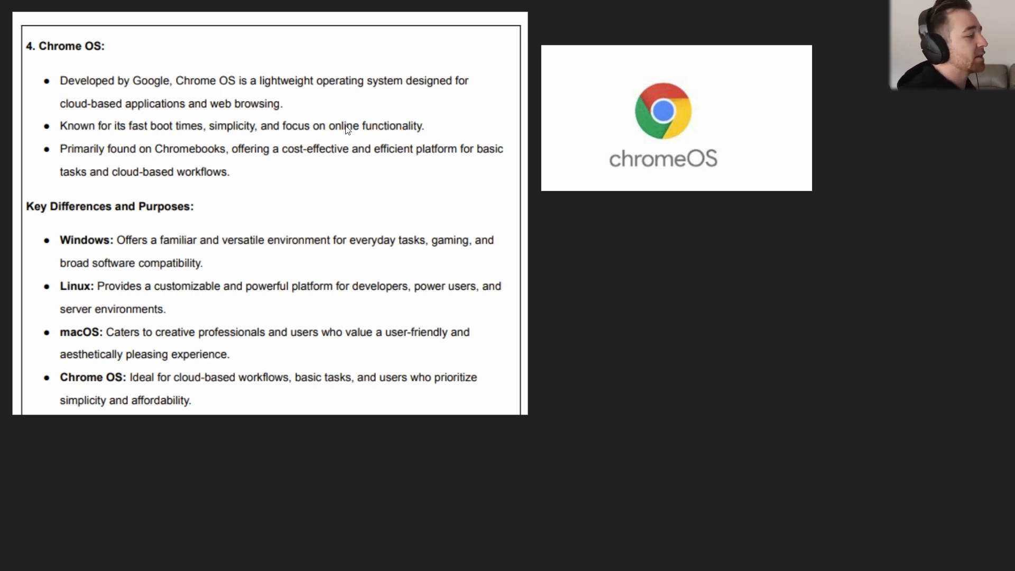
{"action": "mouse_move", "coordinate": [345, 148]}
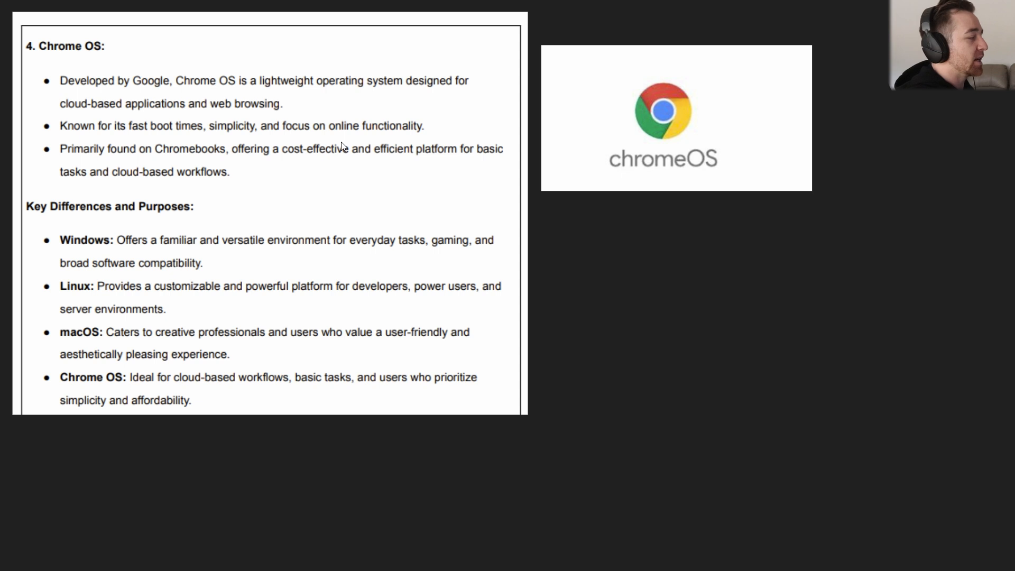
{"action": "mouse_move", "coordinate": [193, 176]}
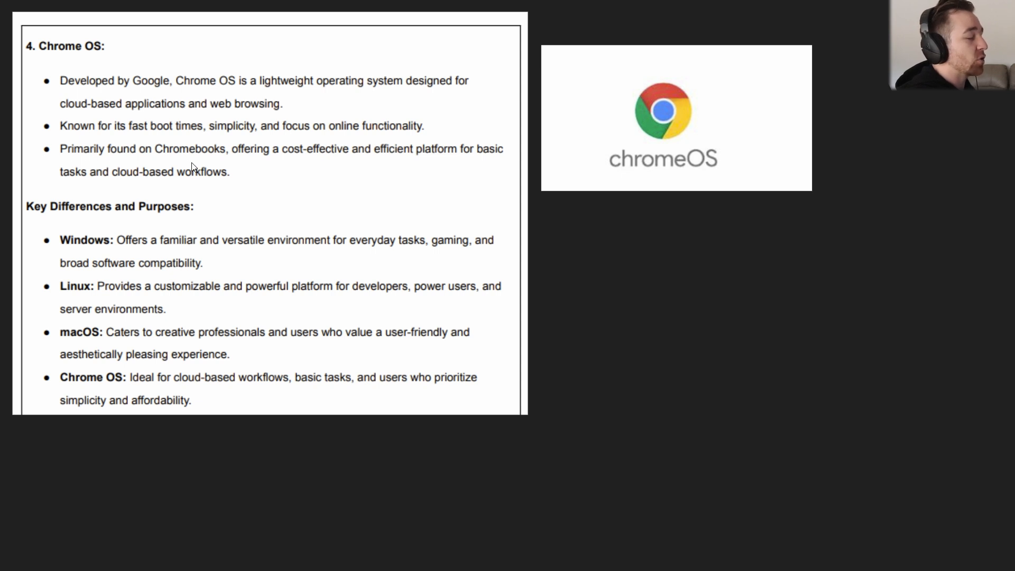
{"action": "mouse_move", "coordinate": [342, 161]}
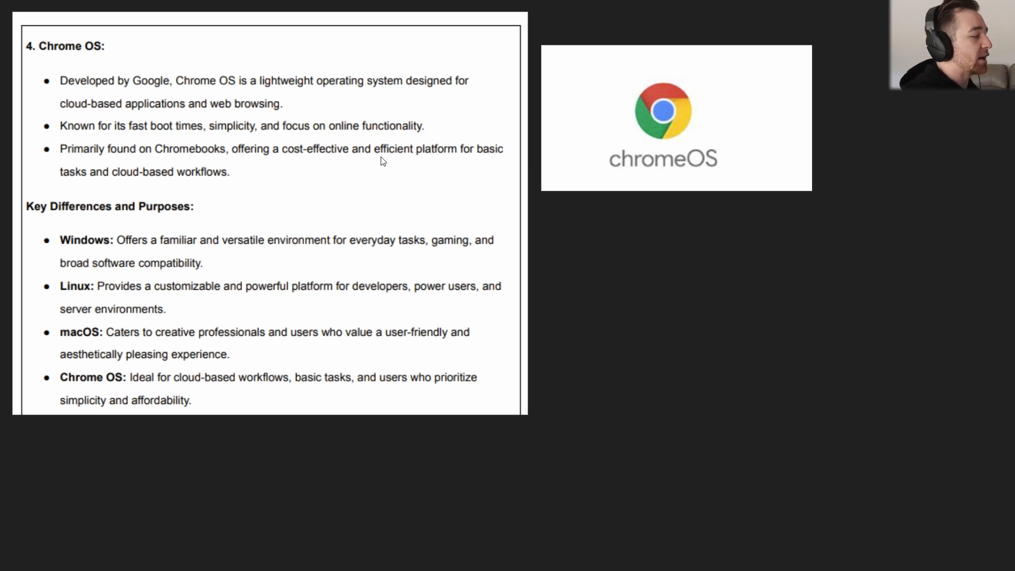
{"action": "mouse_move", "coordinate": [248, 189]}
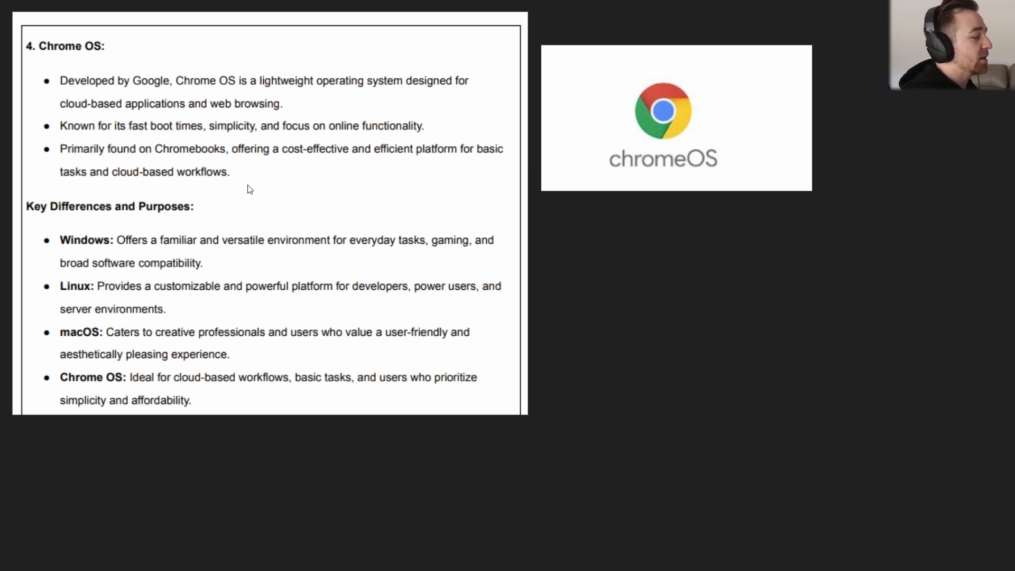
{"action": "mouse_move", "coordinate": [142, 254]}
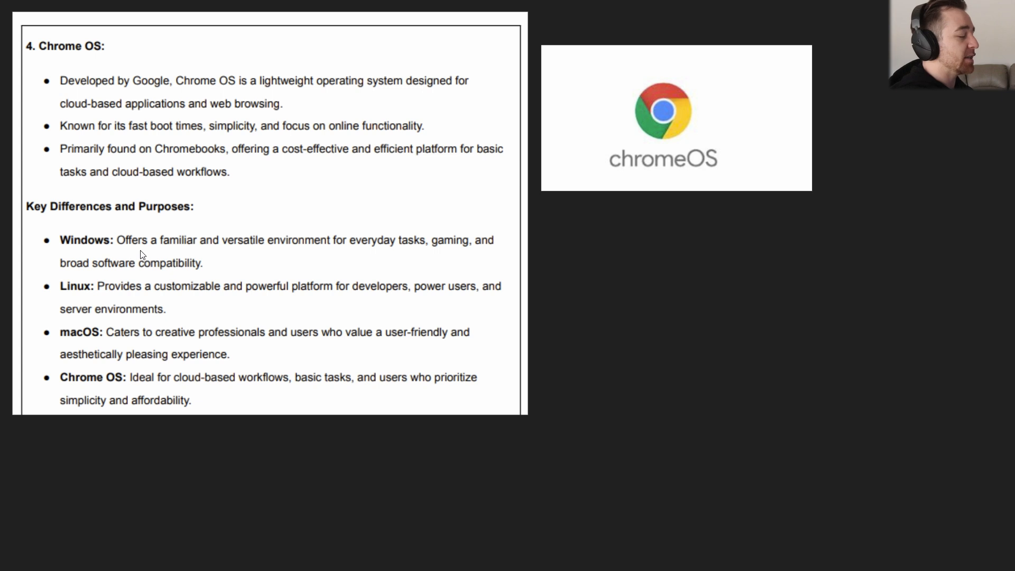
{"action": "mouse_move", "coordinate": [249, 254]}
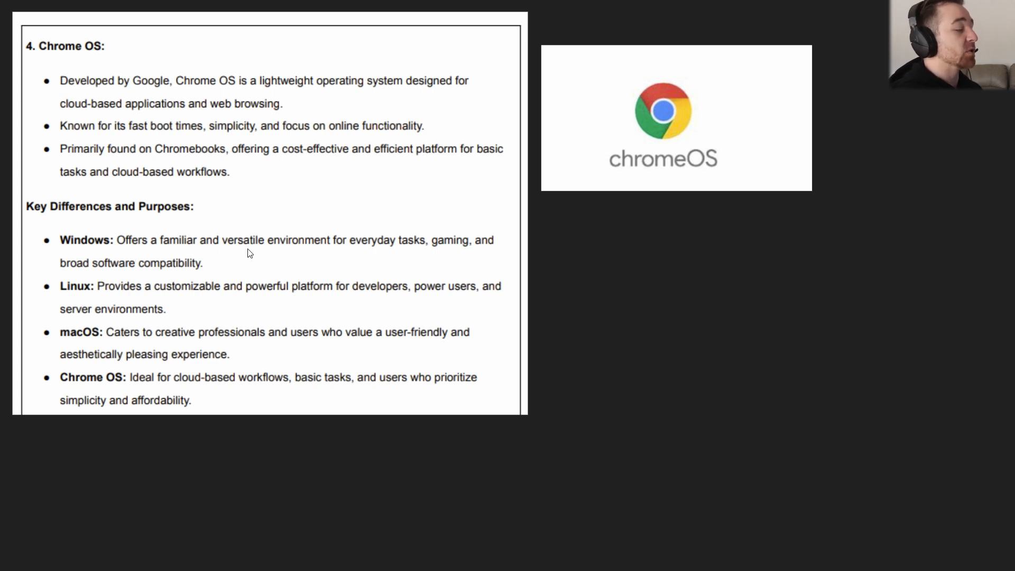
{"action": "mouse_move", "coordinate": [501, 265]}
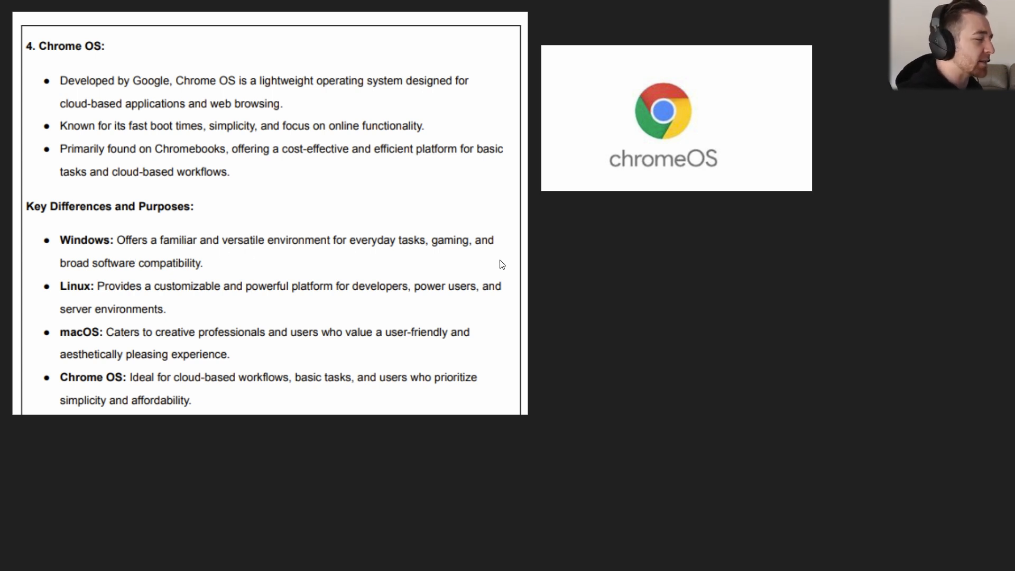
{"action": "mouse_move", "coordinate": [100, 279]}
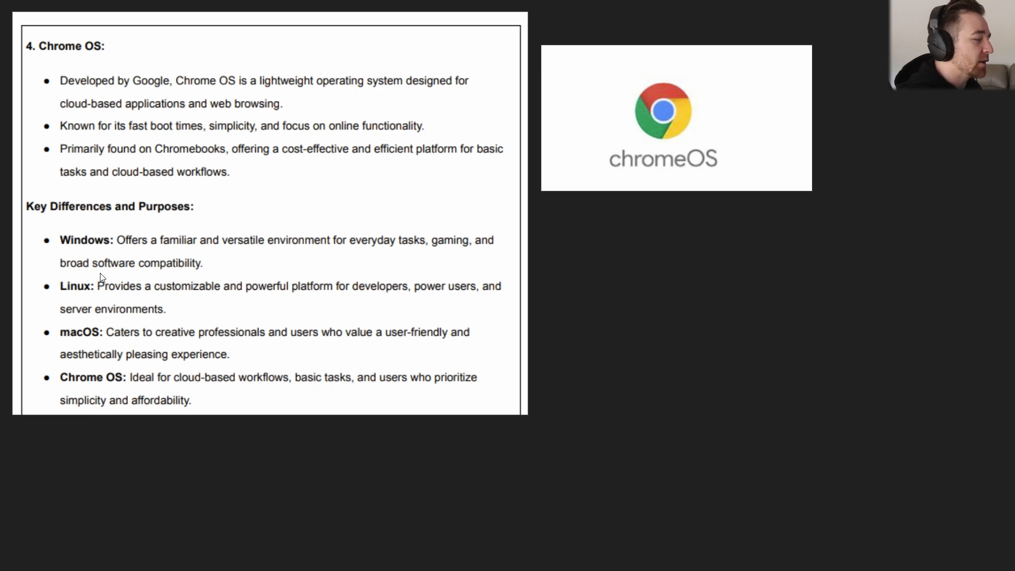
{"action": "mouse_move", "coordinate": [69, 249]}
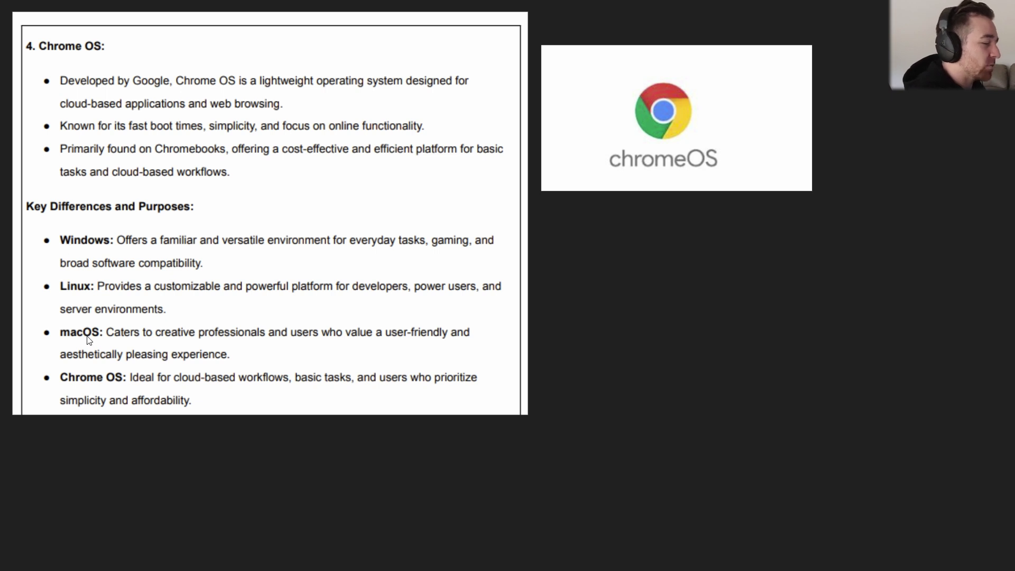
{"action": "mouse_move", "coordinate": [92, 298]}
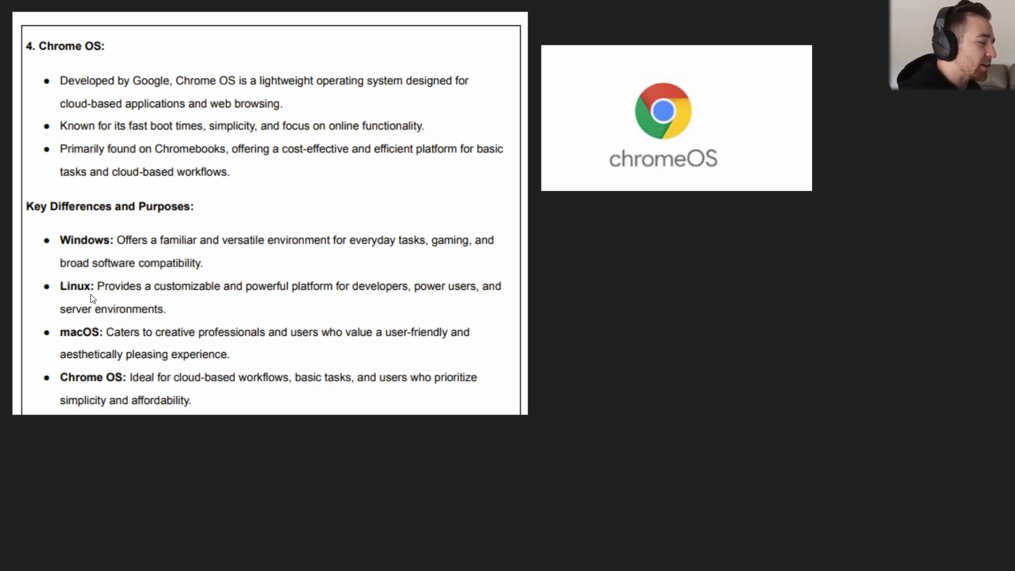
{"action": "mouse_move", "coordinate": [239, 355]}
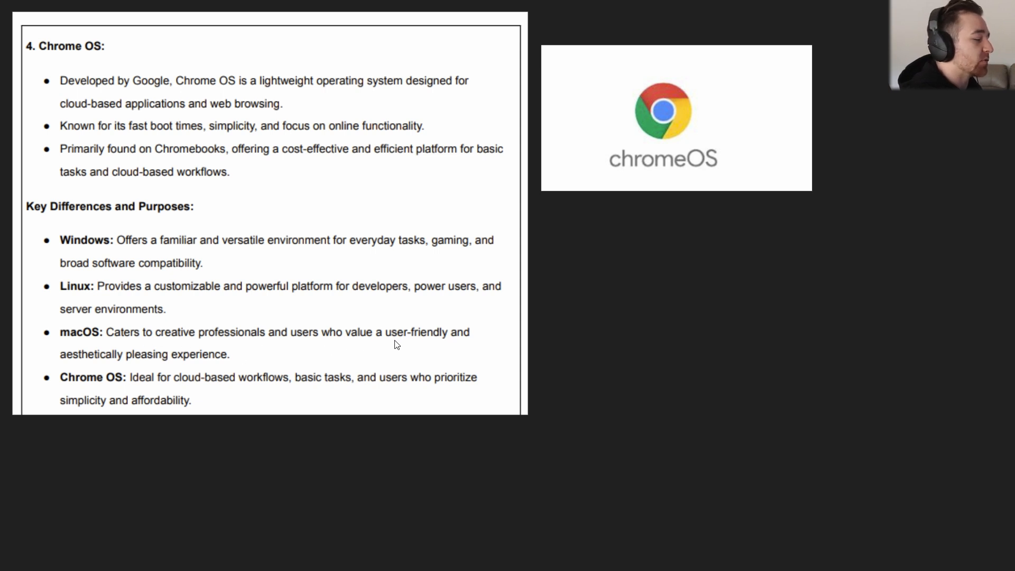
{"action": "mouse_move", "coordinate": [208, 363]}
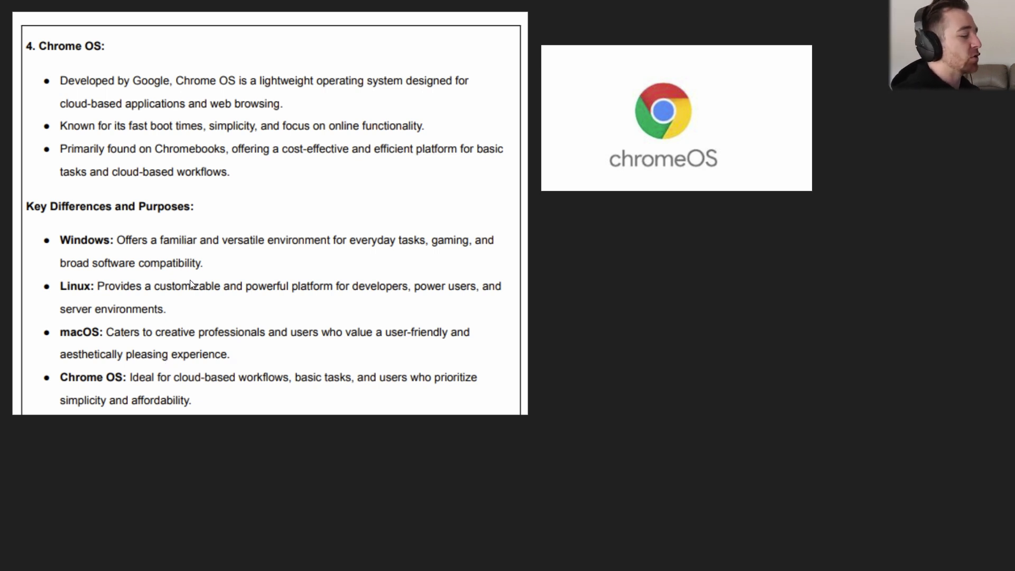
{"action": "mouse_move", "coordinate": [330, 238]}
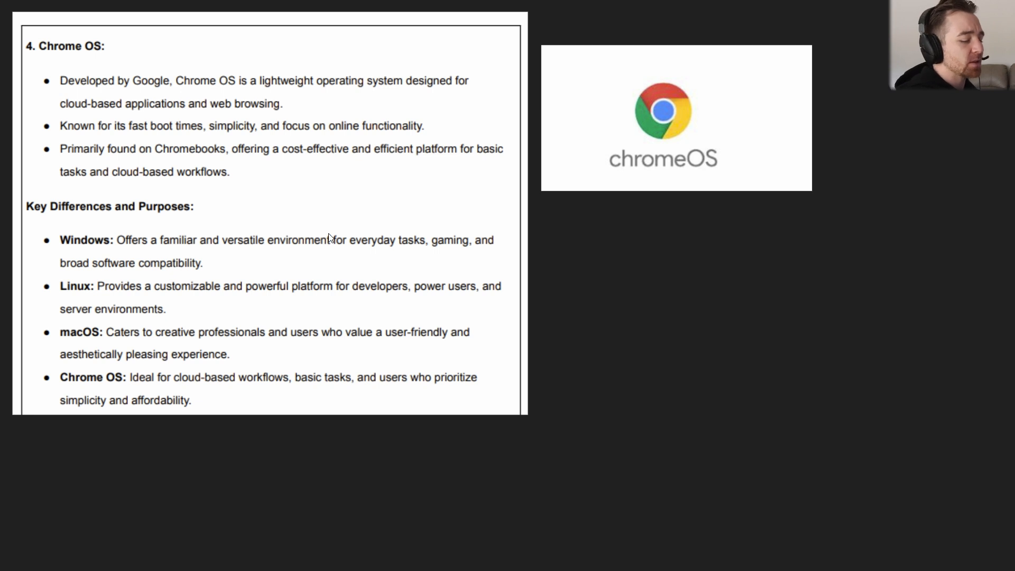
{"action": "mouse_move", "coordinate": [508, 246]}
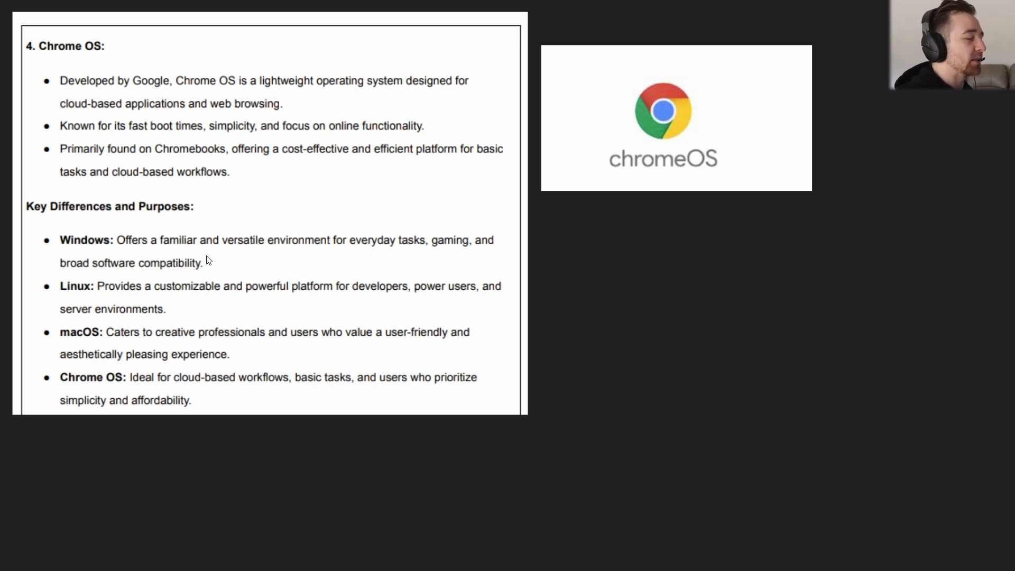
{"action": "mouse_move", "coordinate": [241, 257]}
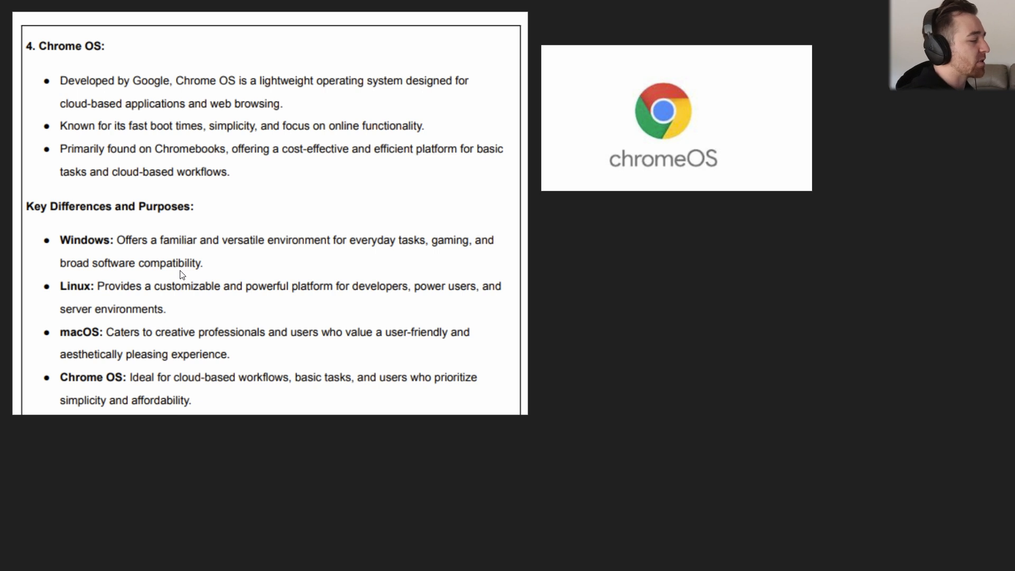
{"action": "mouse_move", "coordinate": [193, 289]}
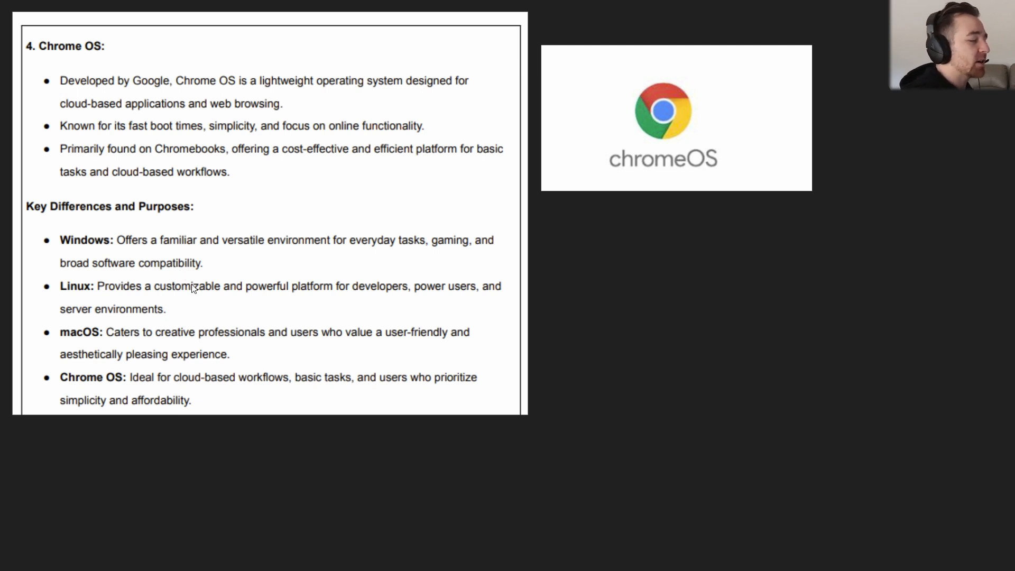
{"action": "mouse_move", "coordinate": [431, 303]}
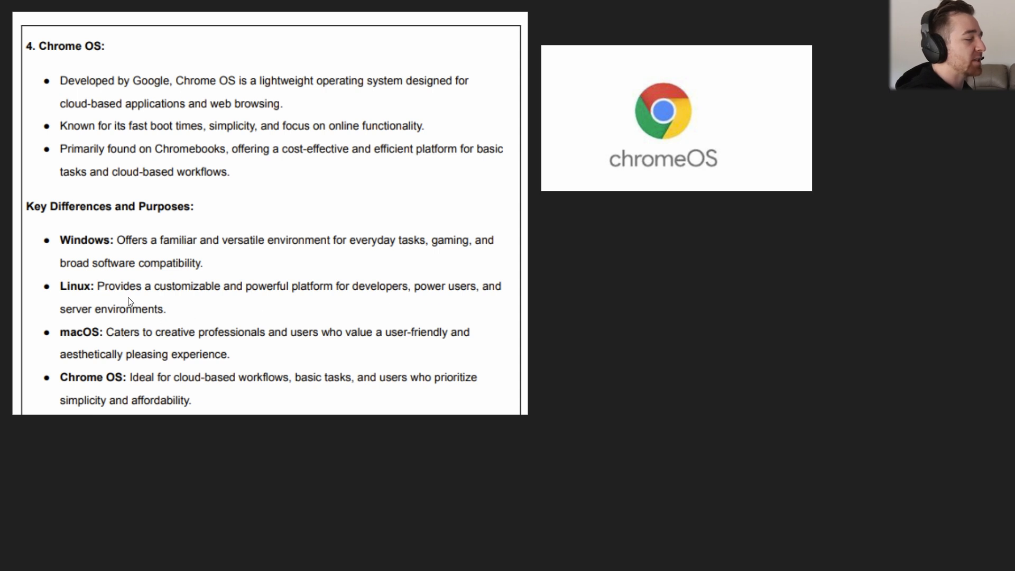
{"action": "mouse_move", "coordinate": [98, 283]}
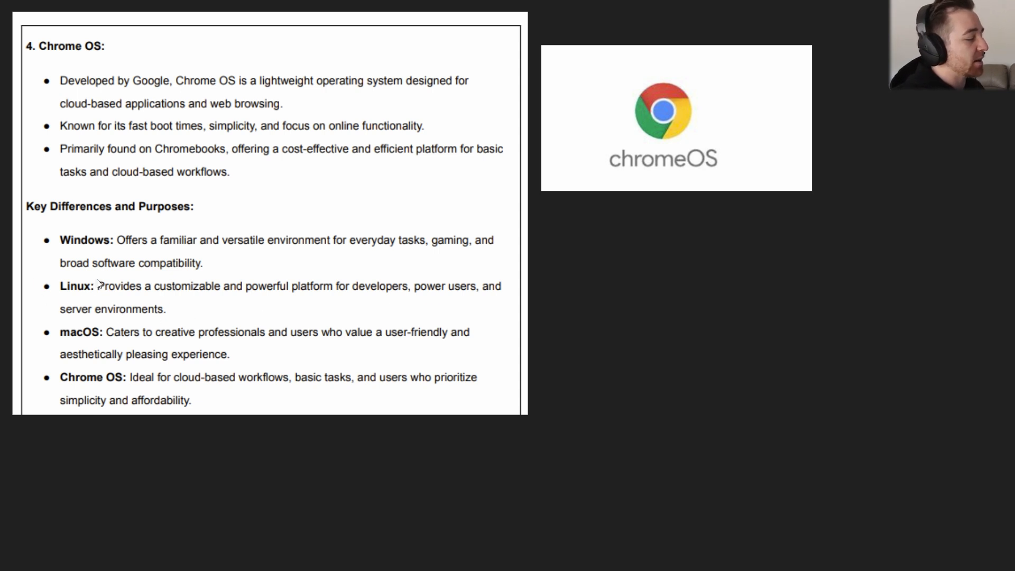
{"action": "mouse_move", "coordinate": [174, 352]}
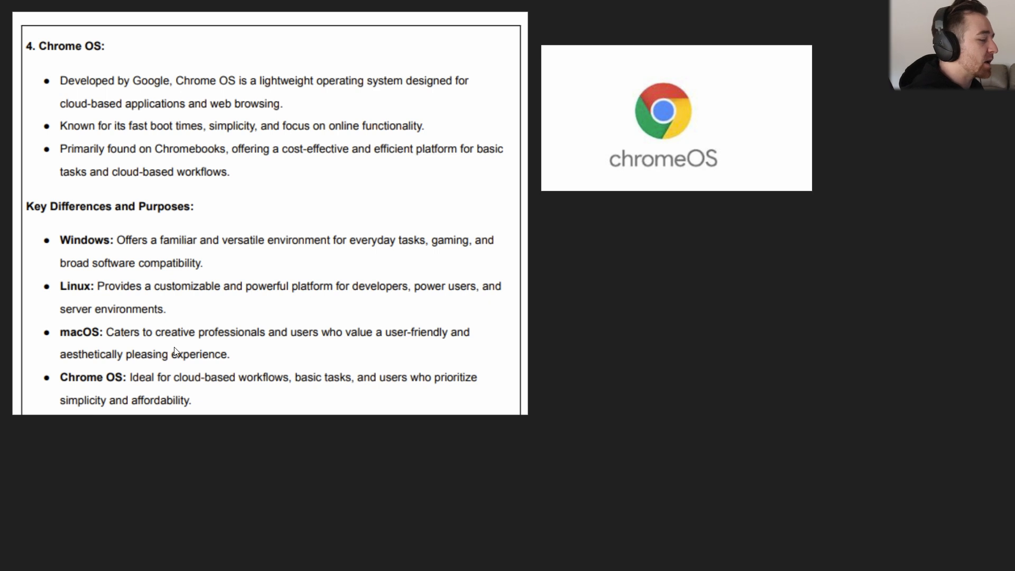
{"action": "mouse_move", "coordinate": [262, 374]}
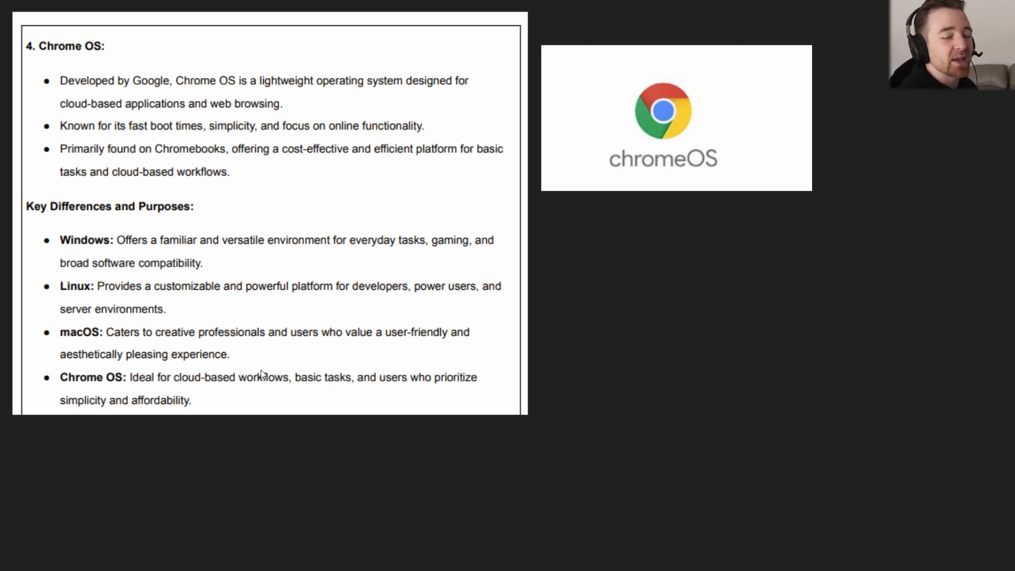
{"action": "mouse_move", "coordinate": [914, 338]}
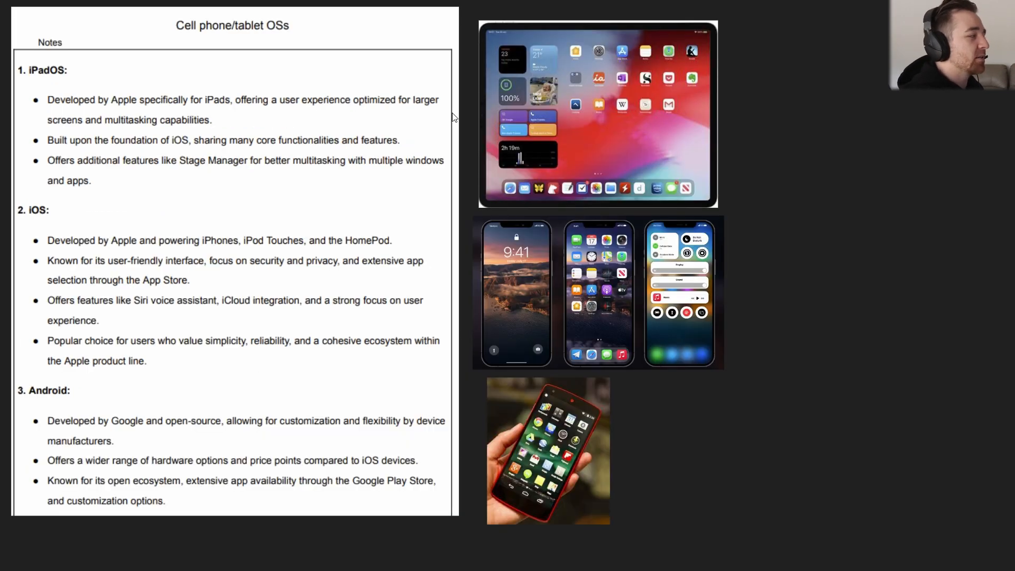
{"action": "mouse_move", "coordinate": [294, 39]}
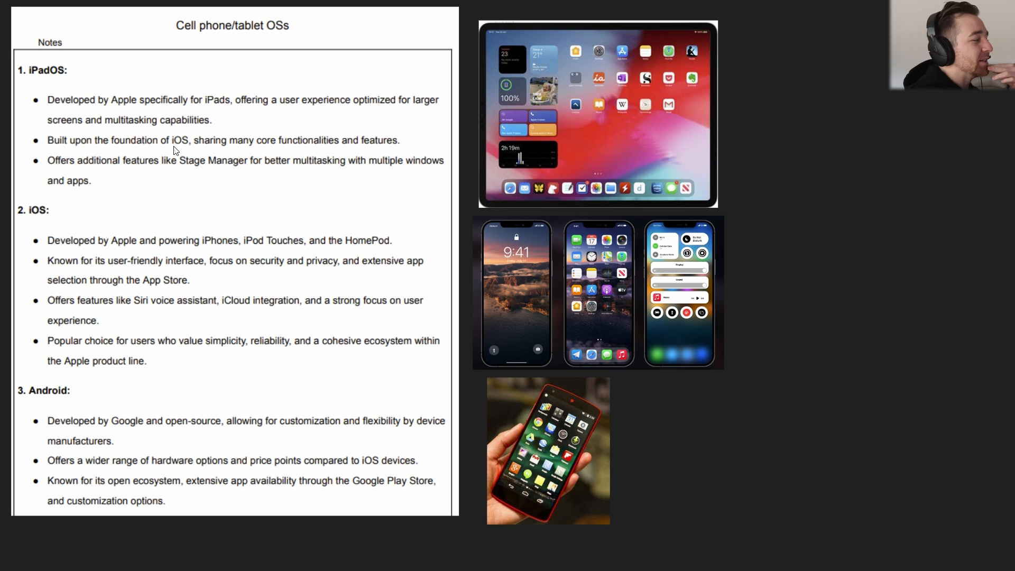
{"action": "mouse_move", "coordinate": [195, 152]}
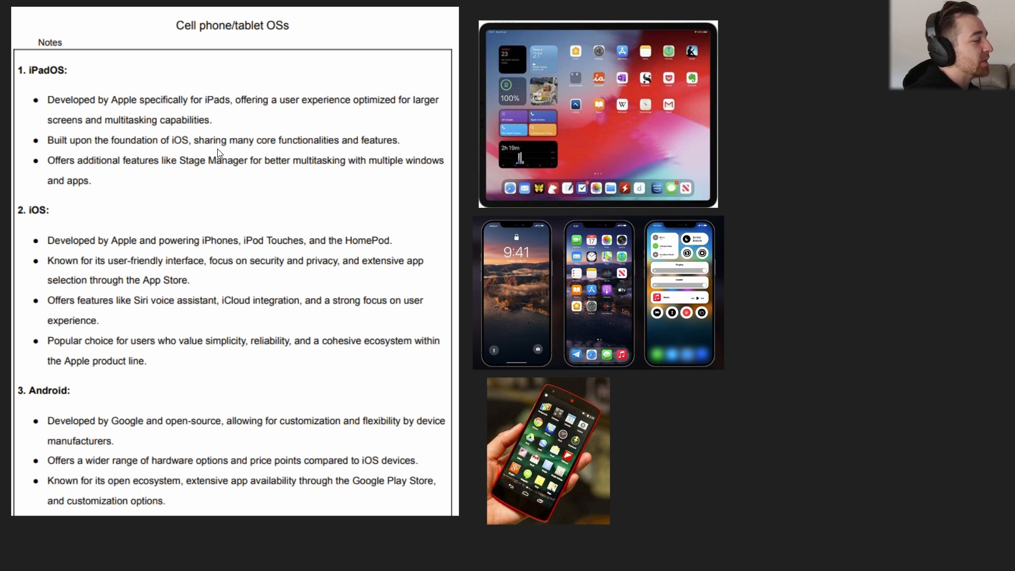
{"action": "mouse_move", "coordinate": [199, 168]}
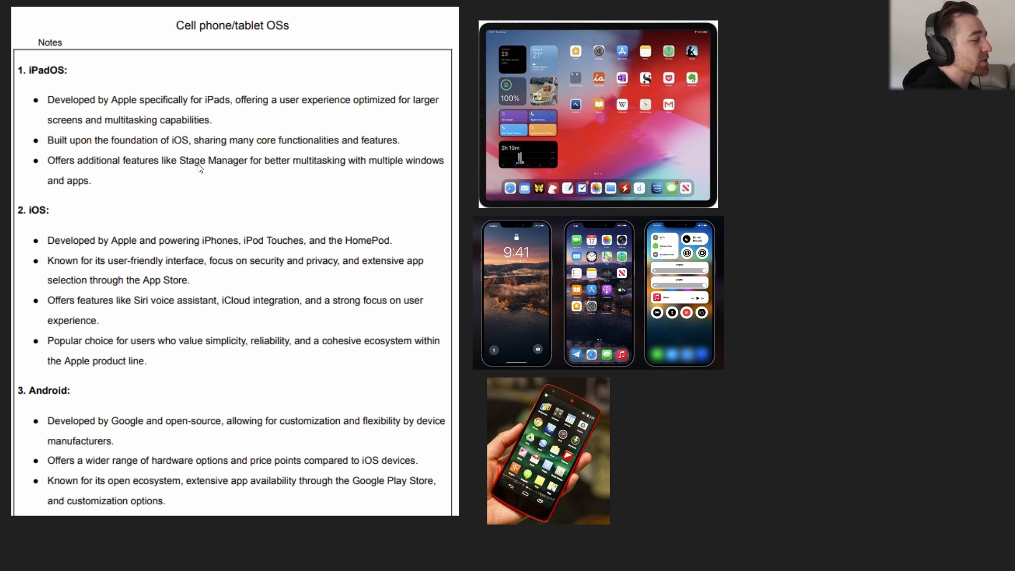
{"action": "mouse_move", "coordinate": [305, 176]}
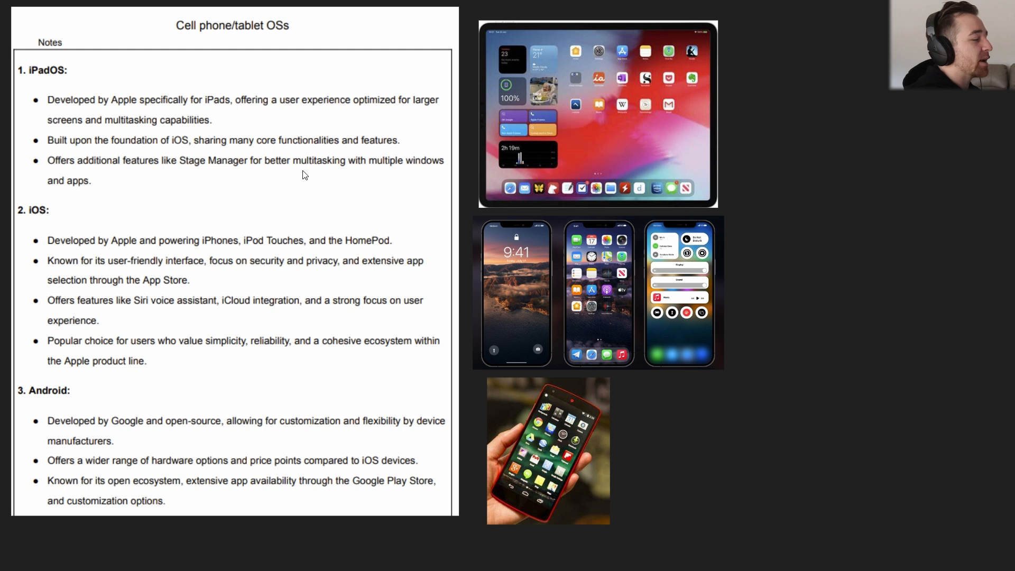
{"action": "mouse_move", "coordinate": [228, 173]}
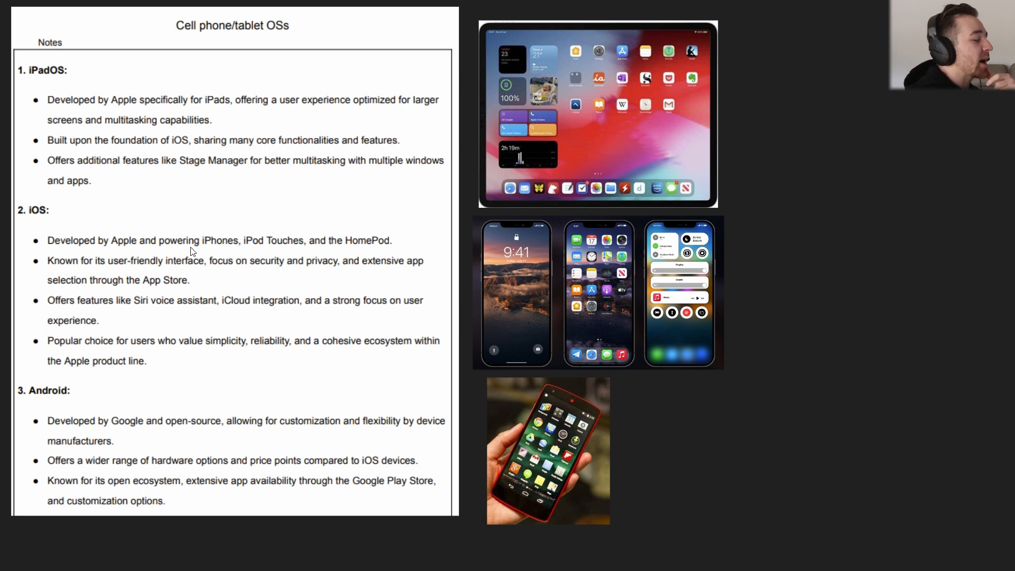
{"action": "mouse_move", "coordinate": [210, 266]}
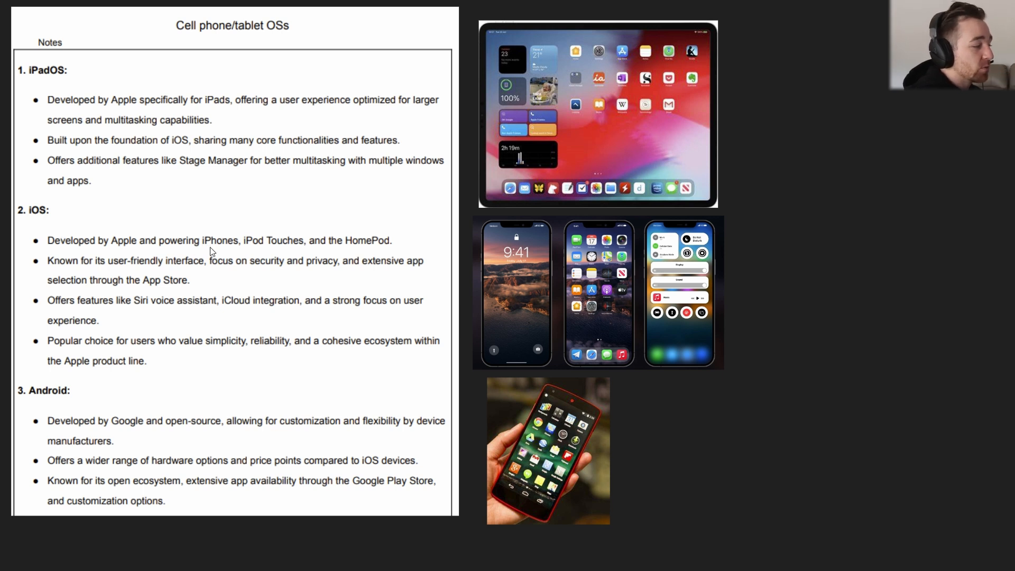
{"action": "mouse_move", "coordinate": [360, 252]}
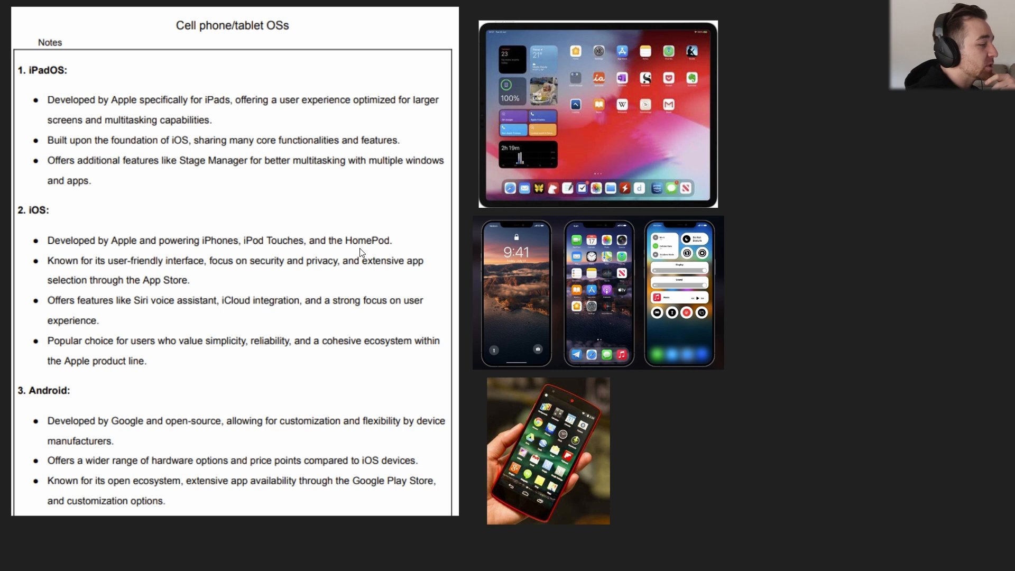
{"action": "mouse_move", "coordinate": [184, 280]}
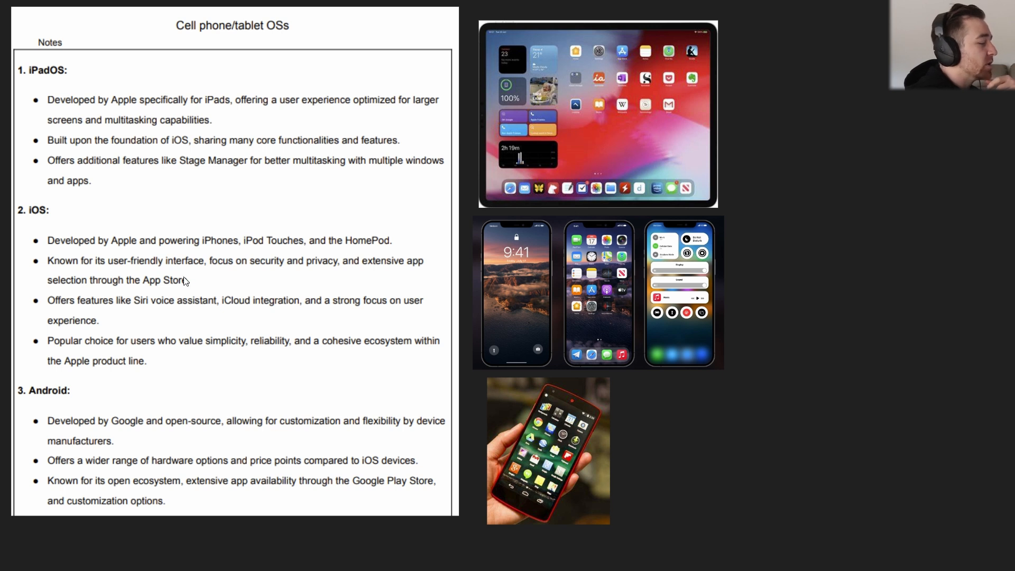
{"action": "mouse_move", "coordinate": [146, 237]}
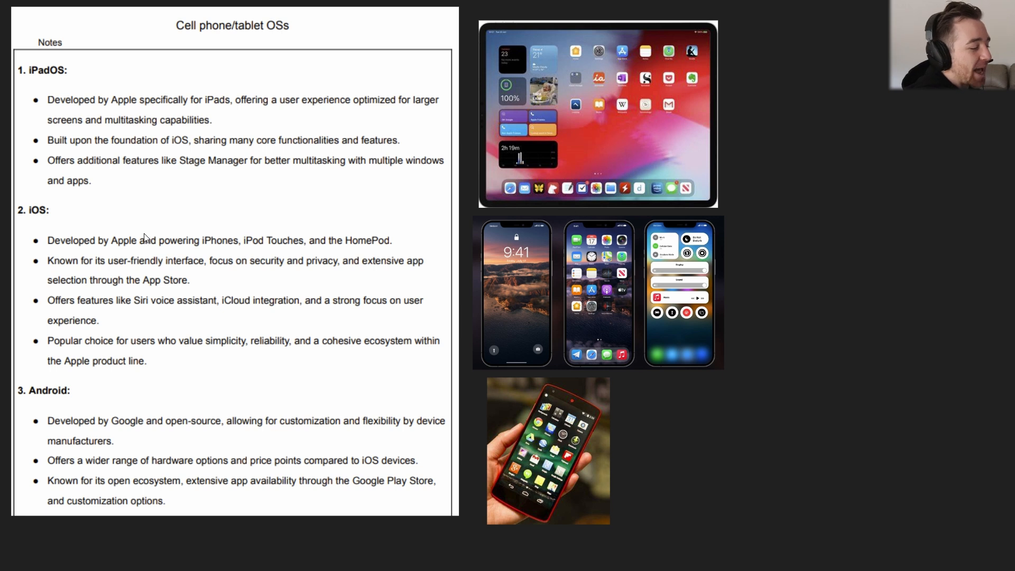
{"action": "mouse_move", "coordinate": [190, 241]}
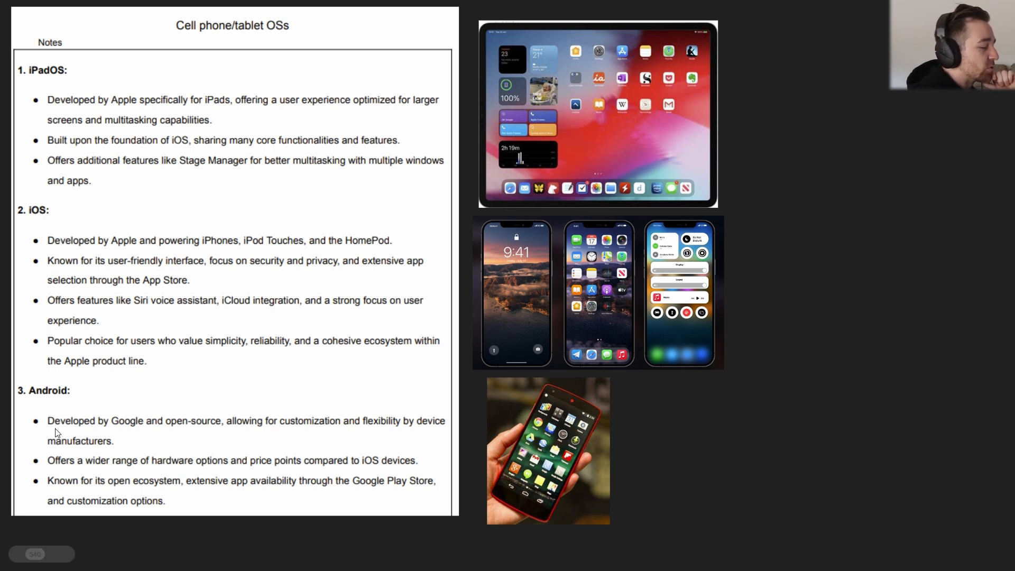
{"action": "mouse_move", "coordinate": [205, 442]}
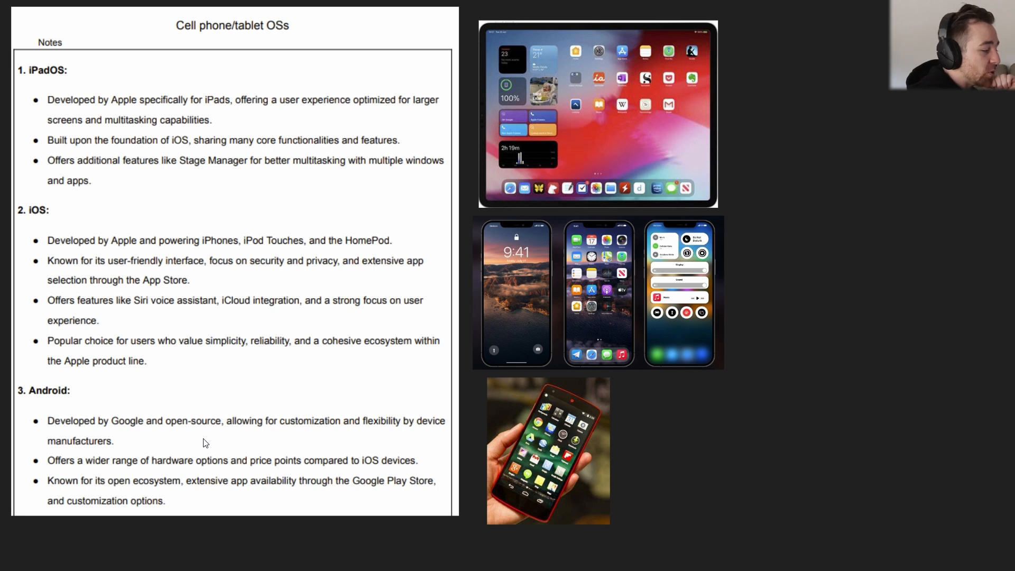
{"action": "mouse_move", "coordinate": [386, 446]}
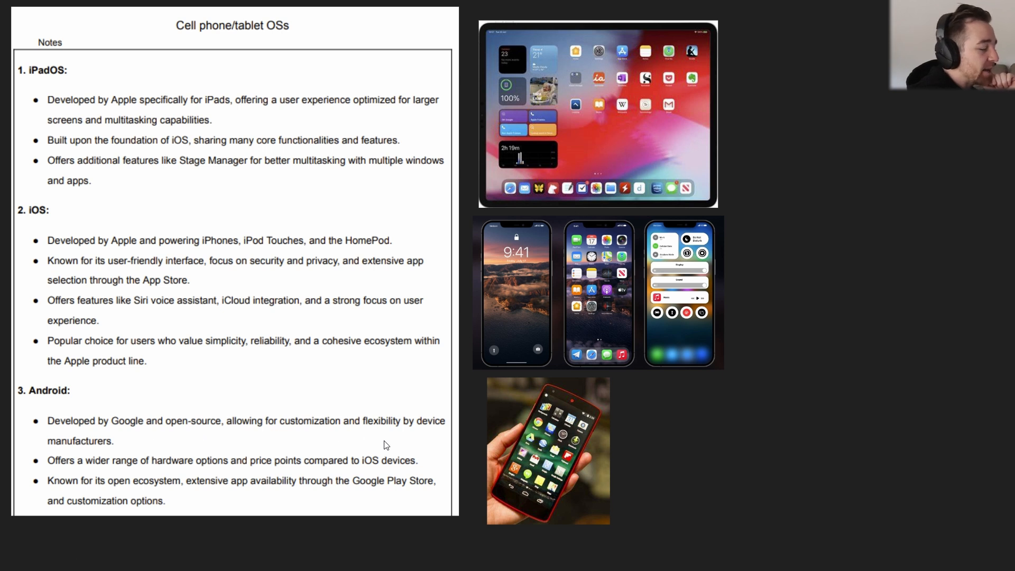
{"action": "mouse_move", "coordinate": [235, 444]}
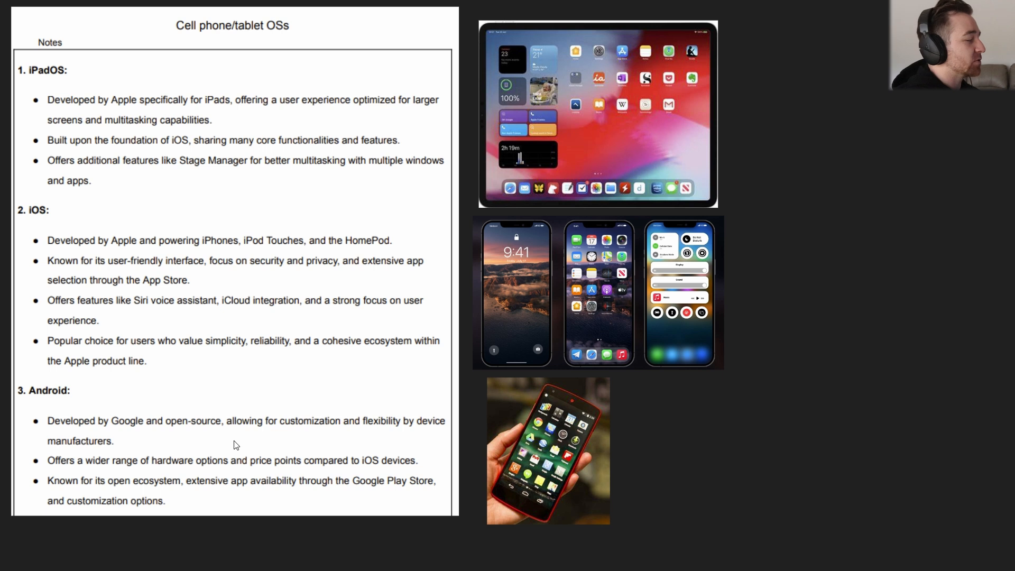
{"action": "mouse_move", "coordinate": [357, 330]}
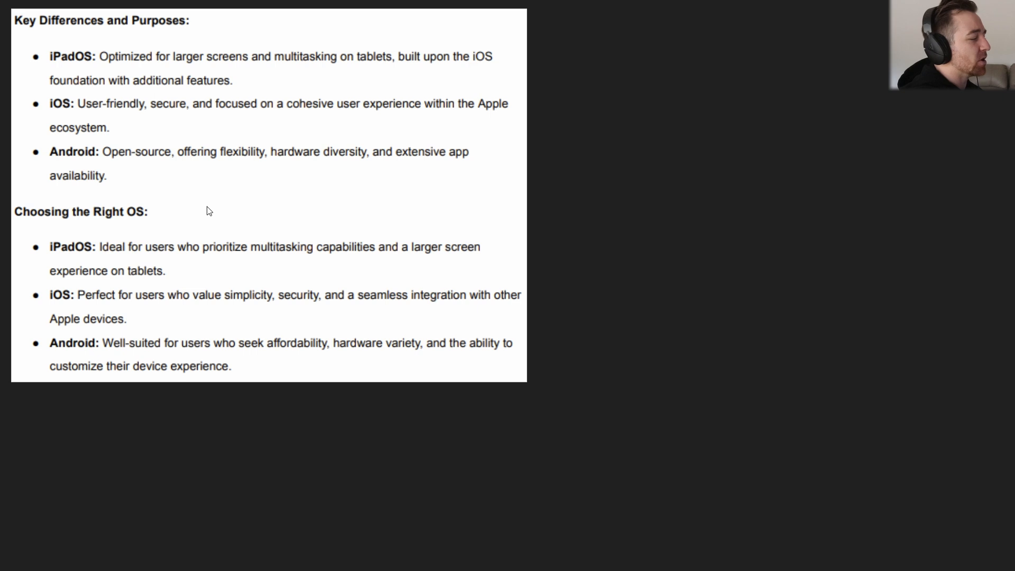
{"action": "mouse_move", "coordinate": [905, 215]}
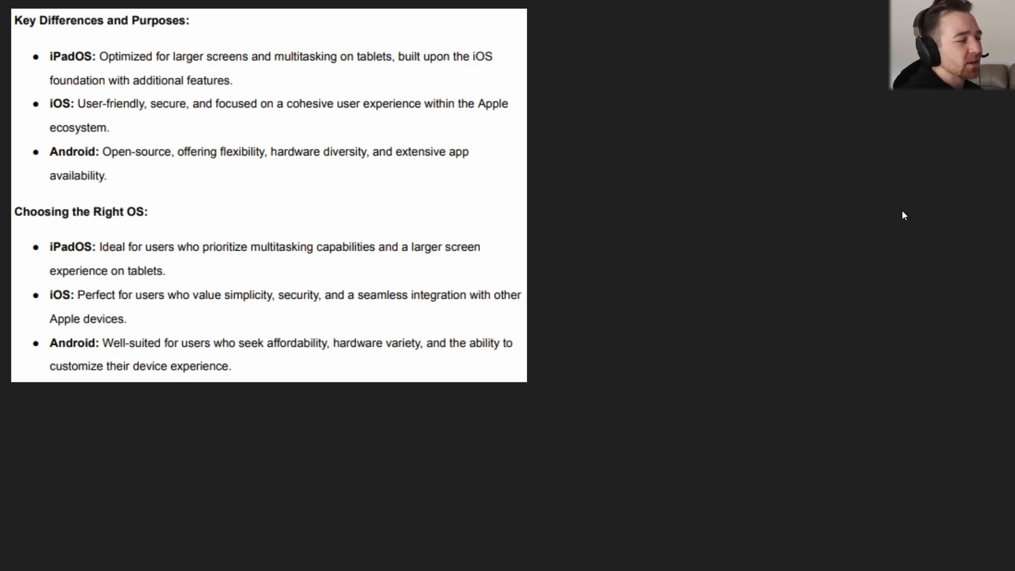
{"action": "mouse_move", "coordinate": [820, 266]}
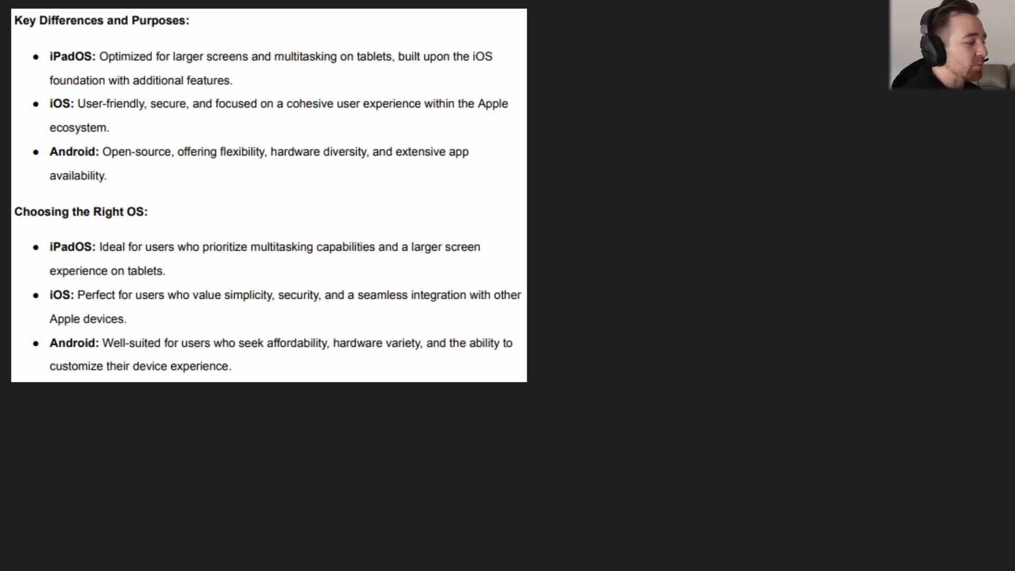
{"action": "mouse_move", "coordinate": [750, 180]}
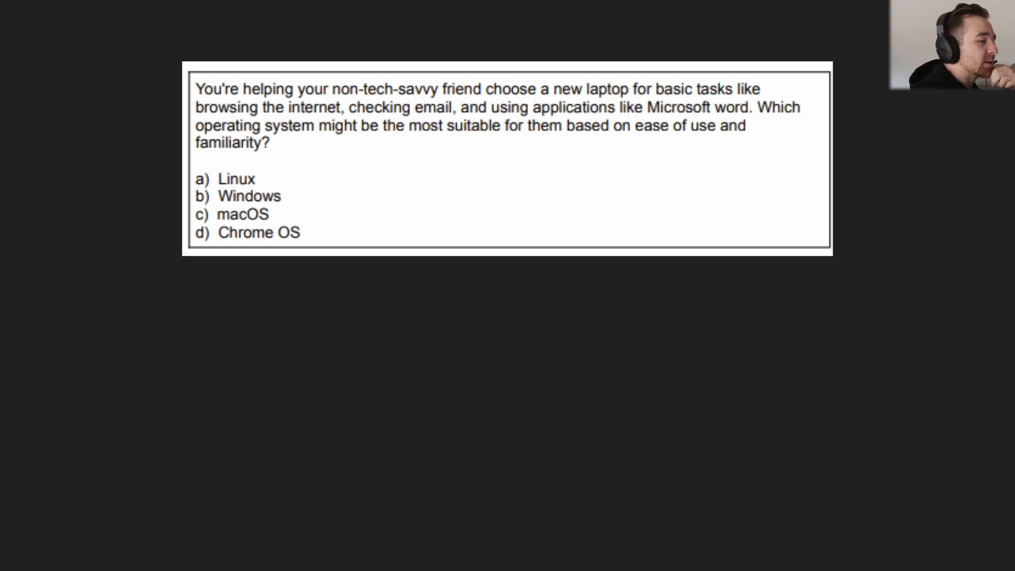
{"action": "mouse_move", "coordinate": [132, 168]}
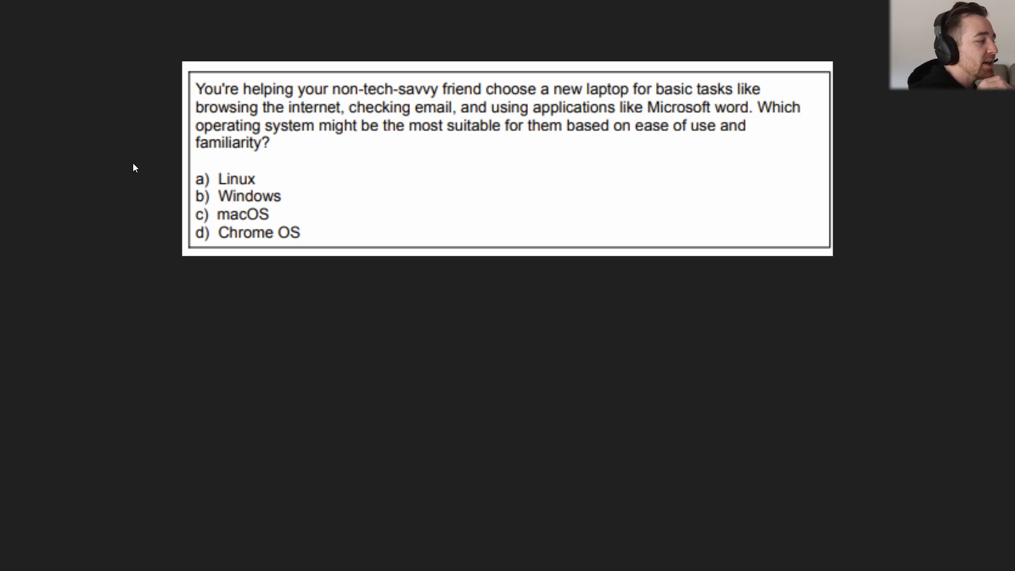
{"action": "mouse_move", "coordinate": [423, 348]}
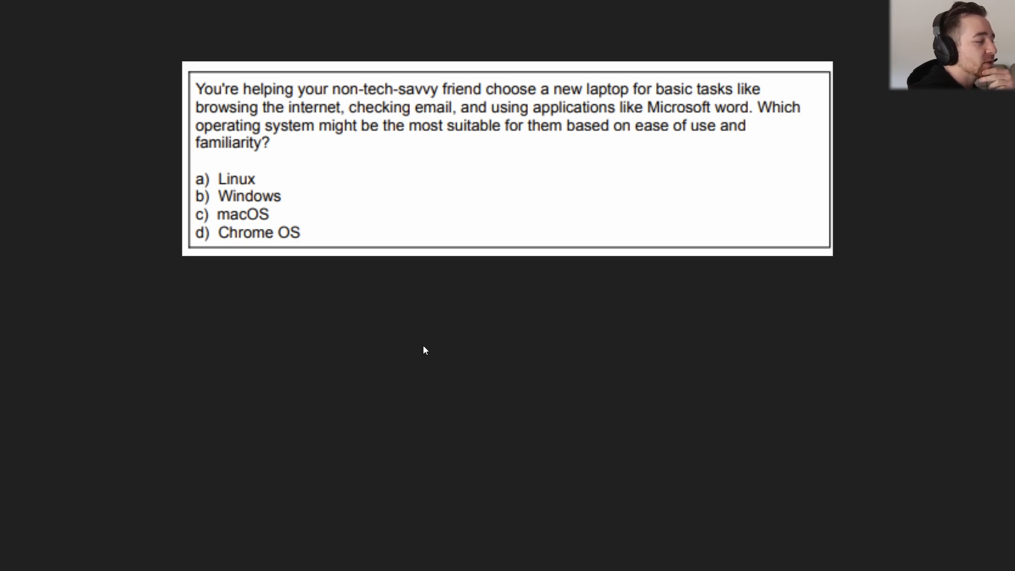
{"action": "mouse_move", "coordinate": [422, 315]}
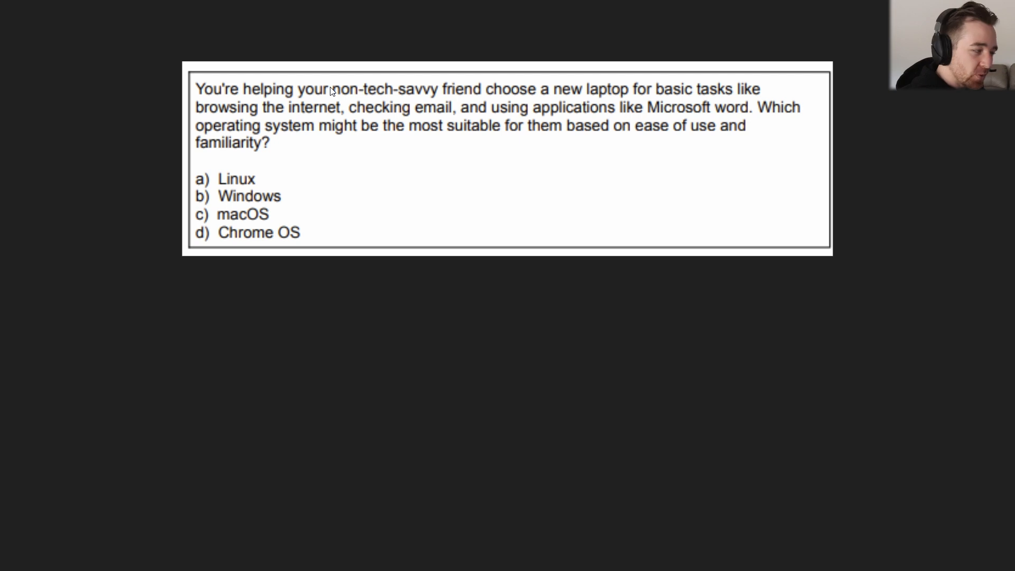
{"action": "mouse_move", "coordinate": [468, 136]}
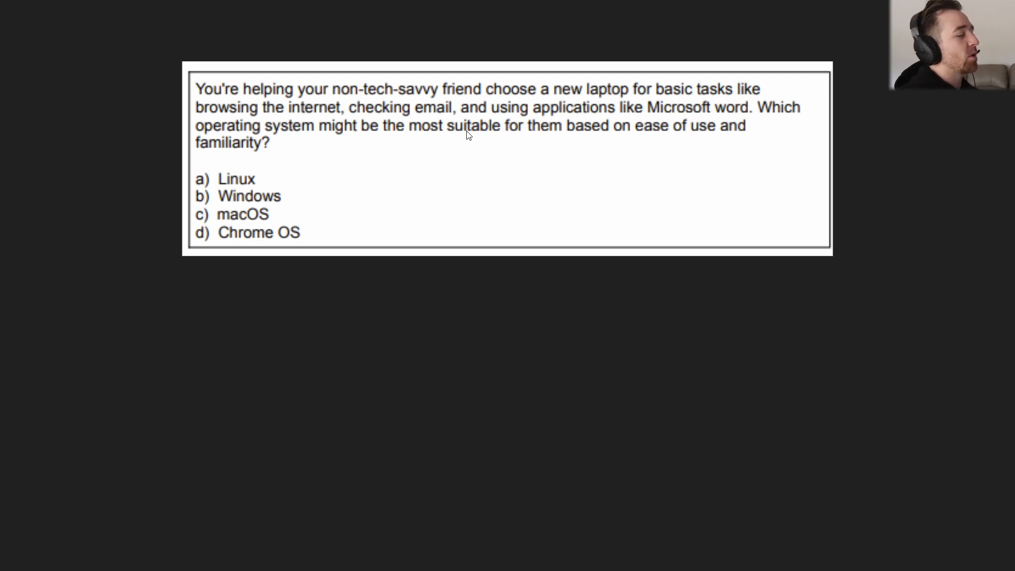
{"action": "mouse_move", "coordinate": [640, 101]}
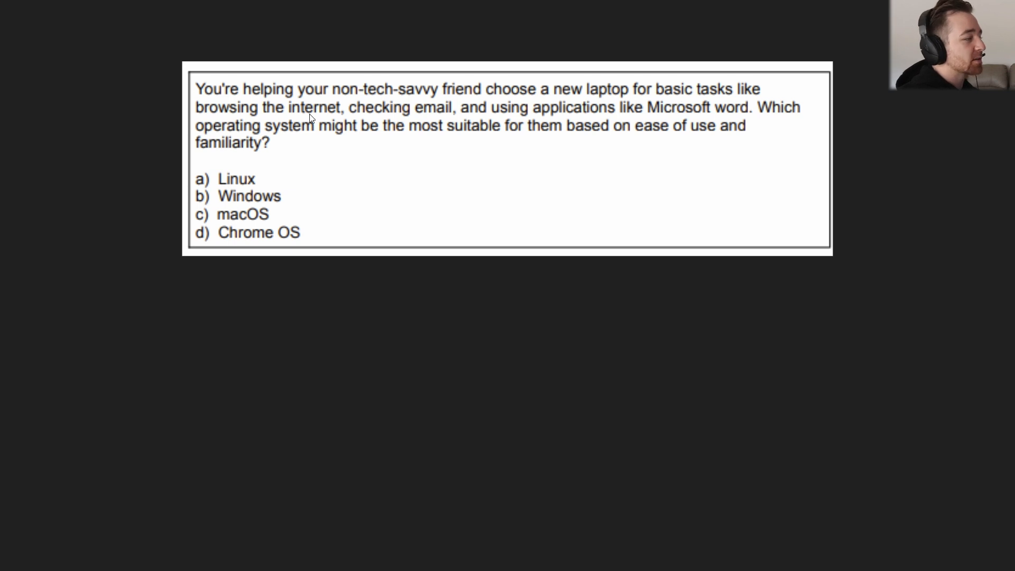
{"action": "mouse_move", "coordinate": [413, 115]}
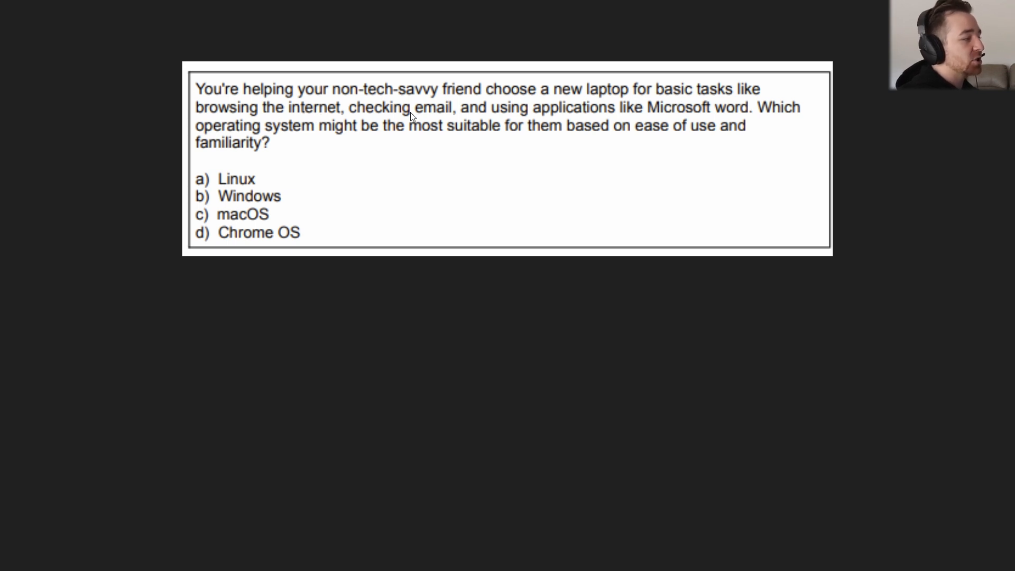
{"action": "mouse_move", "coordinate": [427, 120]}
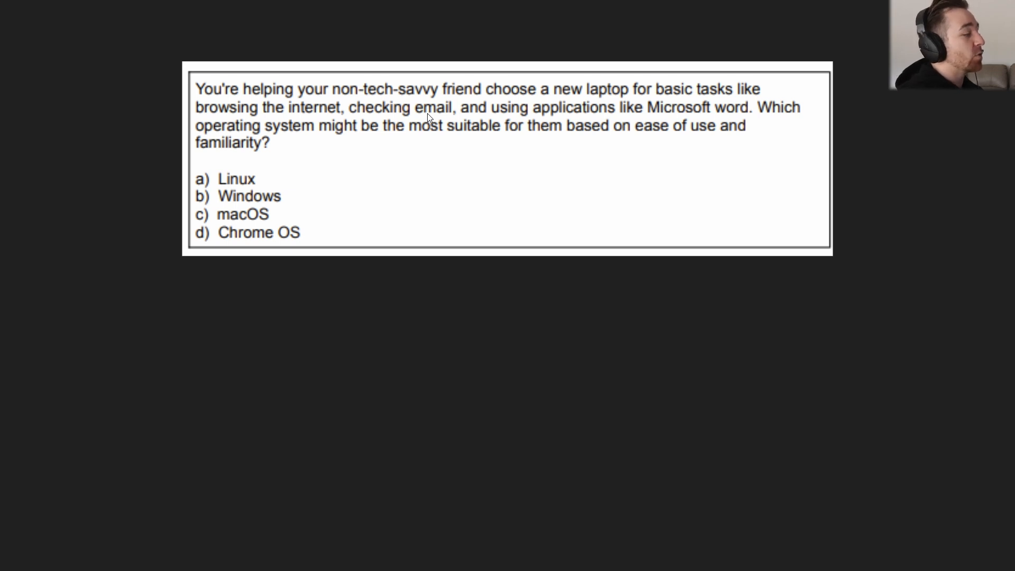
{"action": "mouse_move", "coordinate": [311, 184]}
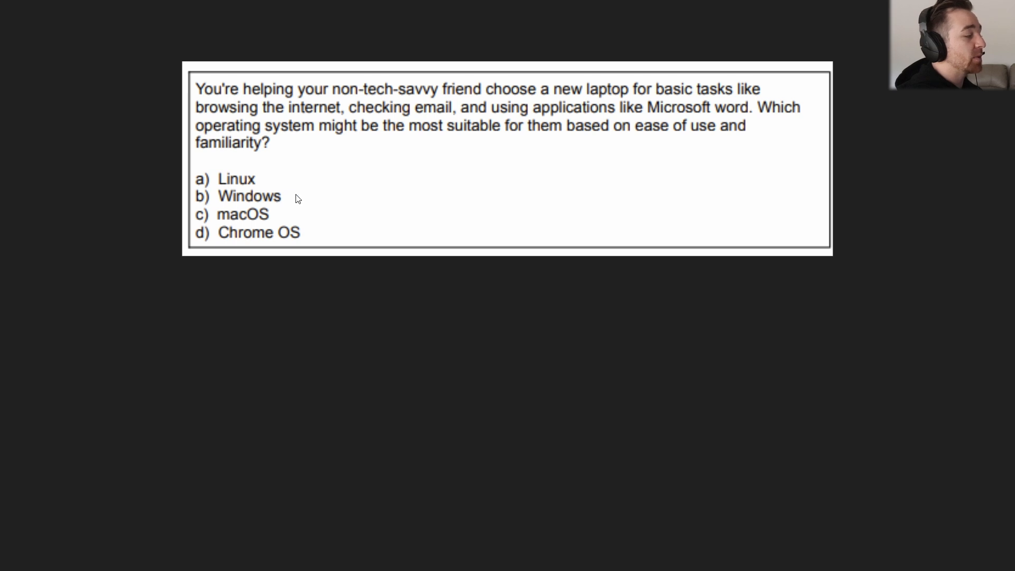
{"action": "mouse_move", "coordinate": [266, 215]}
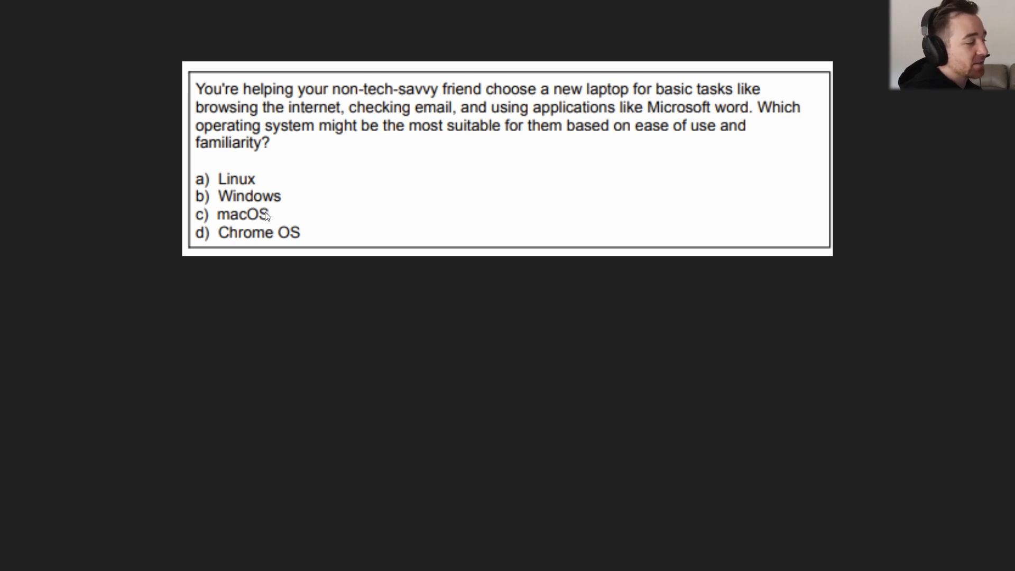
{"action": "mouse_move", "coordinate": [285, 237]}
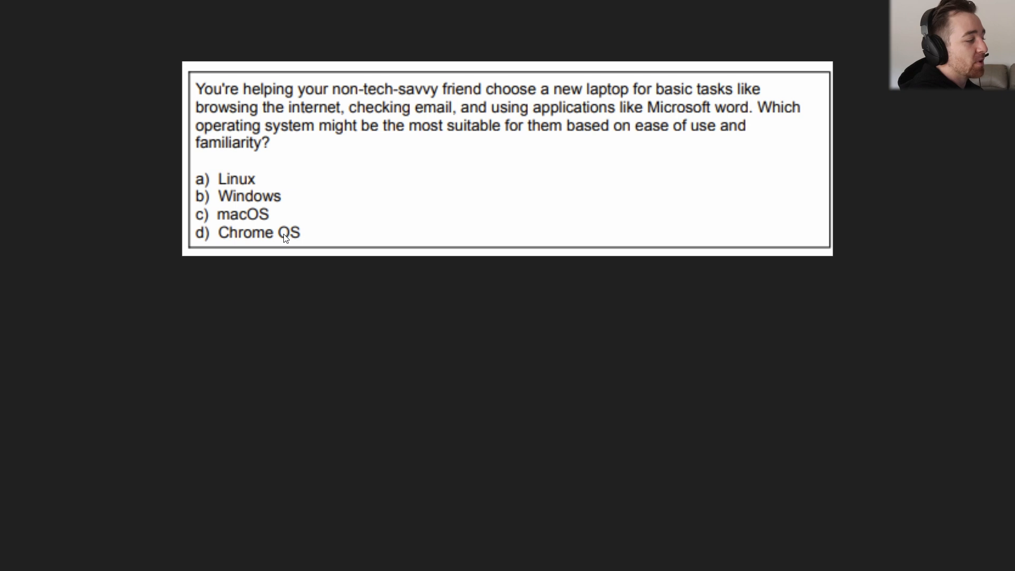
{"action": "mouse_move", "coordinate": [252, 191]}
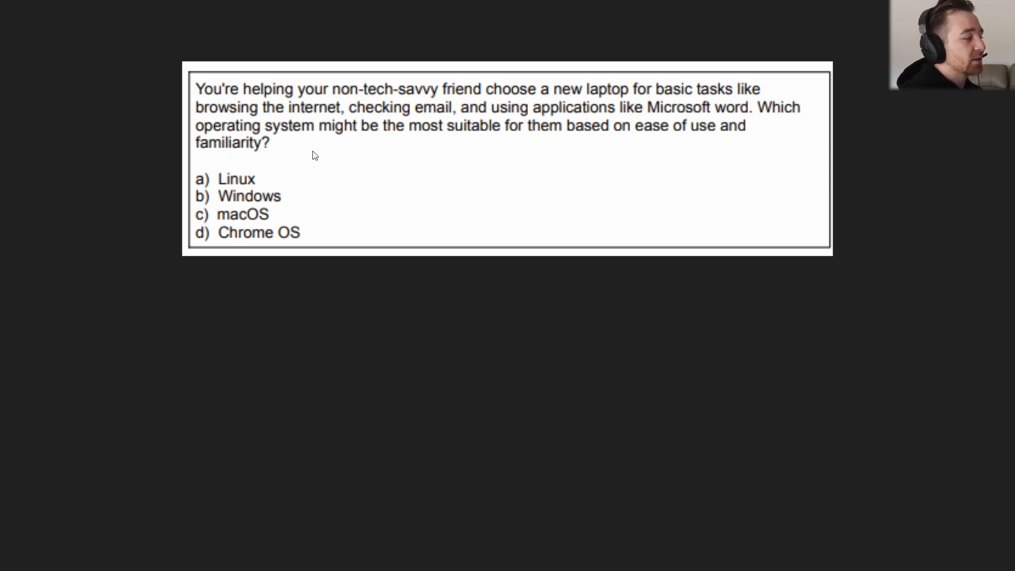
{"action": "mouse_move", "coordinate": [229, 188]}
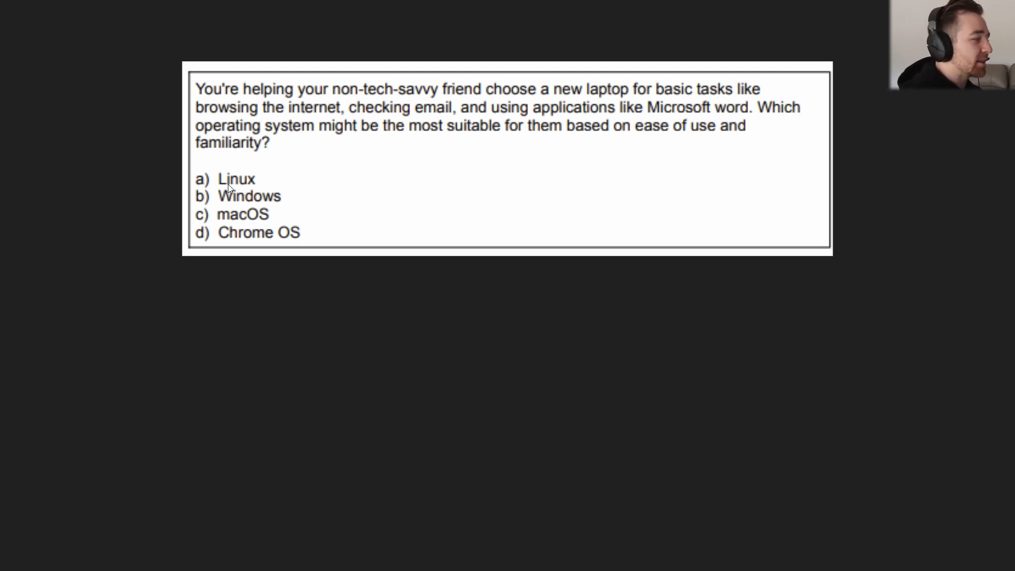
{"action": "mouse_move", "coordinate": [435, 93]}
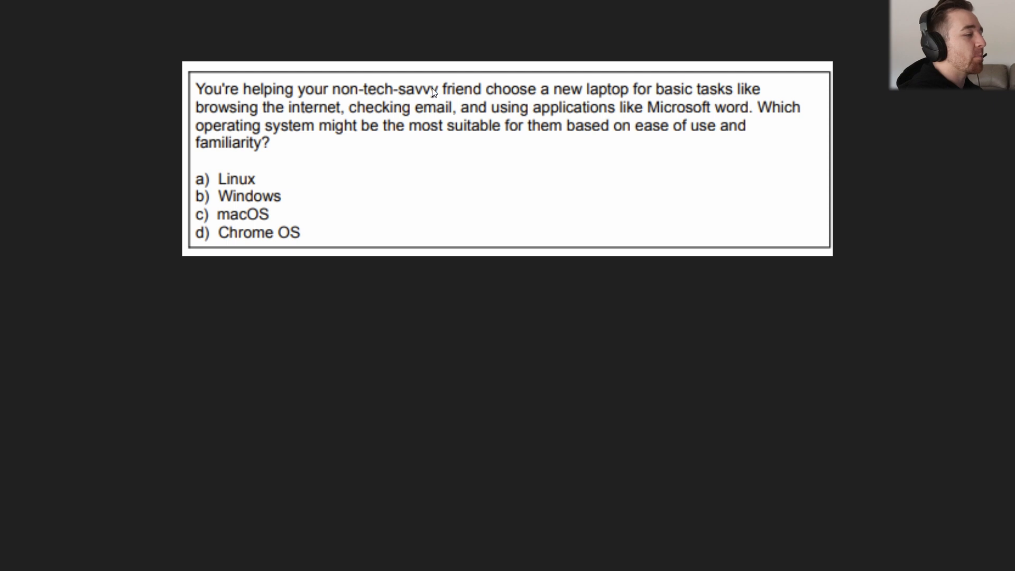
{"action": "mouse_move", "coordinate": [423, 112]}
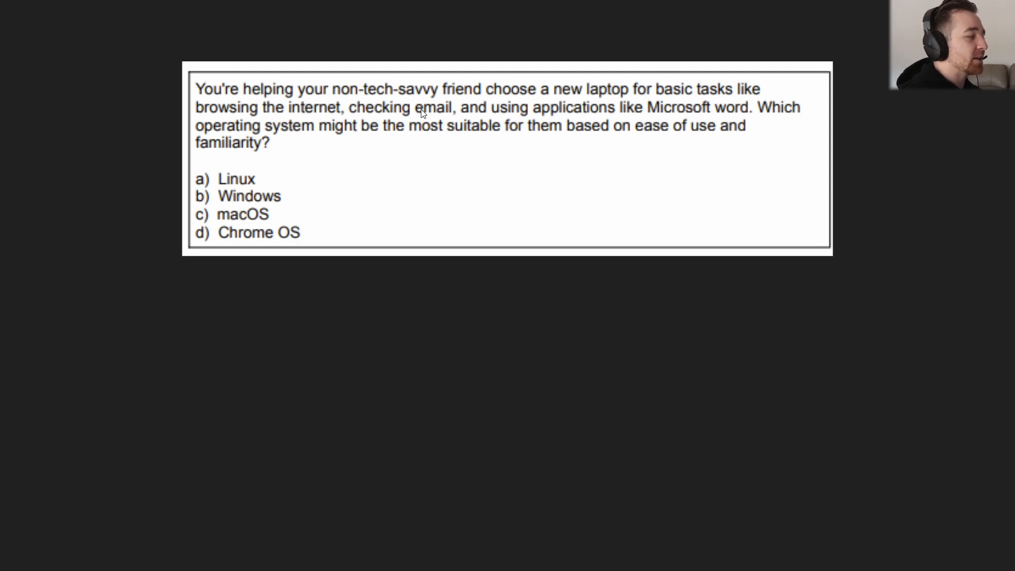
{"action": "mouse_move", "coordinate": [155, 186]}
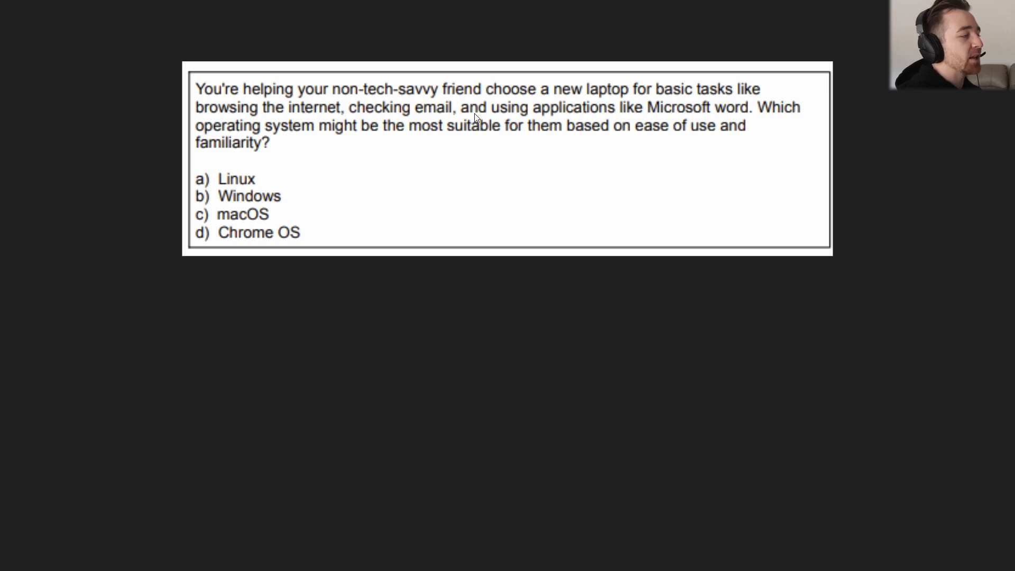
{"action": "mouse_move", "coordinate": [687, 117]}
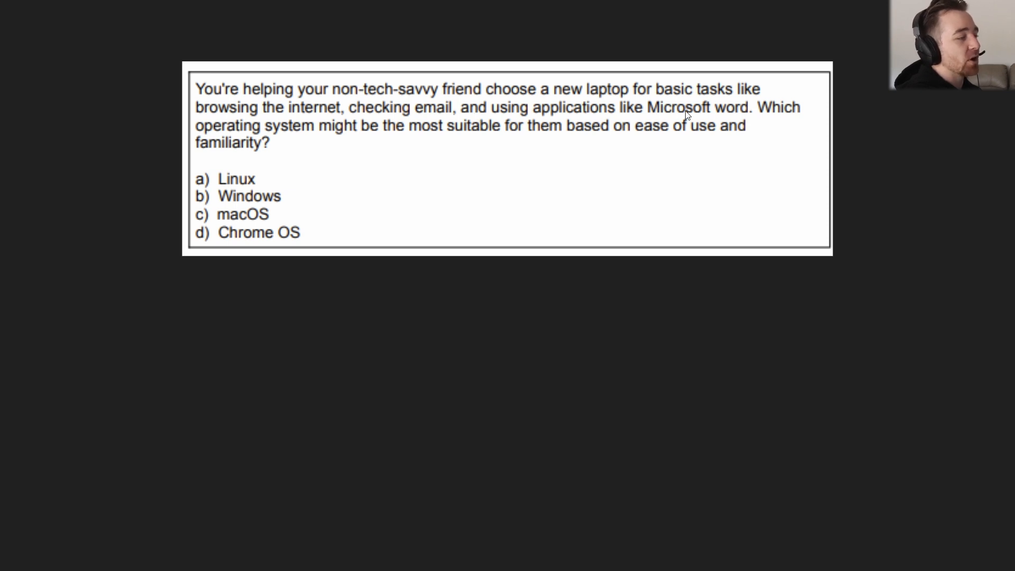
{"action": "mouse_move", "coordinate": [270, 207]}
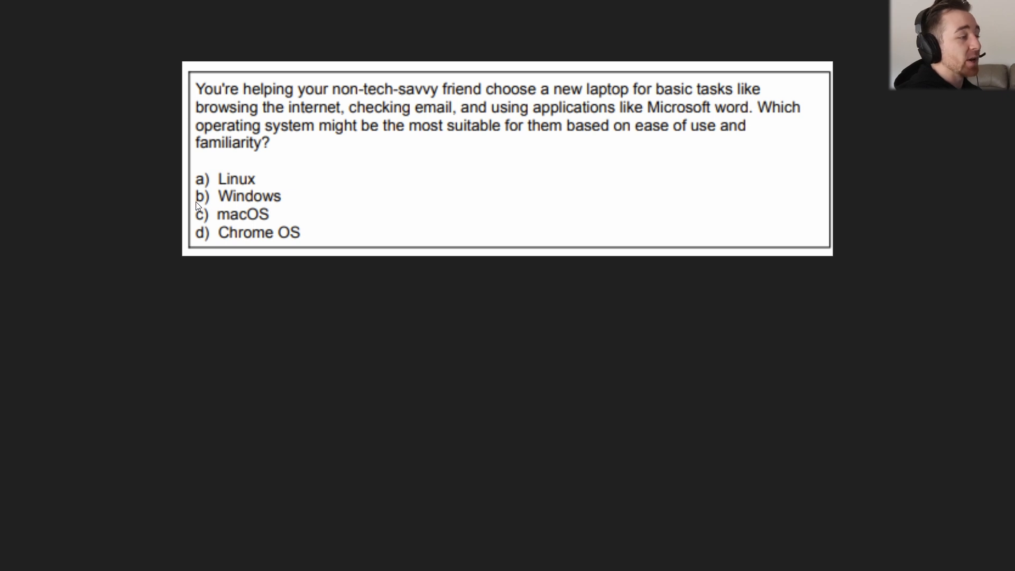
{"action": "mouse_move", "coordinate": [461, 174]}
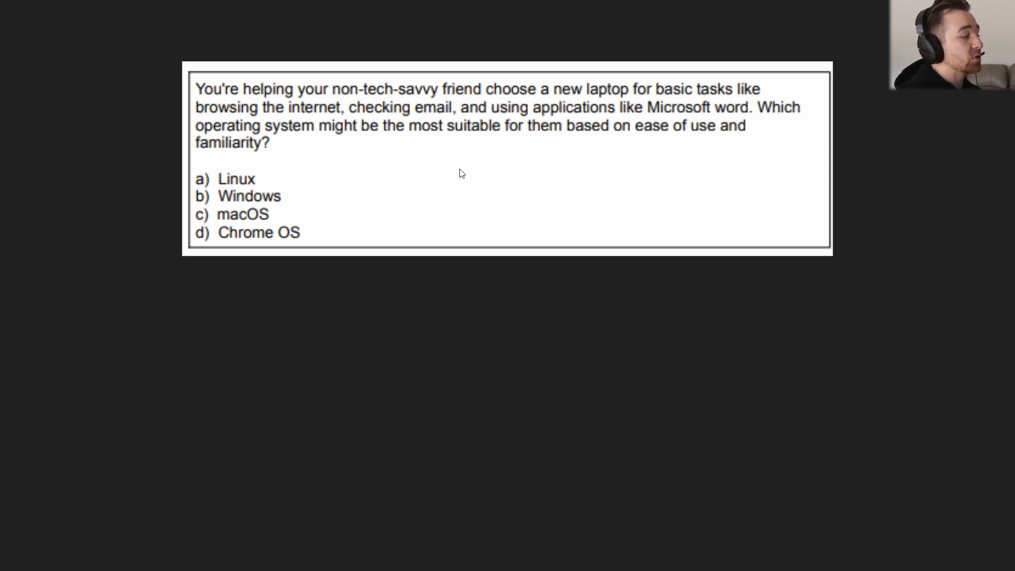
{"action": "mouse_move", "coordinate": [433, 136]}
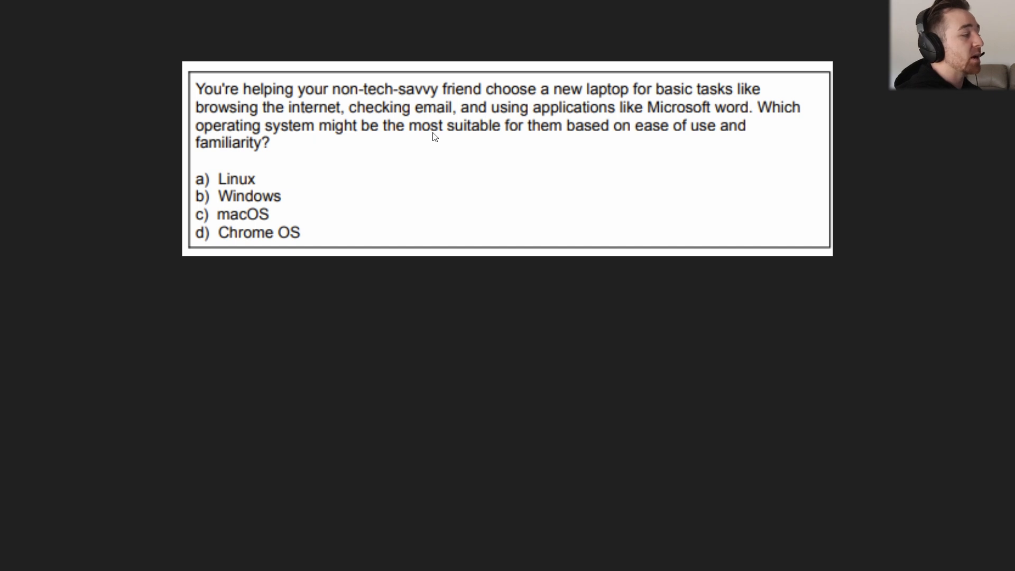
{"action": "mouse_move", "coordinate": [444, 144]}
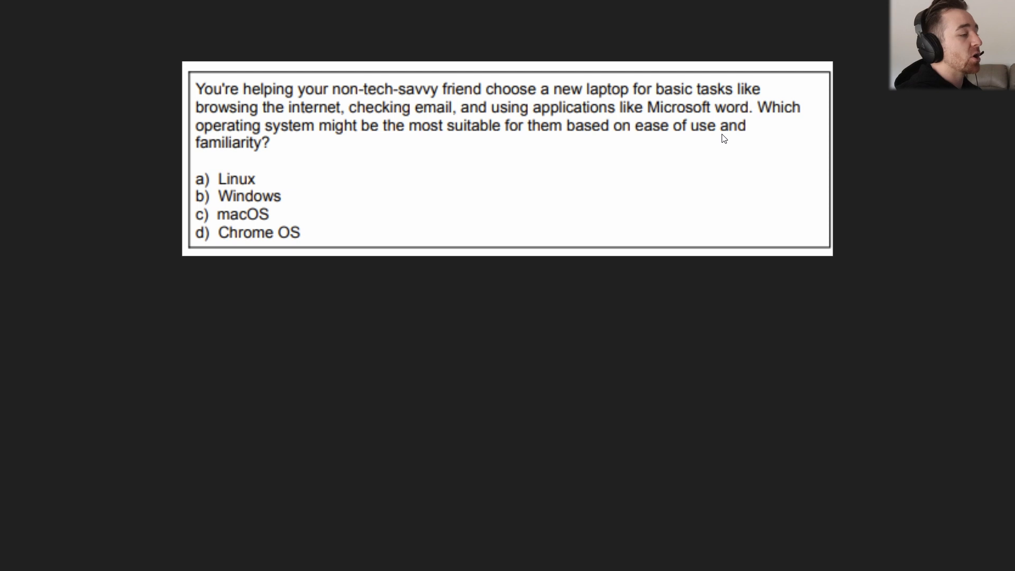
{"action": "mouse_move", "coordinate": [683, 134]}
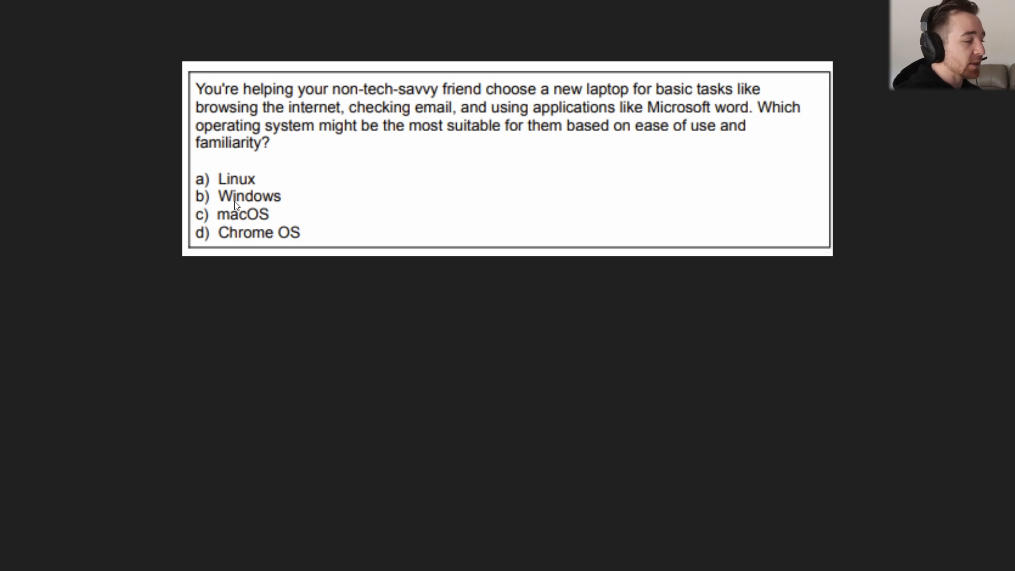
{"action": "mouse_move", "coordinate": [254, 202]}
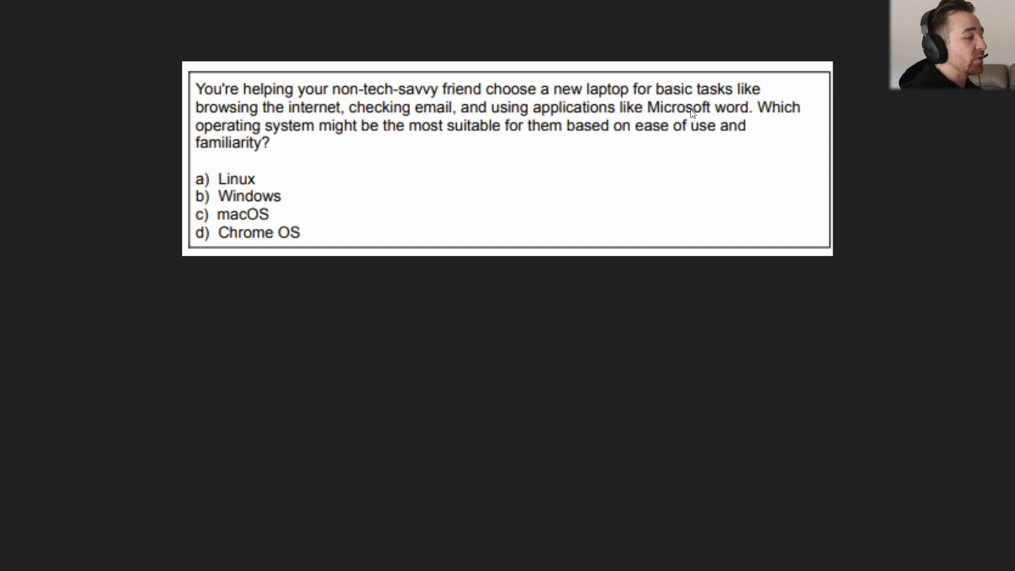
{"action": "mouse_move", "coordinate": [670, 125]}
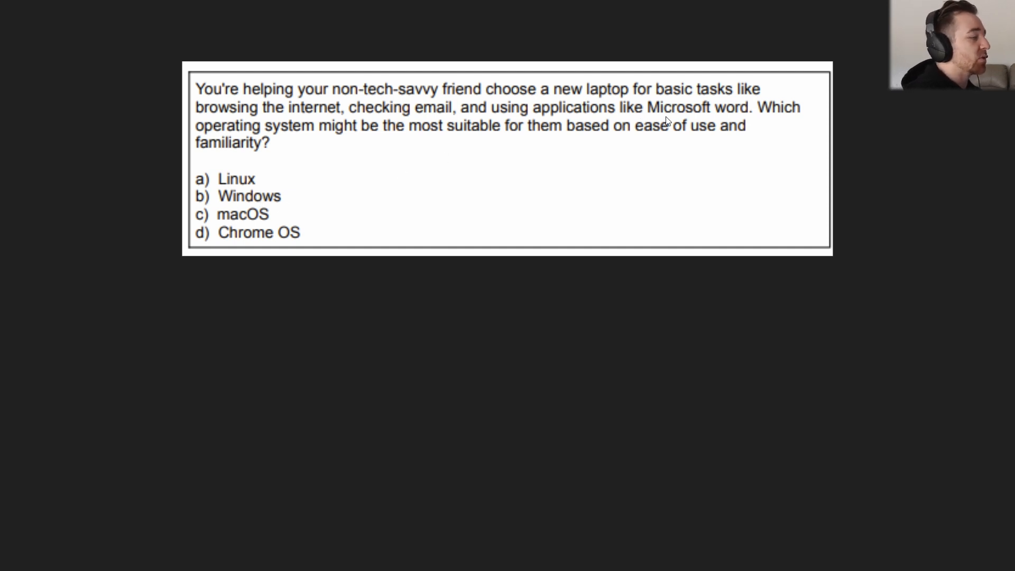
{"action": "mouse_move", "coordinate": [272, 190]}
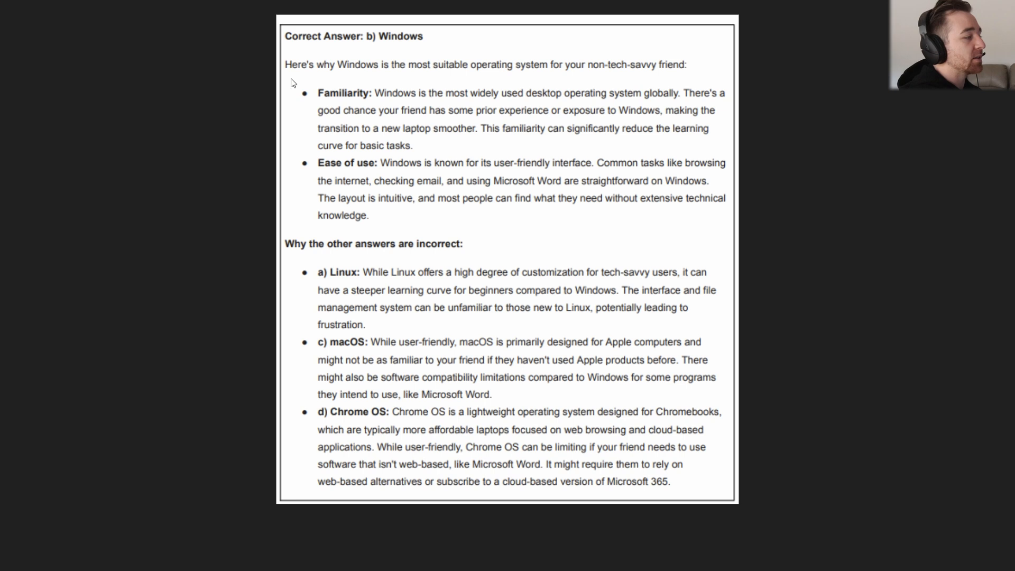
{"action": "mouse_move", "coordinate": [292, 132]}
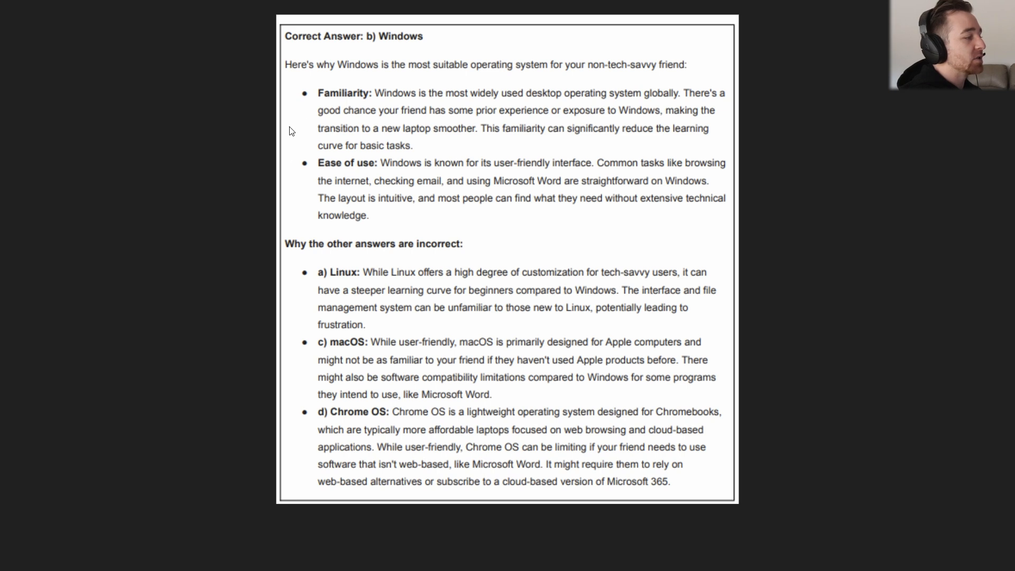
{"action": "mouse_move", "coordinate": [310, 124]}
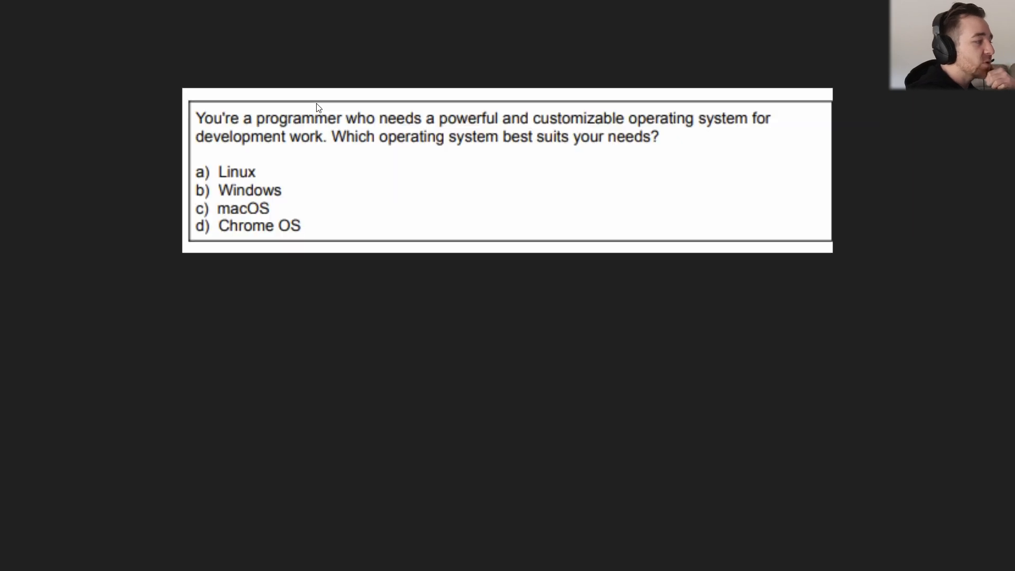
{"action": "mouse_move", "coordinate": [139, 114]}
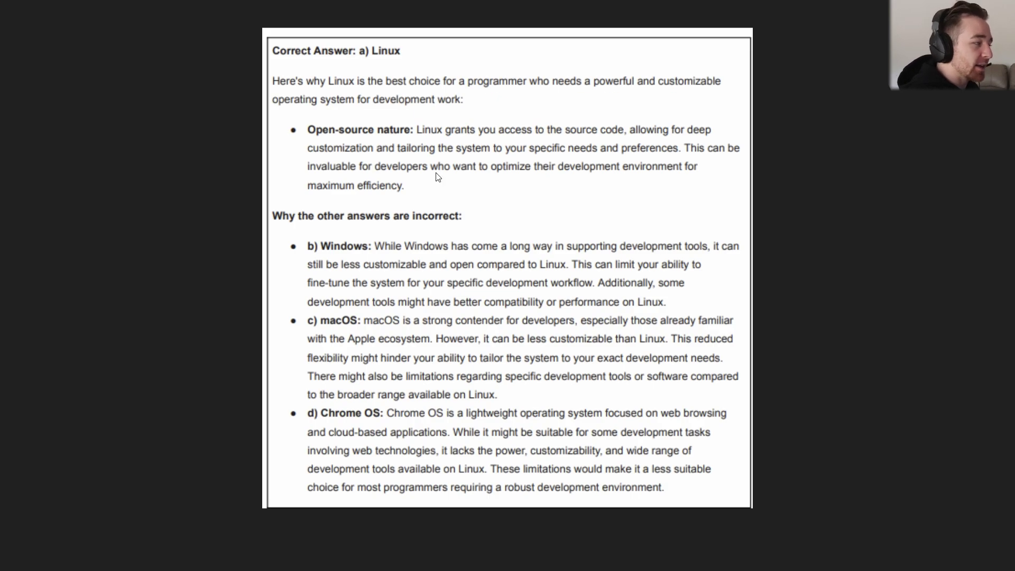
{"action": "mouse_move", "coordinate": [362, 104]}
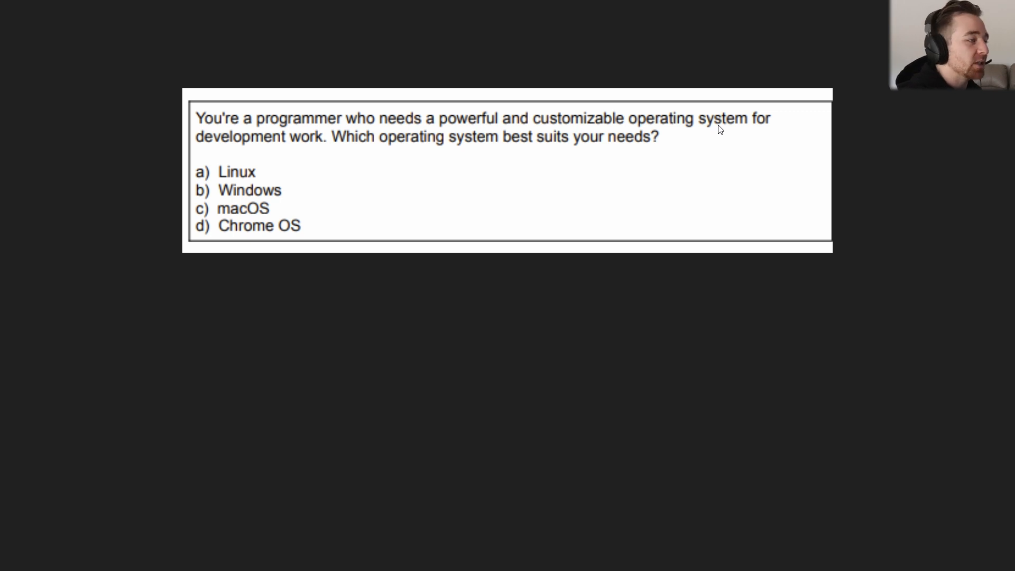
{"action": "mouse_move", "coordinate": [590, 119]}
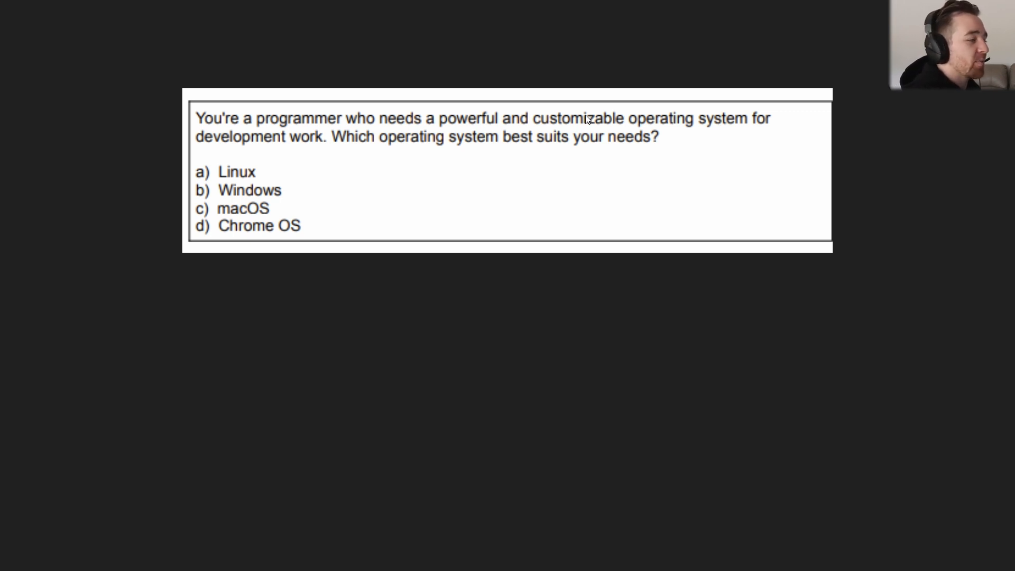
{"action": "mouse_move", "coordinate": [353, 131]}
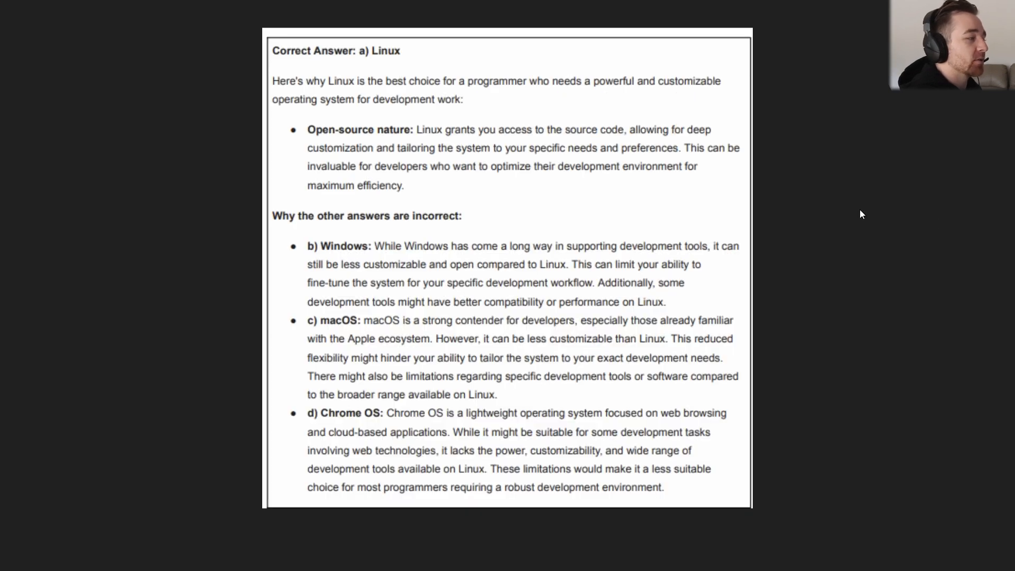
{"action": "mouse_move", "coordinate": [347, 134]}
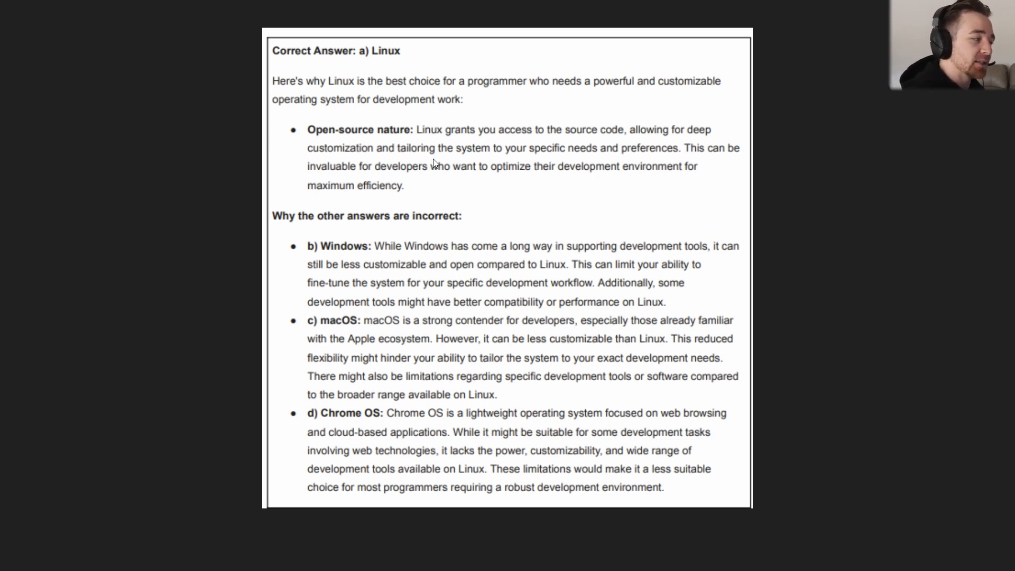
{"action": "mouse_move", "coordinate": [642, 163]}
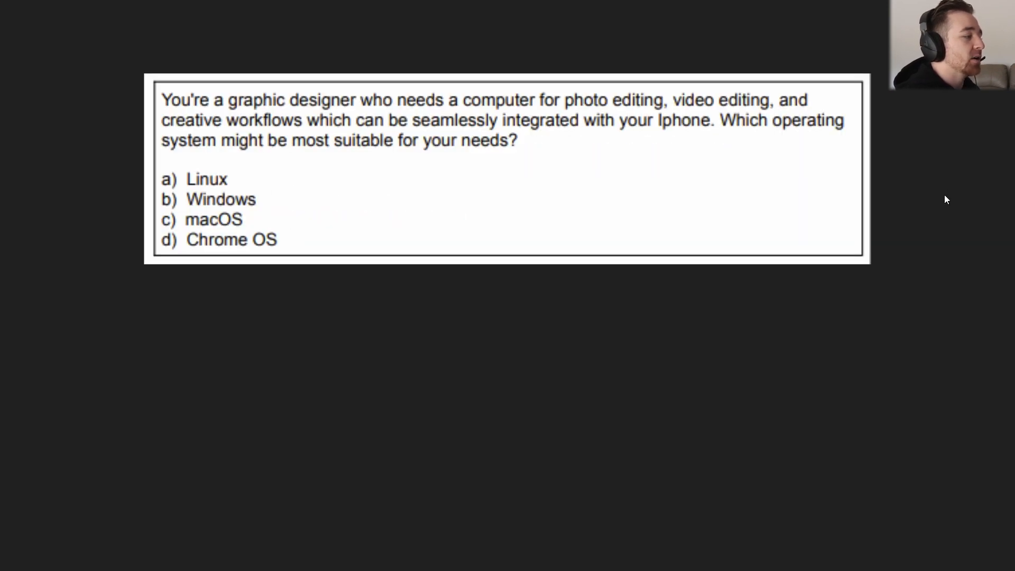
{"action": "mouse_move", "coordinate": [61, 115]}
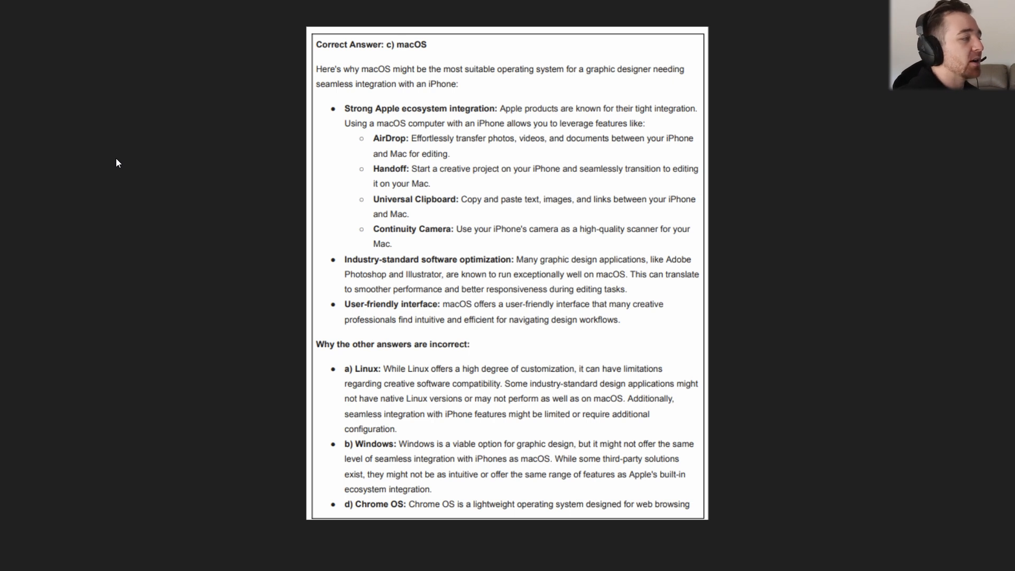
{"action": "mouse_move", "coordinate": [402, 45]}
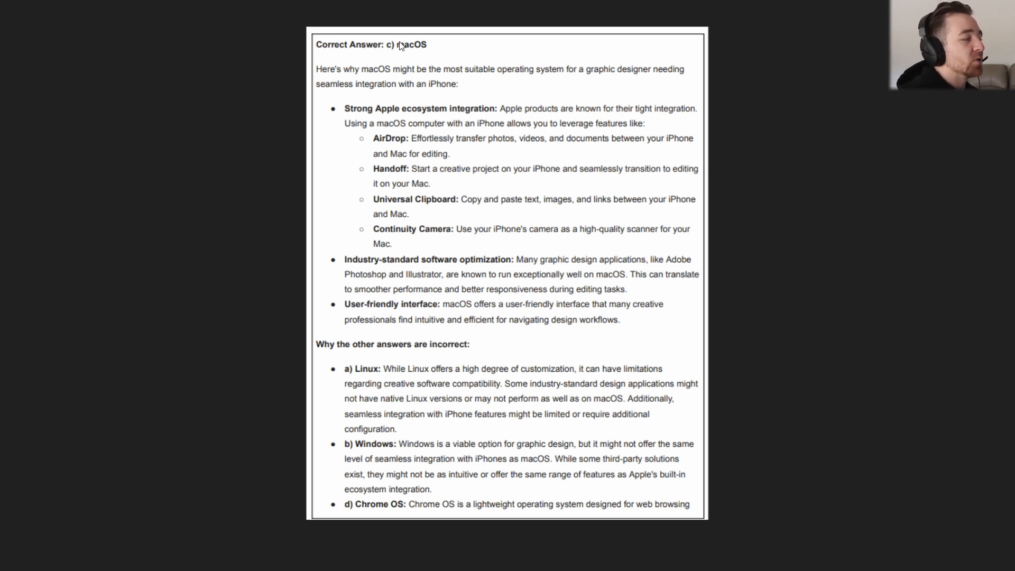
{"action": "mouse_move", "coordinate": [382, 47]}
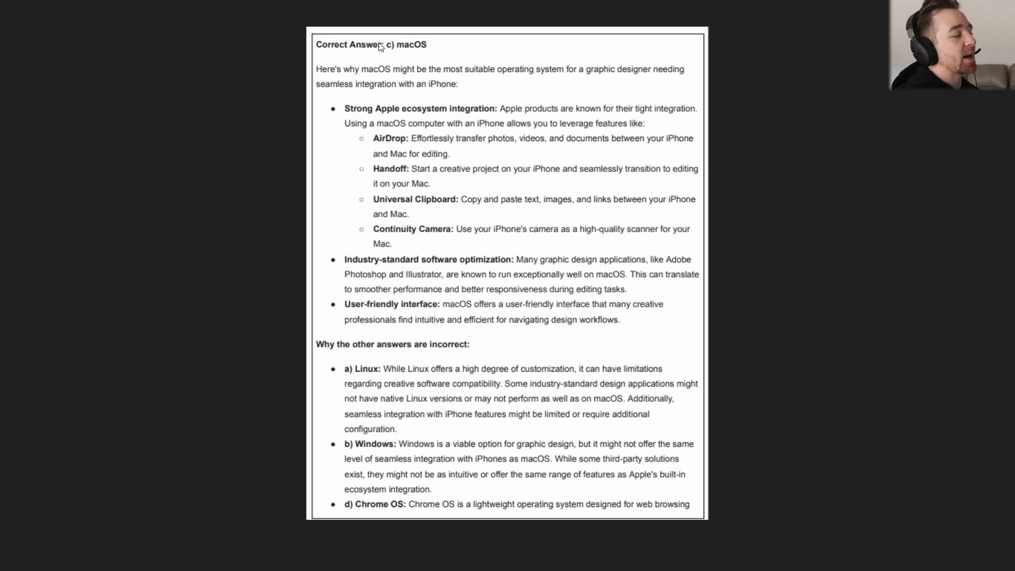
{"action": "mouse_move", "coordinate": [189, 123]}
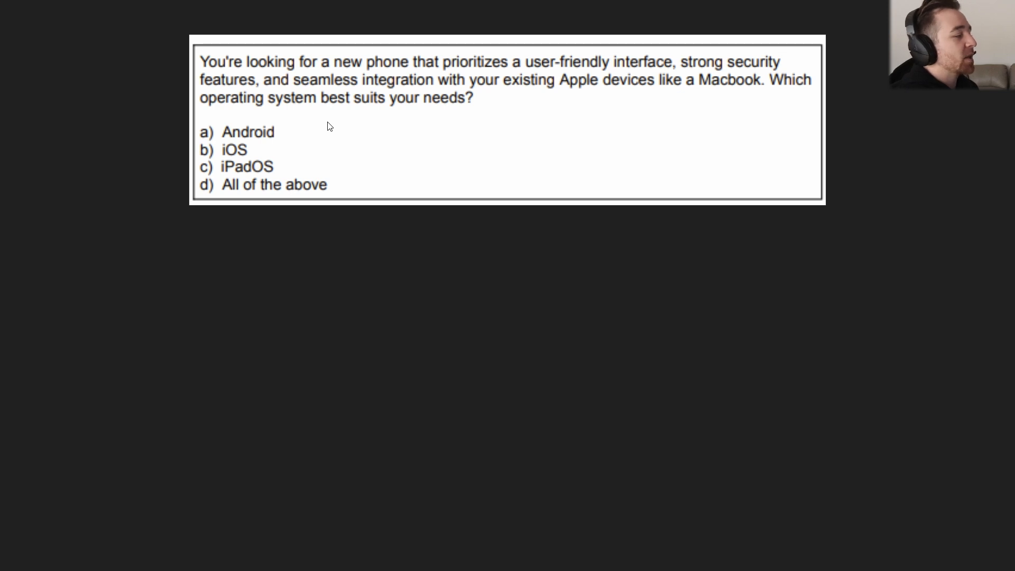
{"action": "mouse_move", "coordinate": [970, 163]}
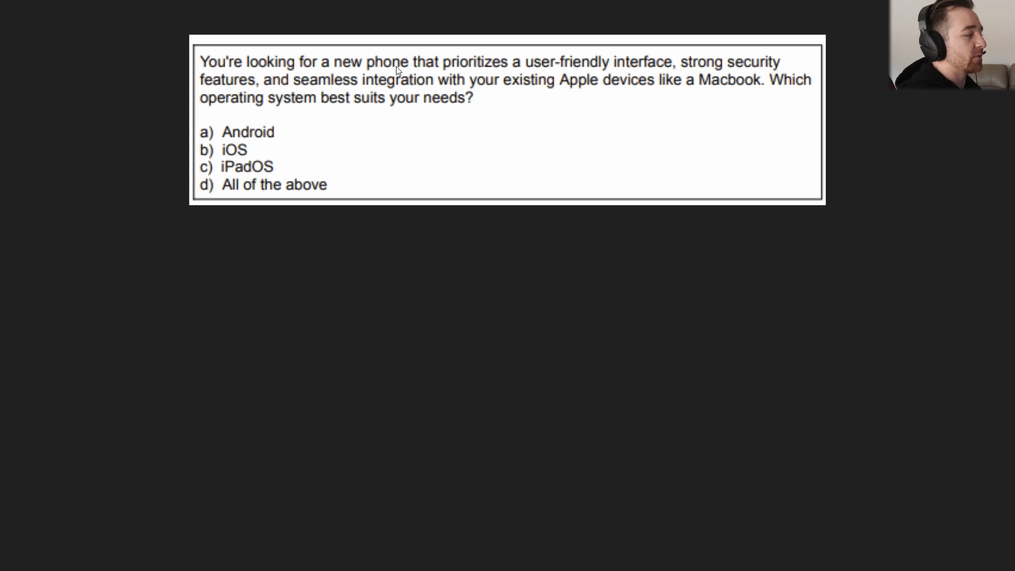
{"action": "mouse_move", "coordinate": [372, 82]}
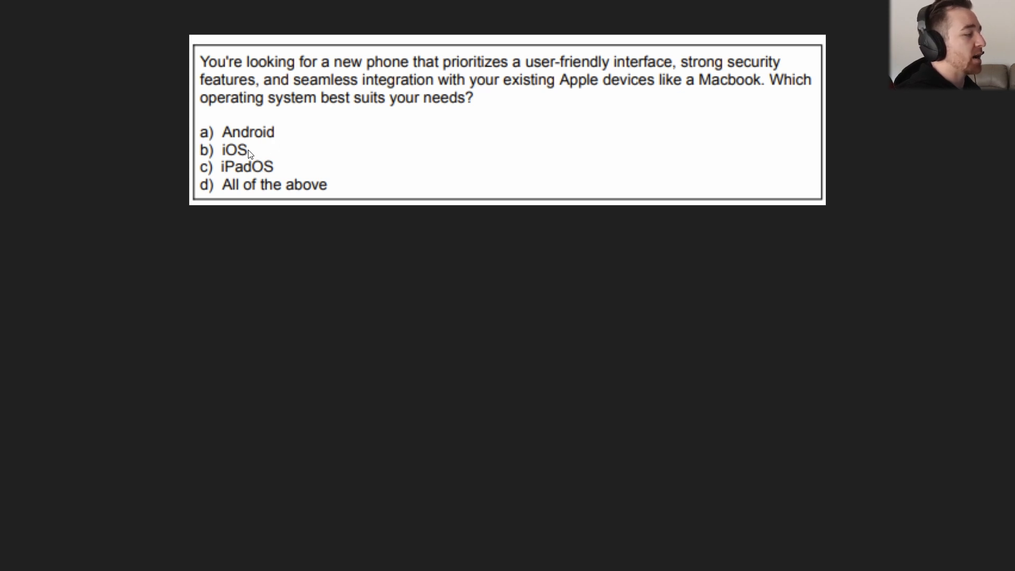
{"action": "mouse_move", "coordinate": [211, 188]}
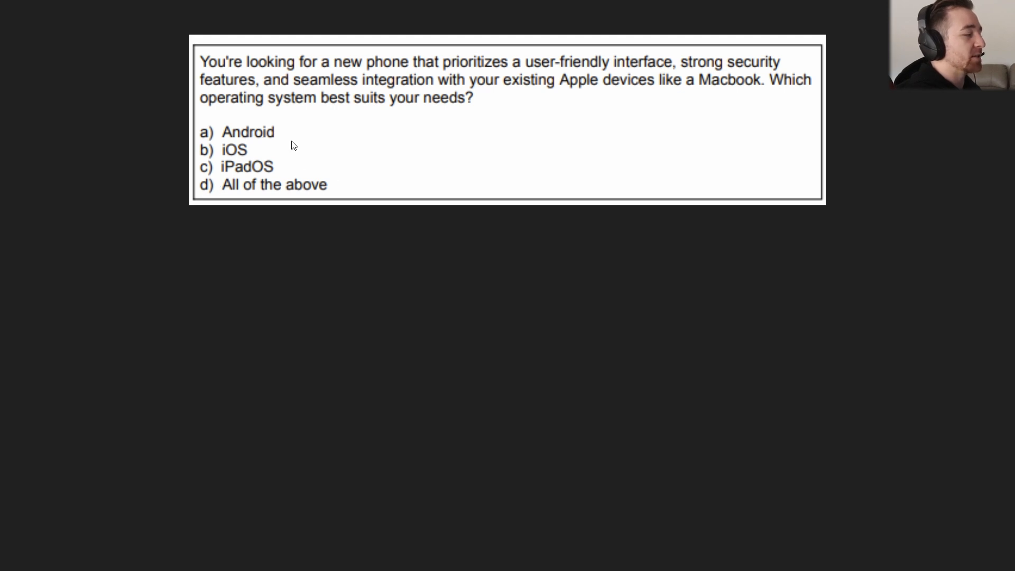
{"action": "mouse_move", "coordinate": [270, 133]}
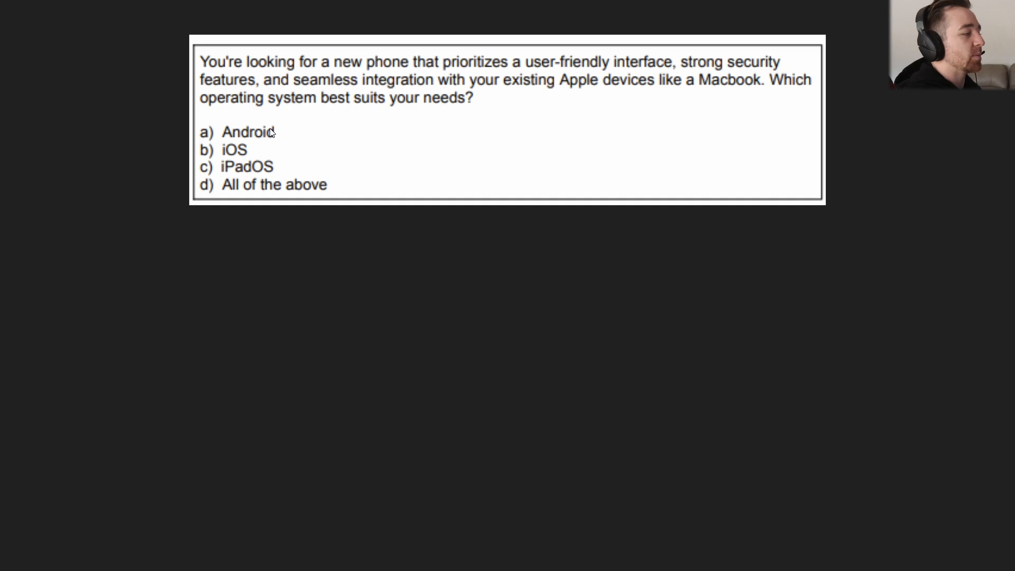
{"action": "mouse_move", "coordinate": [542, 65]}
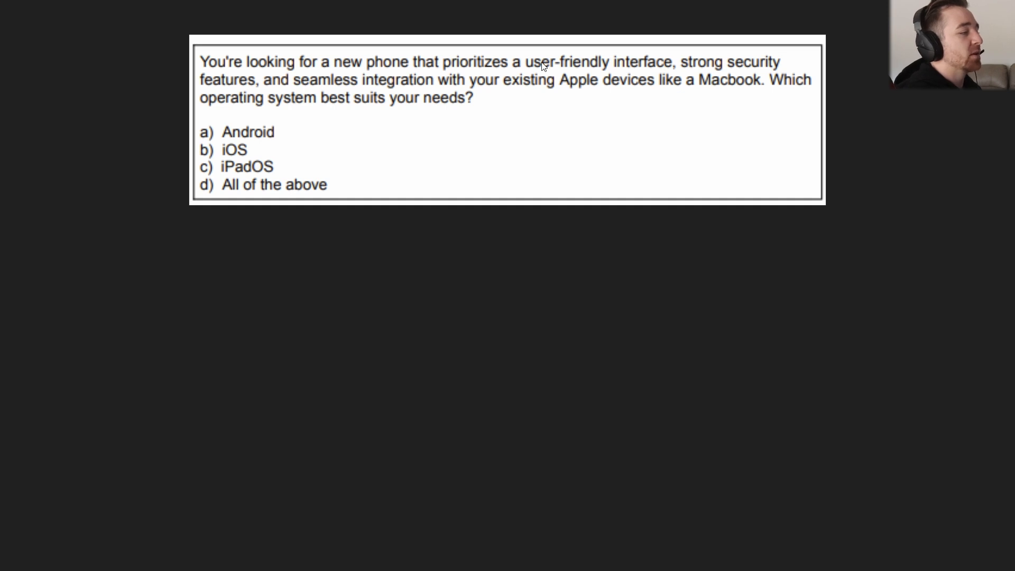
{"action": "mouse_move", "coordinate": [666, 75]}
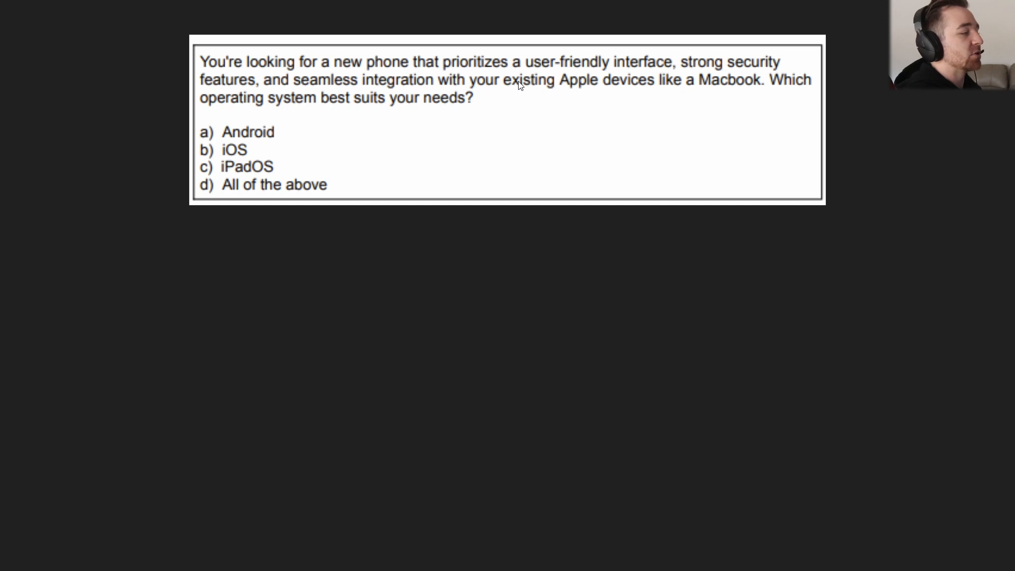
{"action": "mouse_move", "coordinate": [331, 156]}
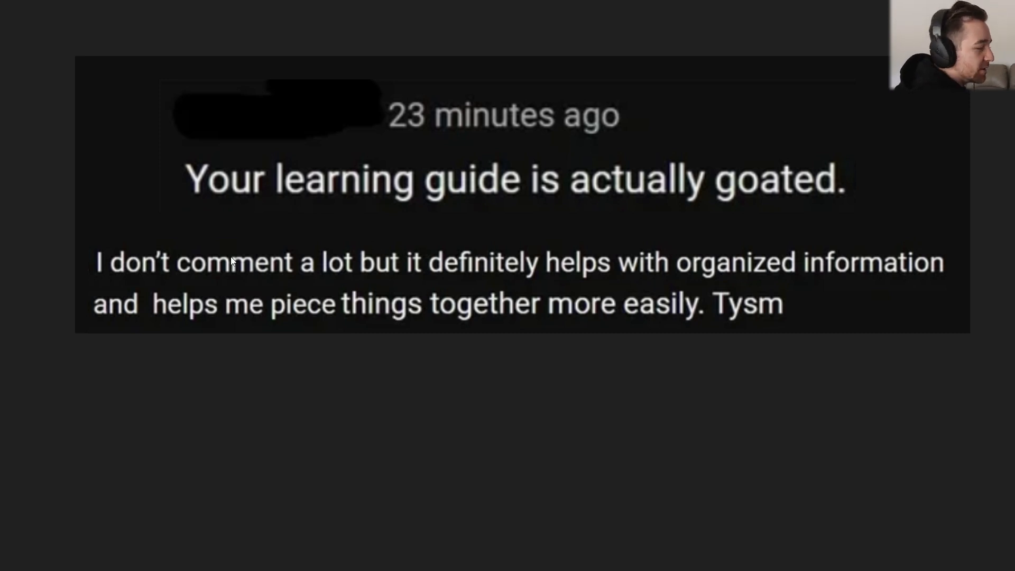
{"action": "mouse_move", "coordinate": [235, 215]}
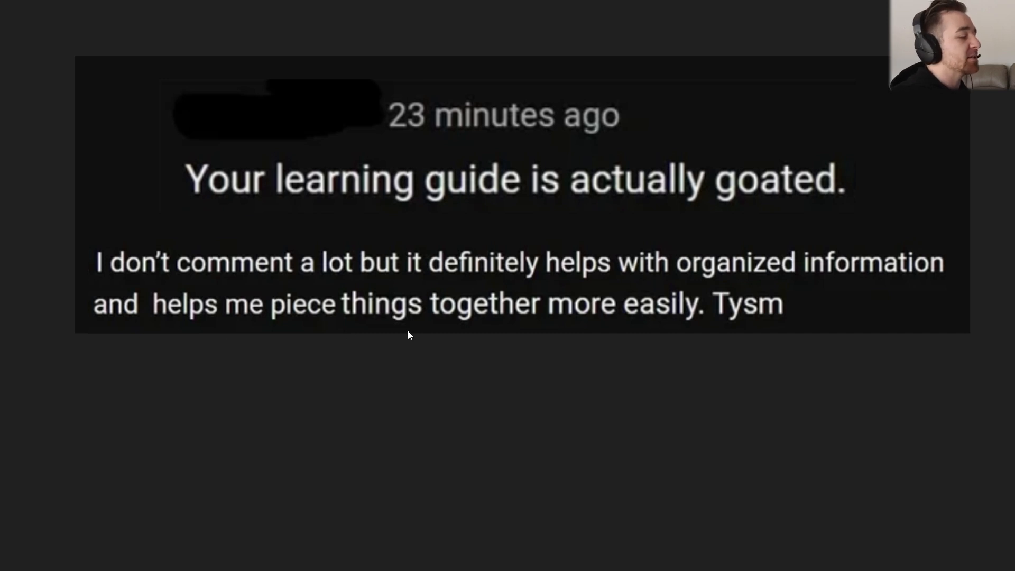
{"action": "mouse_move", "coordinate": [780, 361]}
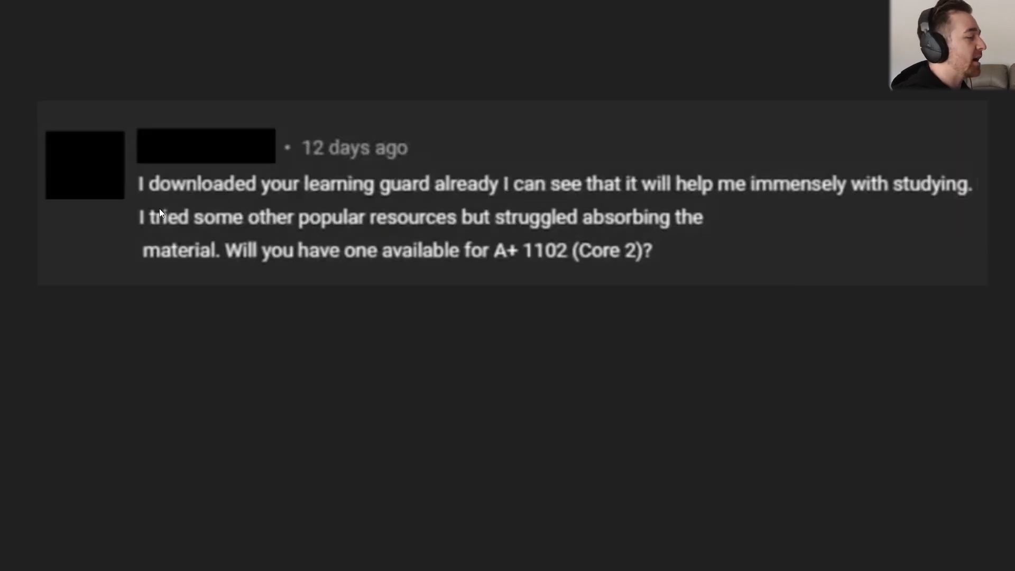
{"action": "mouse_move", "coordinate": [660, 208]}
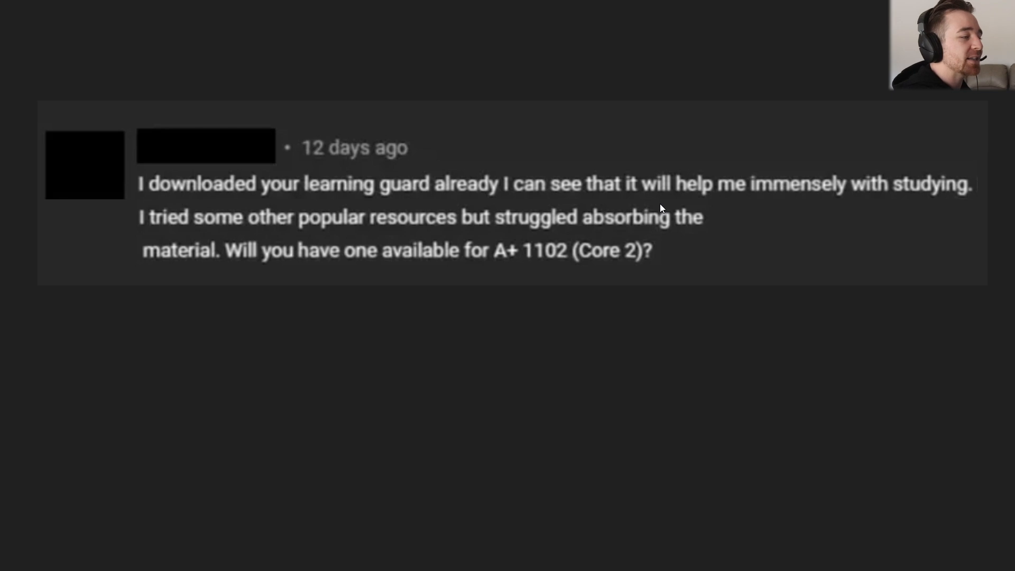
{"action": "mouse_move", "coordinate": [242, 245]}
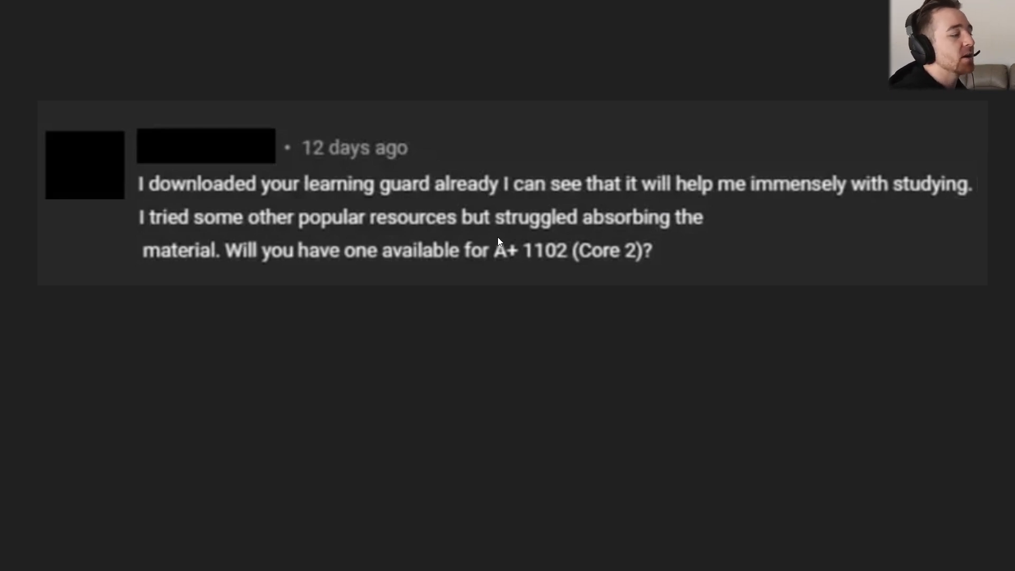
{"action": "mouse_move", "coordinate": [319, 285]}
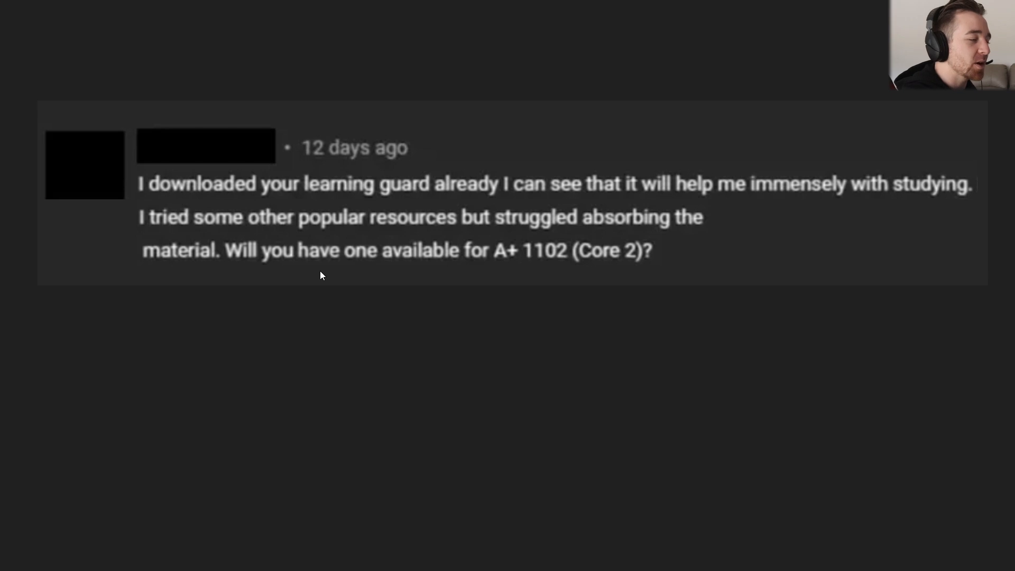
{"action": "mouse_move", "coordinate": [897, 353]}
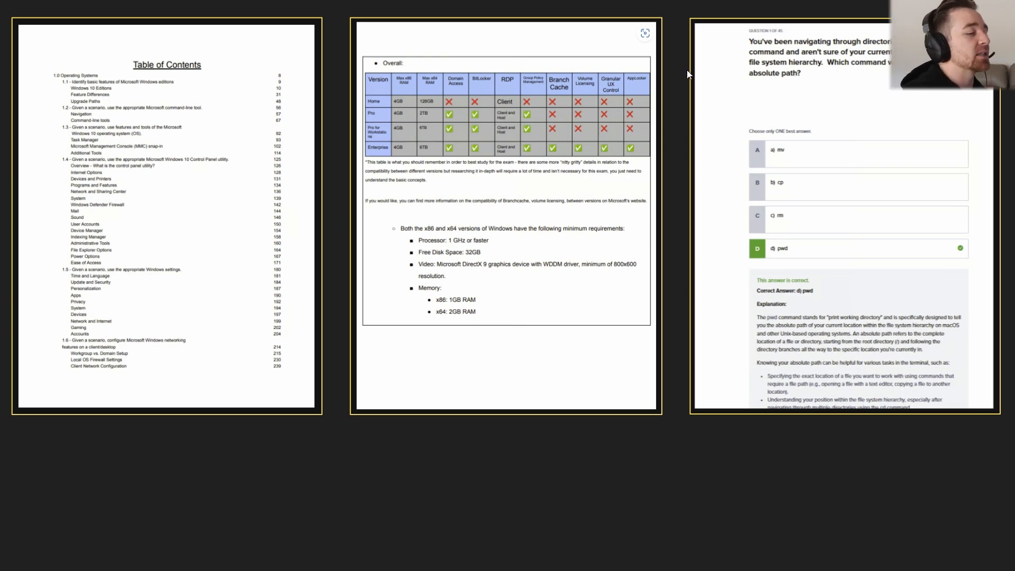
{"action": "mouse_move", "coordinate": [896, 473]}
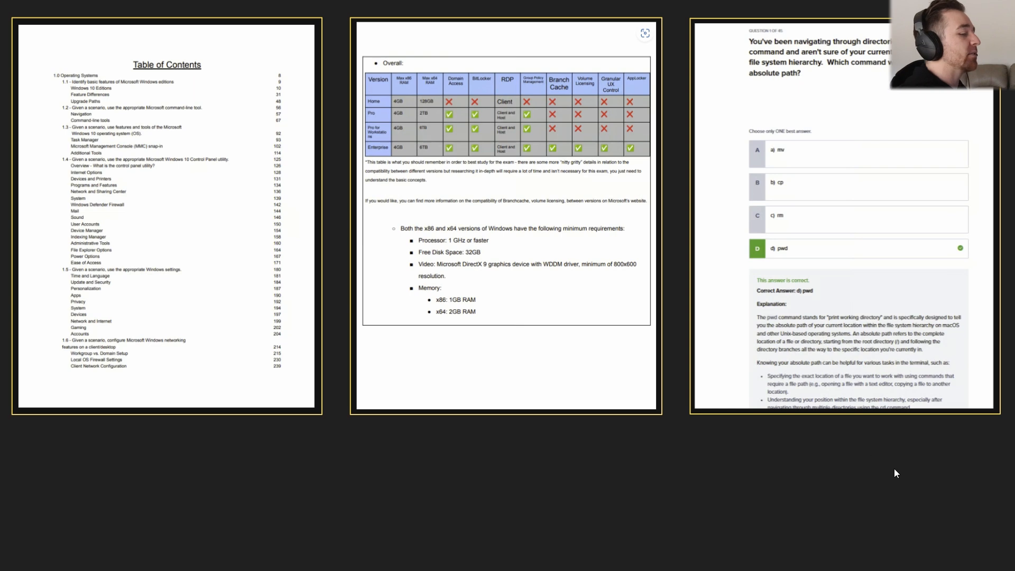